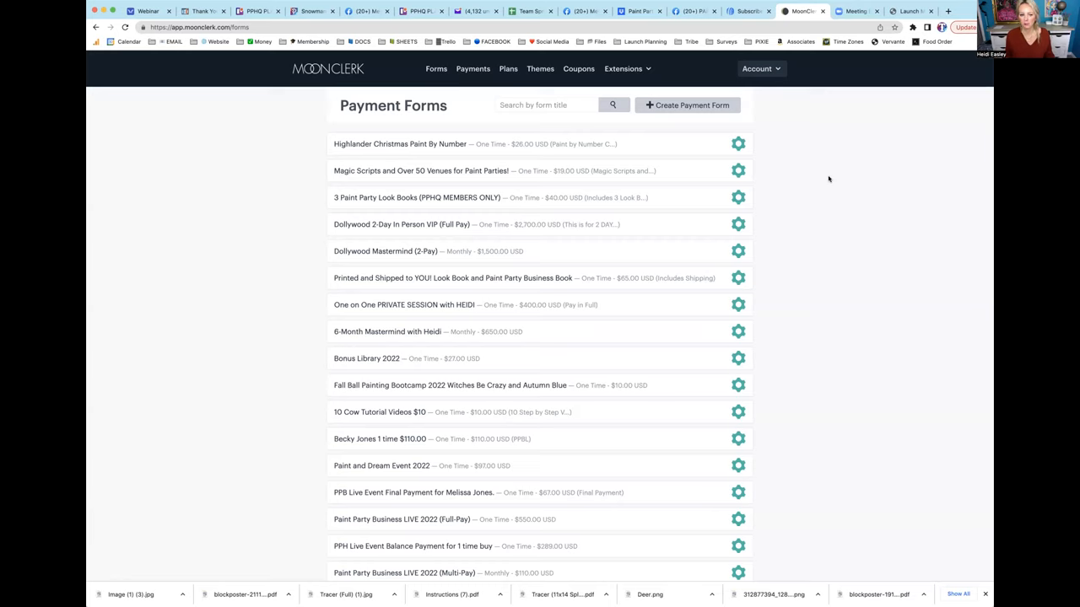
{"action": "mouse_move", "coordinate": [857, 190]}
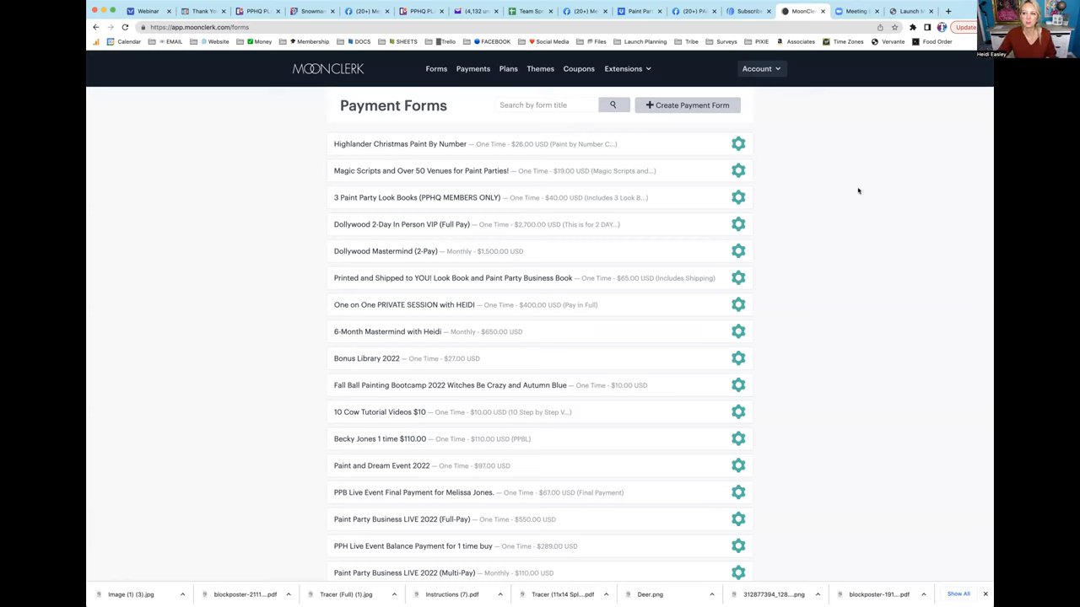
{"action": "mouse_move", "coordinate": [784, 236]}
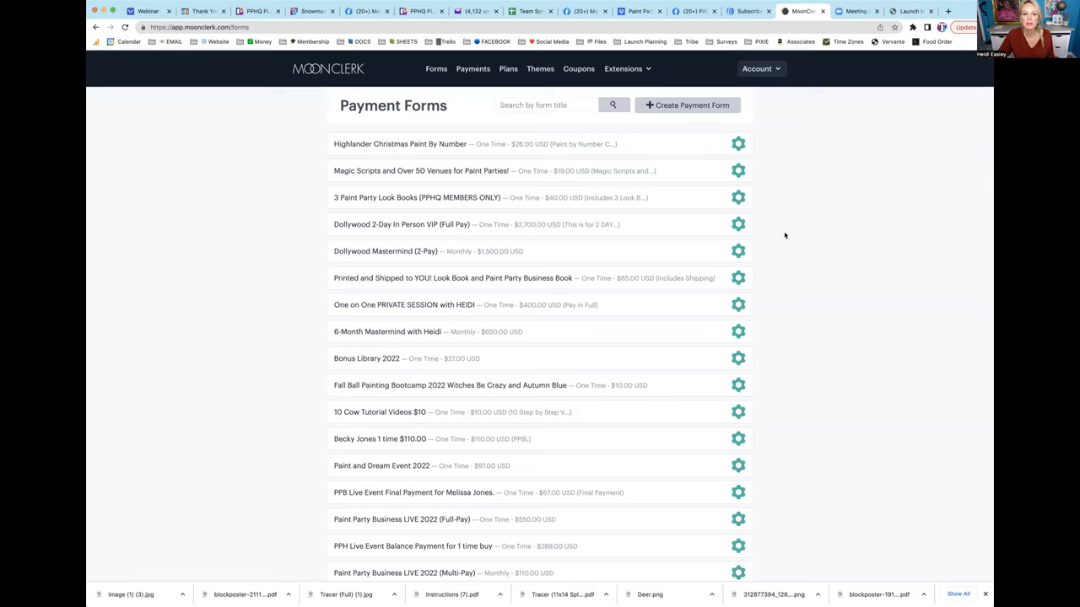
{"action": "mouse_move", "coordinate": [435, 67]}
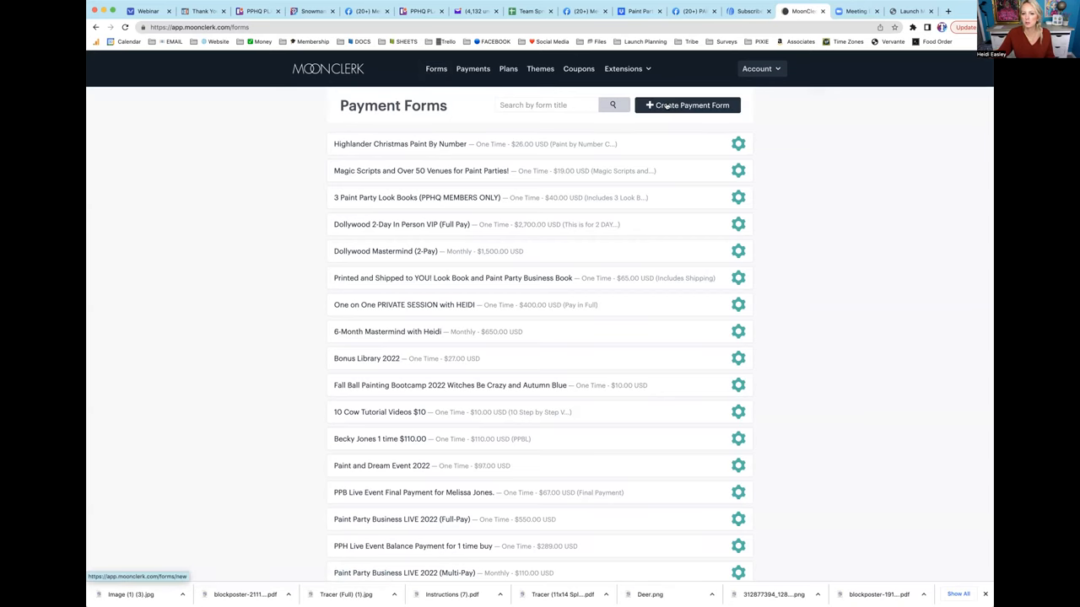
- Start a new blank payment form from the Payment Forms list
{"action": "left_click", "coordinate": [687, 105]}
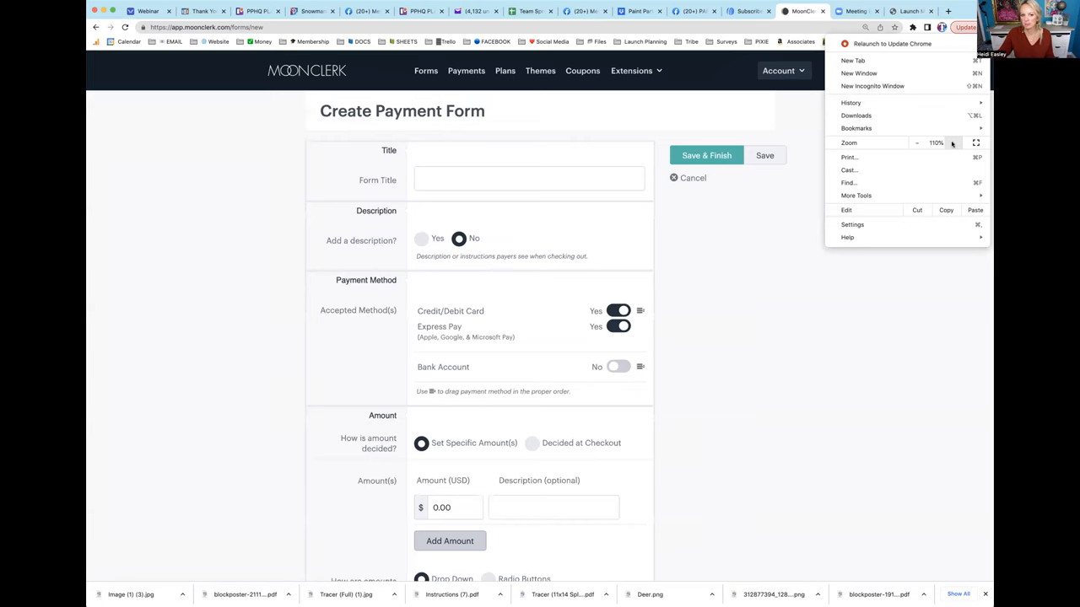
- Enter the form title 'Dec 6th StoneWater Paint Party'
{"action": "left_click", "coordinate": [951, 142]}
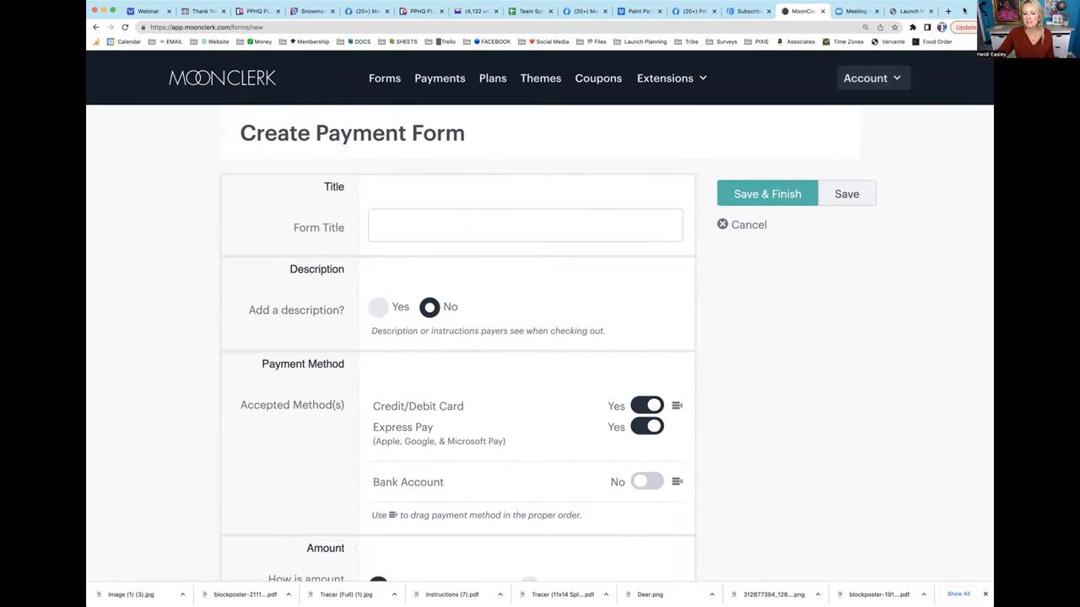
{"action": "left_click", "coordinate": [425, 226]}
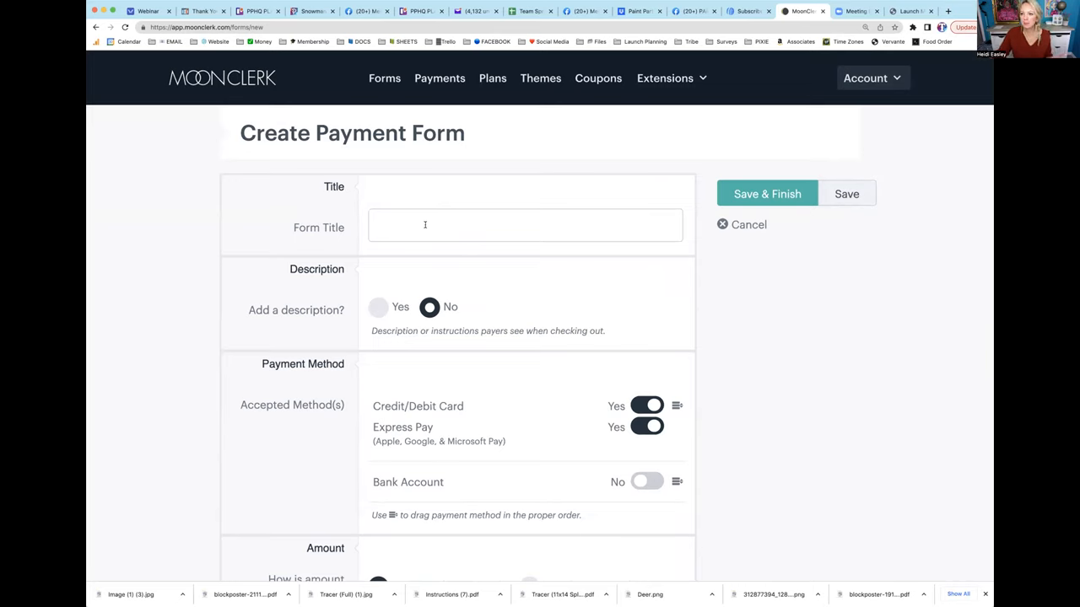
{"action": "mouse_move", "coordinate": [417, 225]}
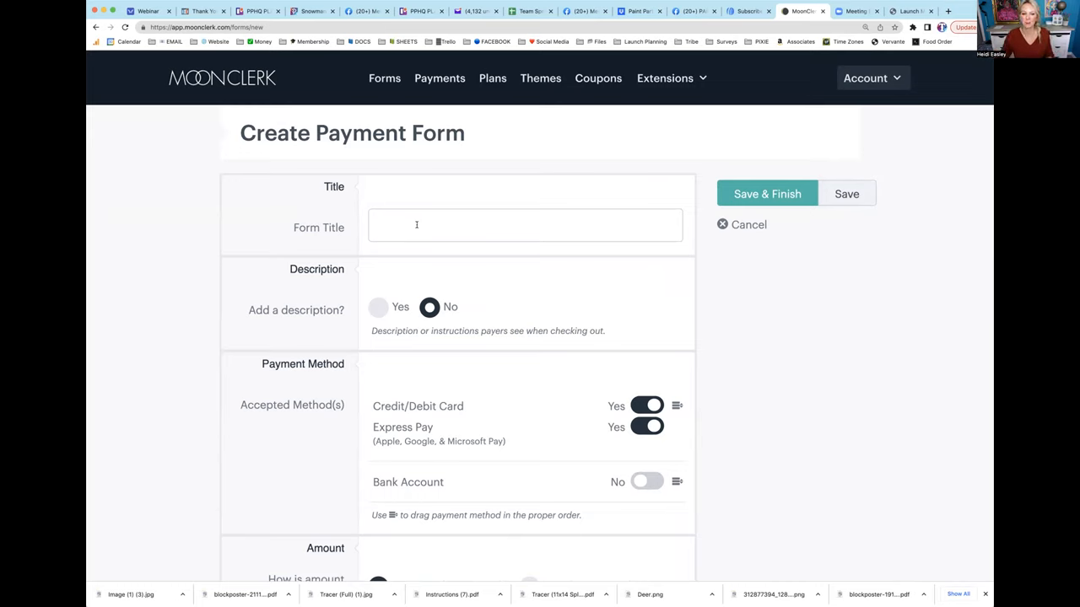
{"action": "left_click", "coordinate": [525, 226]}
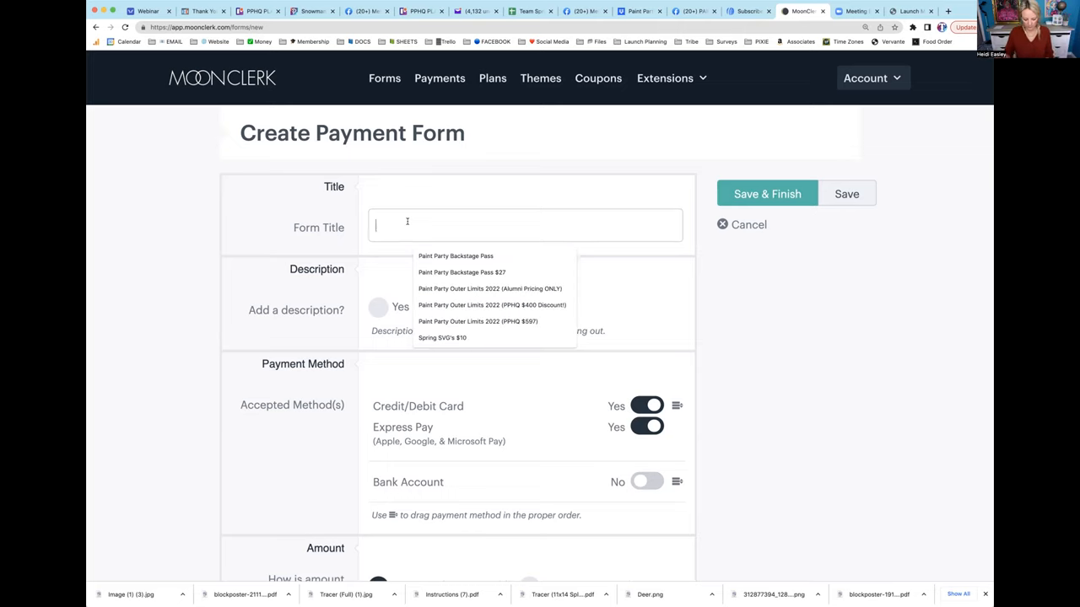
{"action": "type", "text": "Dec 6th StoneWater Paint"}
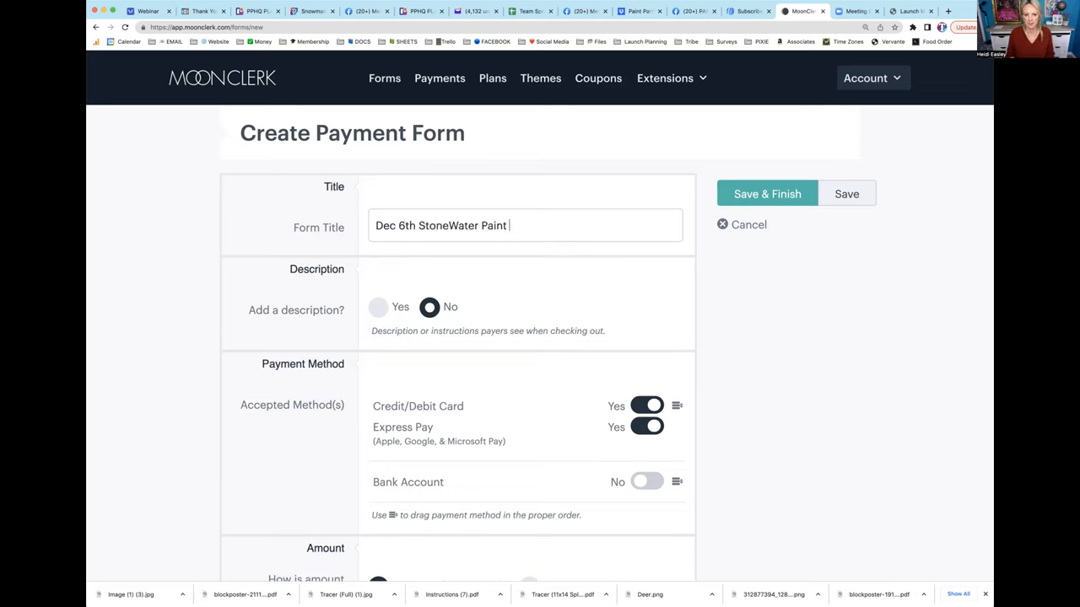
{"action": "type", "text": "Party"}
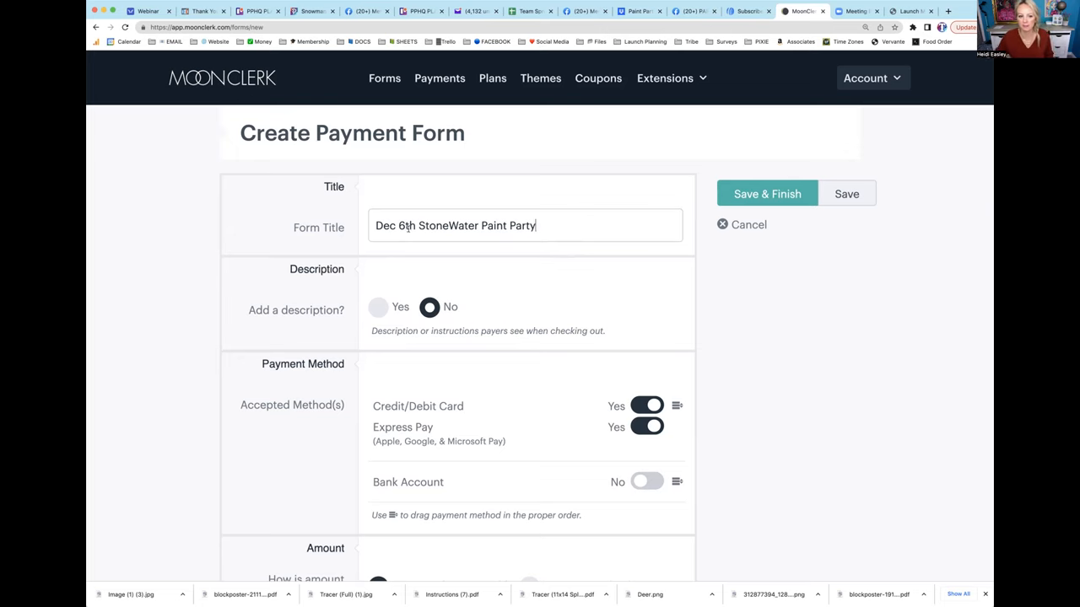
{"action": "scroll", "scroll_direction": "down", "scroll_amount": 3}
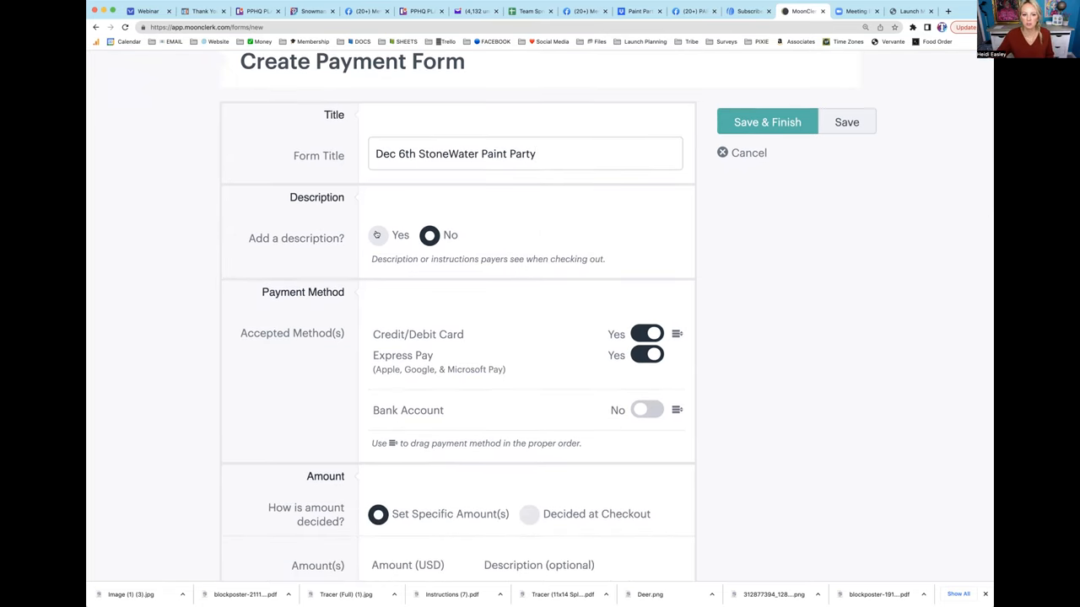
- Enable a description reading 'Fun Paint Time and Fellowship from 2pm - 4pm', asking people to register below
{"action": "left_click", "coordinate": [378, 234]}
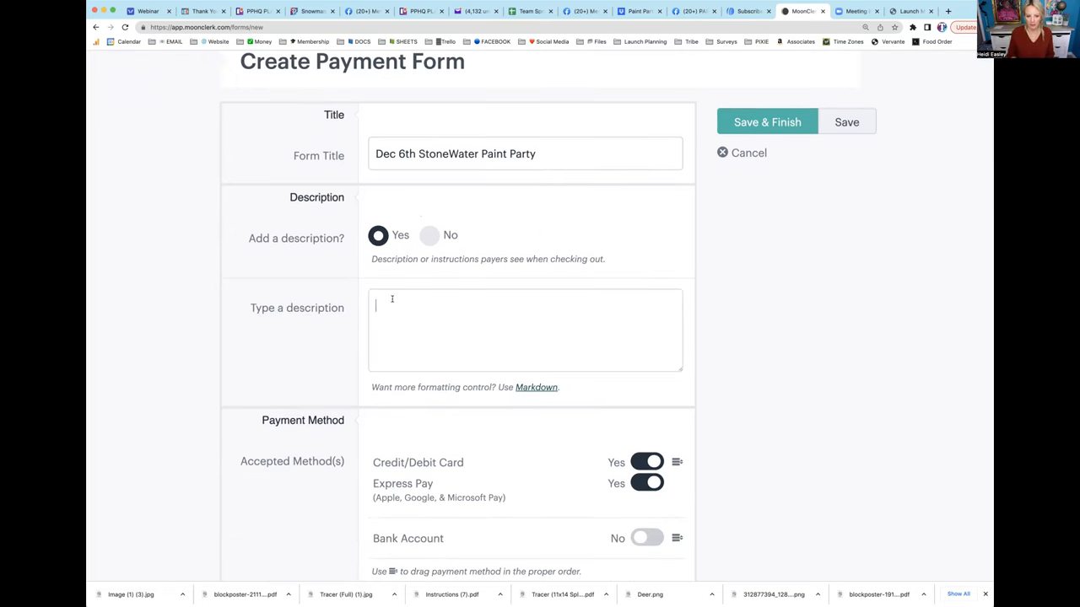
{"action": "type", "text": "Fun Paint"}
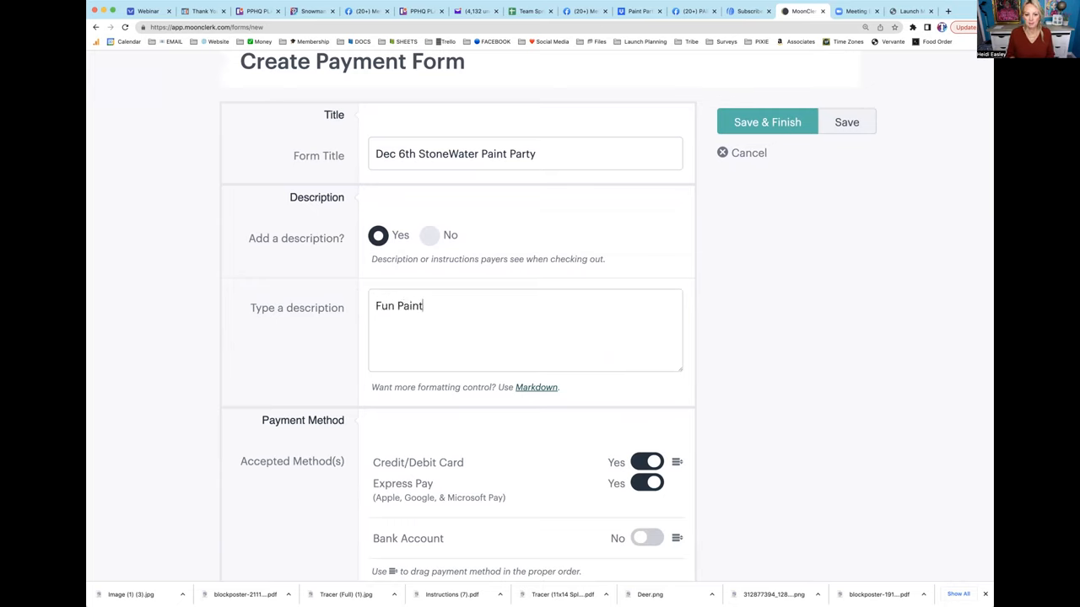
{"action": "type", "text": "Time and"}
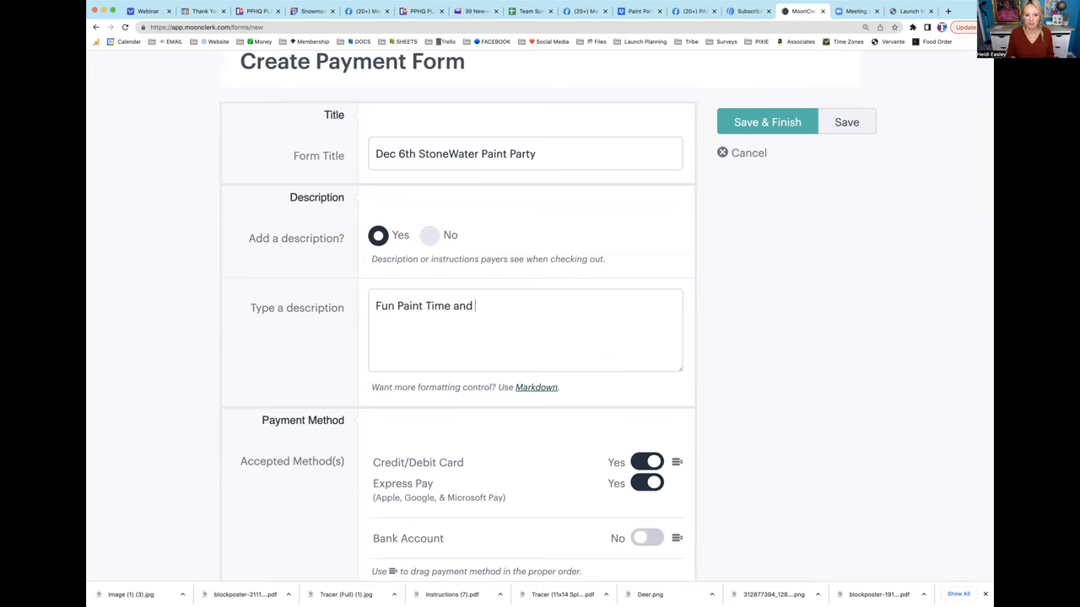
{"action": "type", "text": "Fellowship f"}
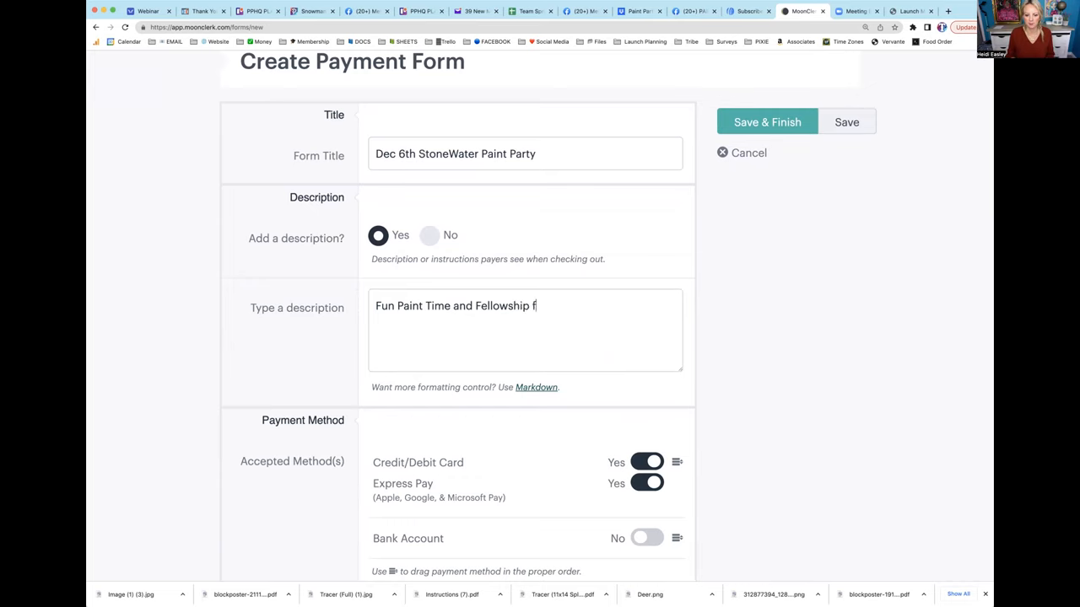
{"action": "type", "text": "rom 2pm"}
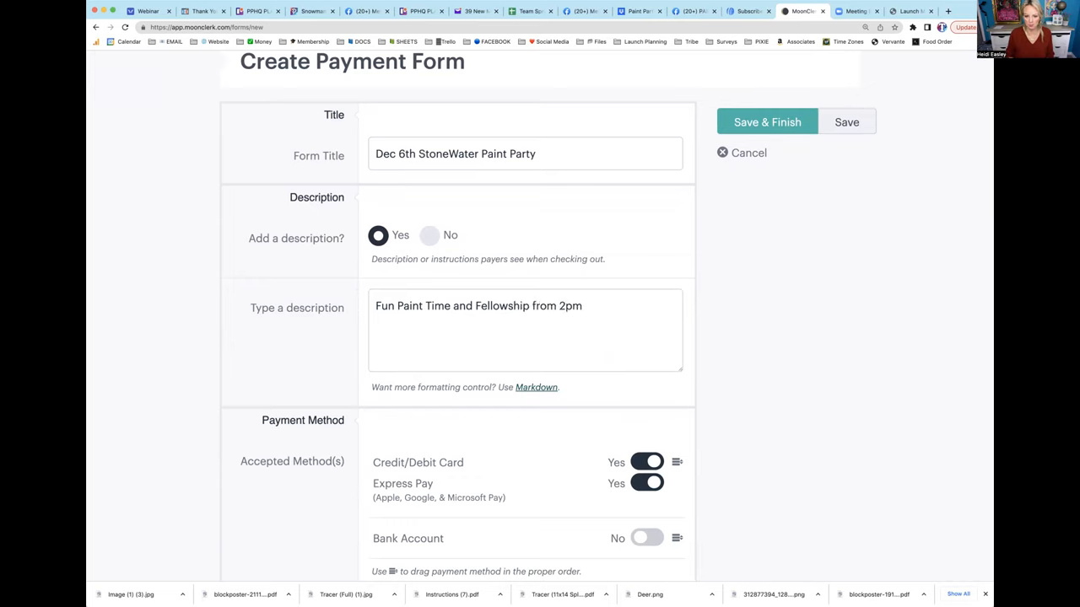
{"action": "type", "text": "- 4pm!"}
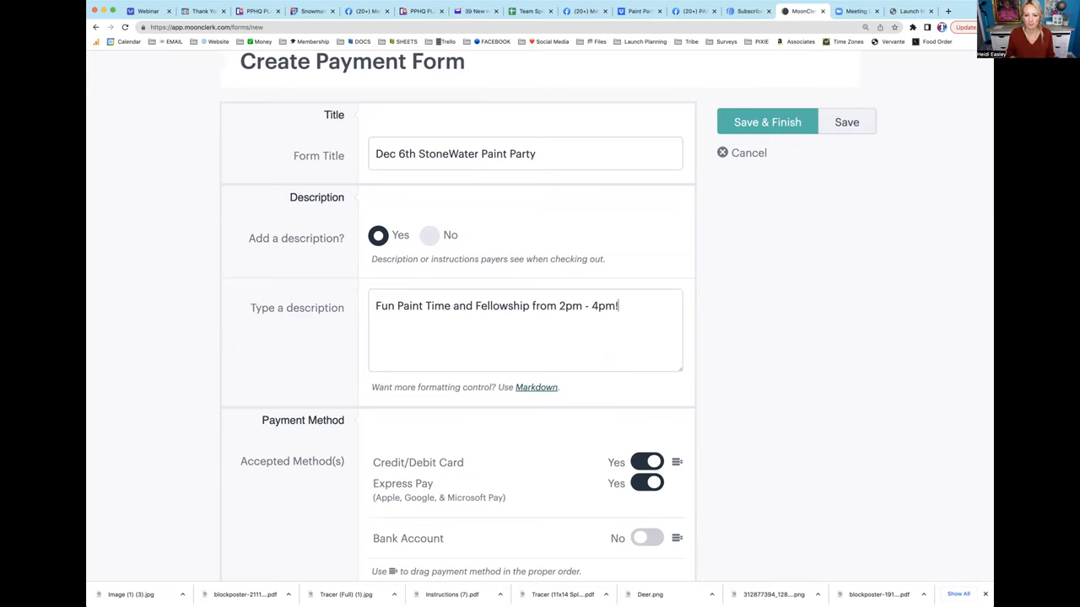
{"action": "type", "text": "Please regs"}
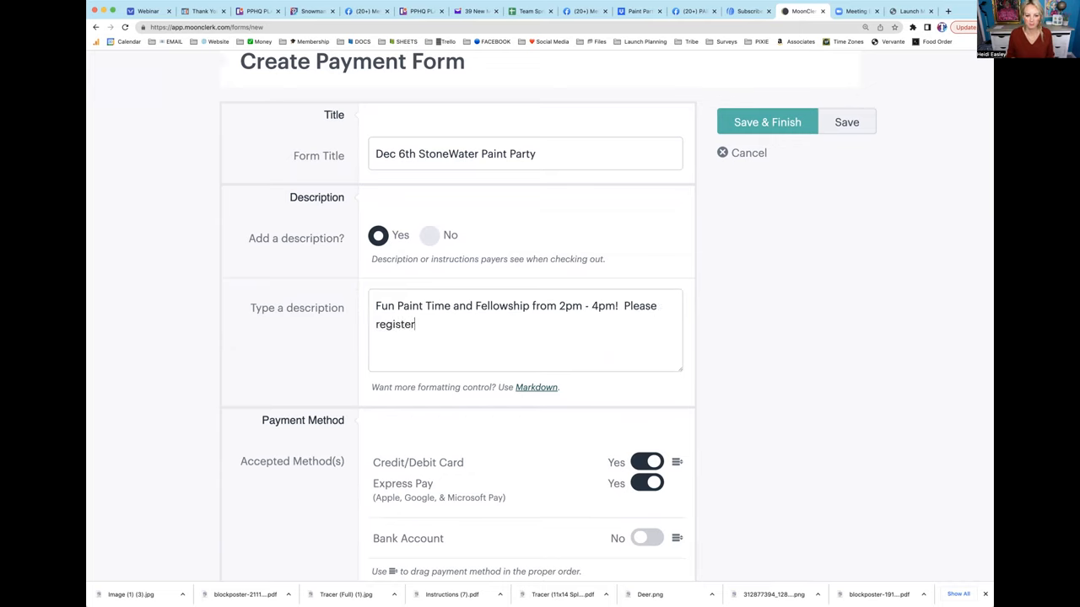
{"action": "type", "text": "below!"}
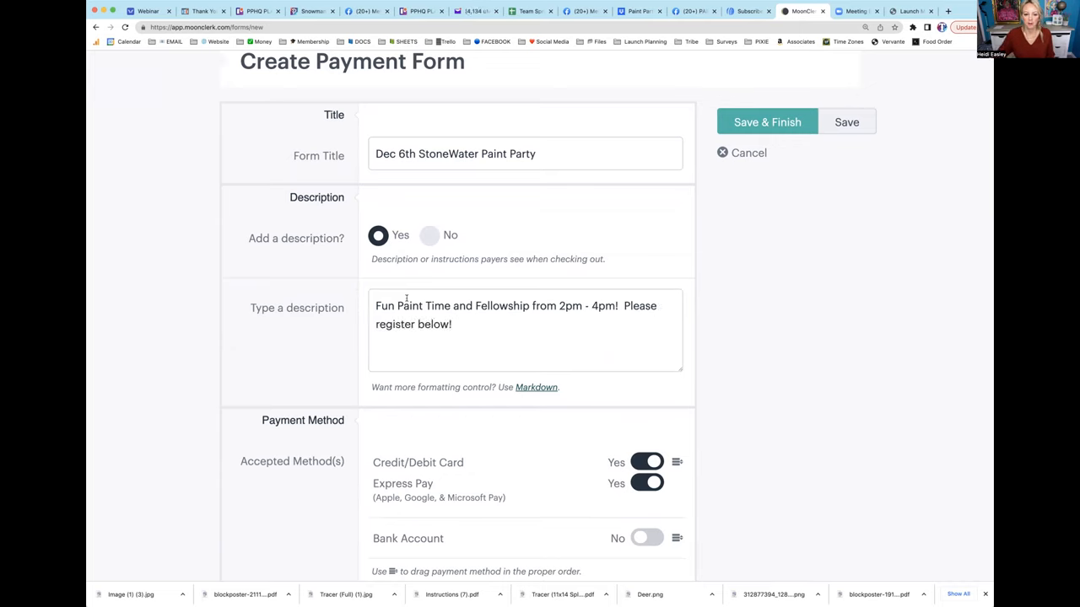
{"action": "type", "text": "C"}
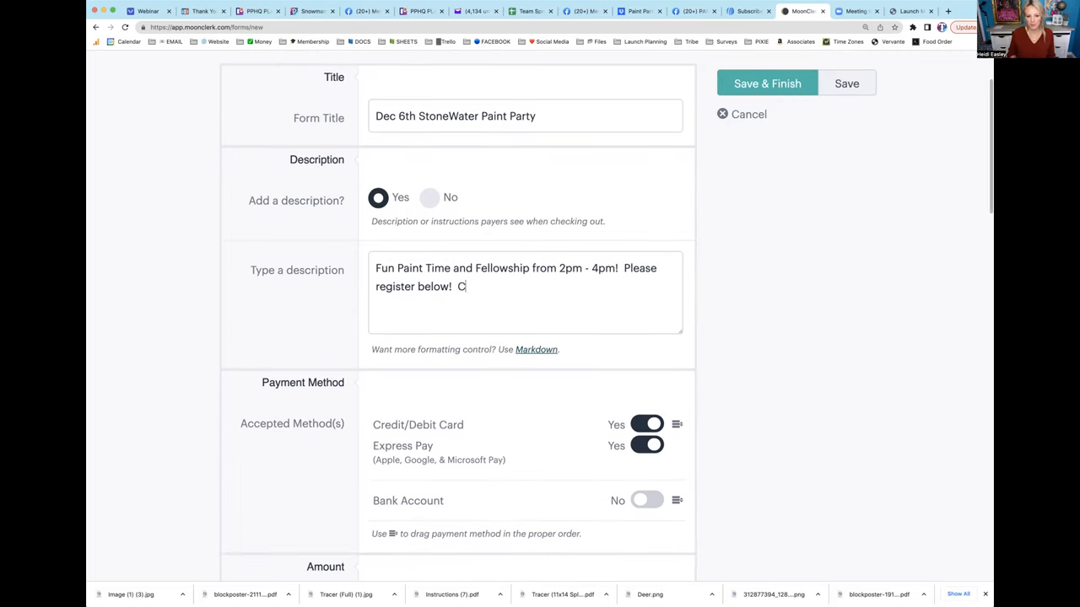
{"action": "type", "text": "an't wait to"}
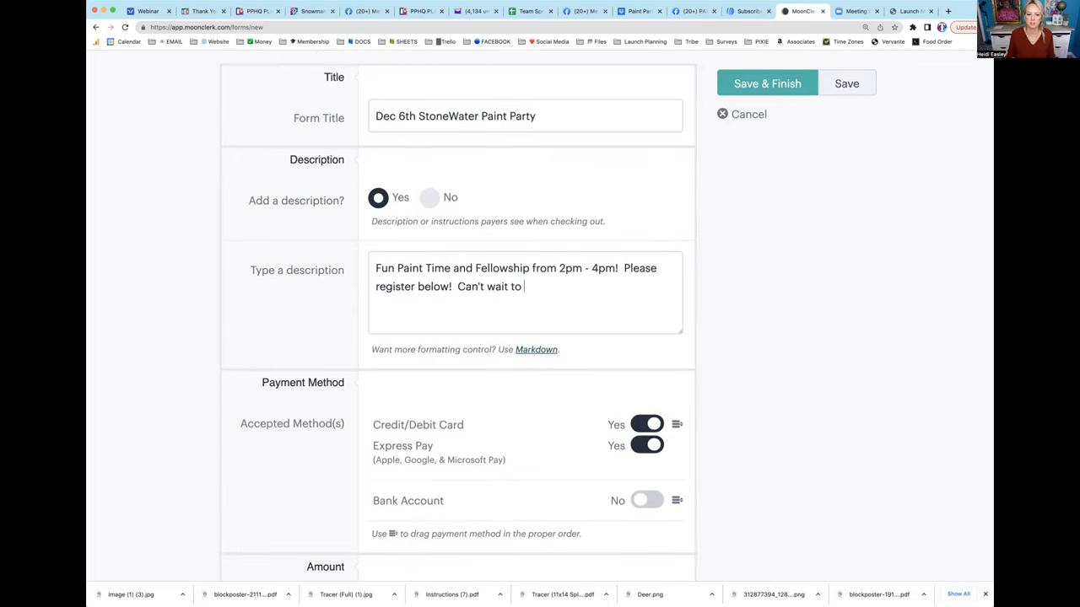
{"action": "type", "text": "paint with you."}
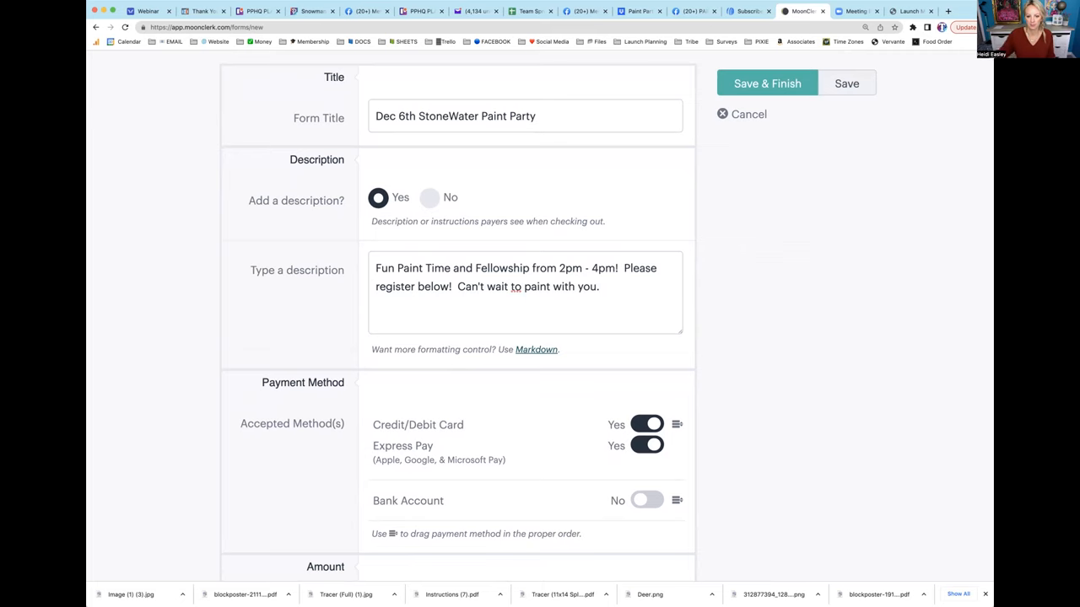
- Add two $35.00 amount options described as Christmas Angel and Highlander Cow
{"action": "scroll", "scroll_direction": "down", "scroll_amount": 3}
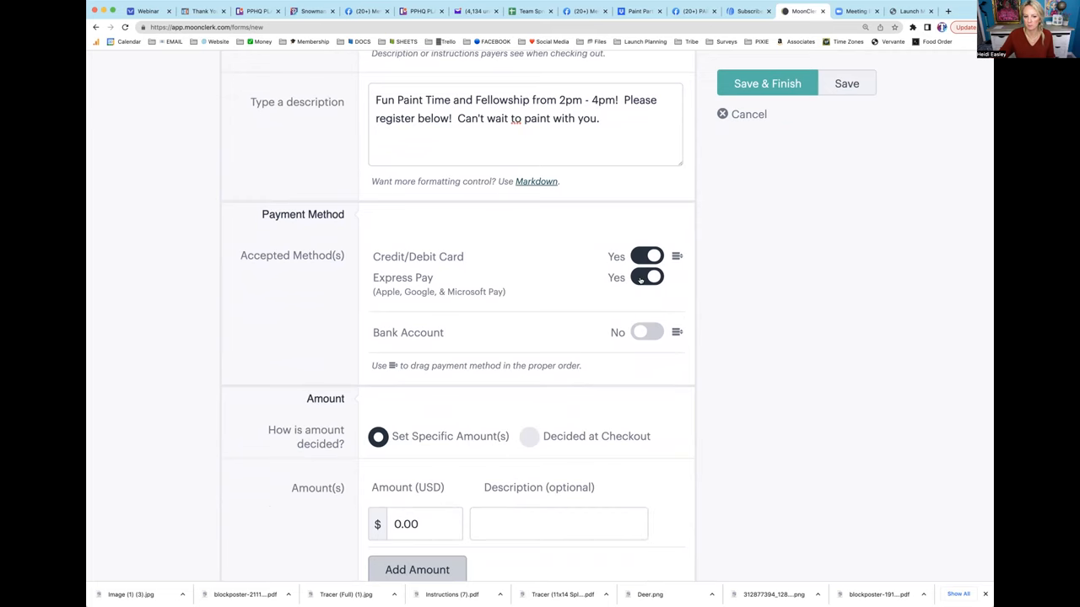
{"action": "scroll", "scroll_direction": "down", "scroll_amount": 3}
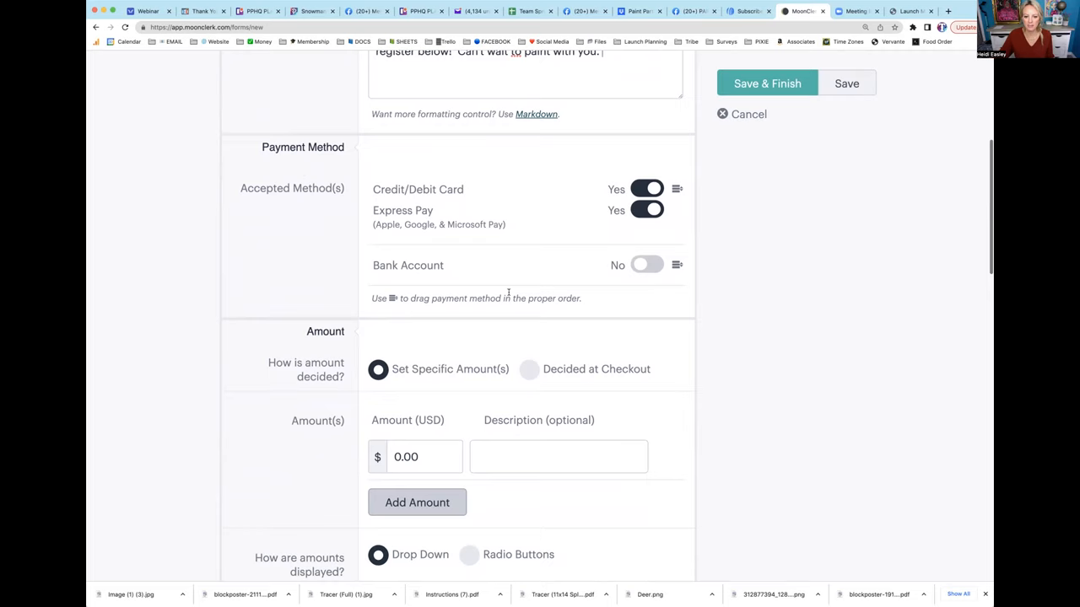
{"action": "scroll", "scroll_direction": "down", "scroll_amount": 3}
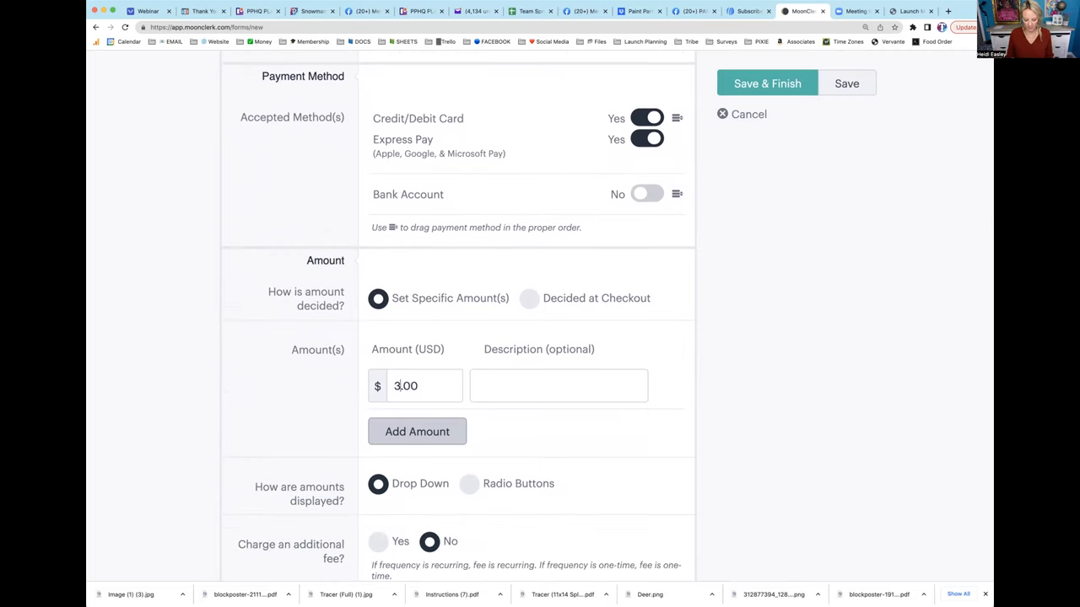
{"action": "left_click", "coordinate": [558, 384]}
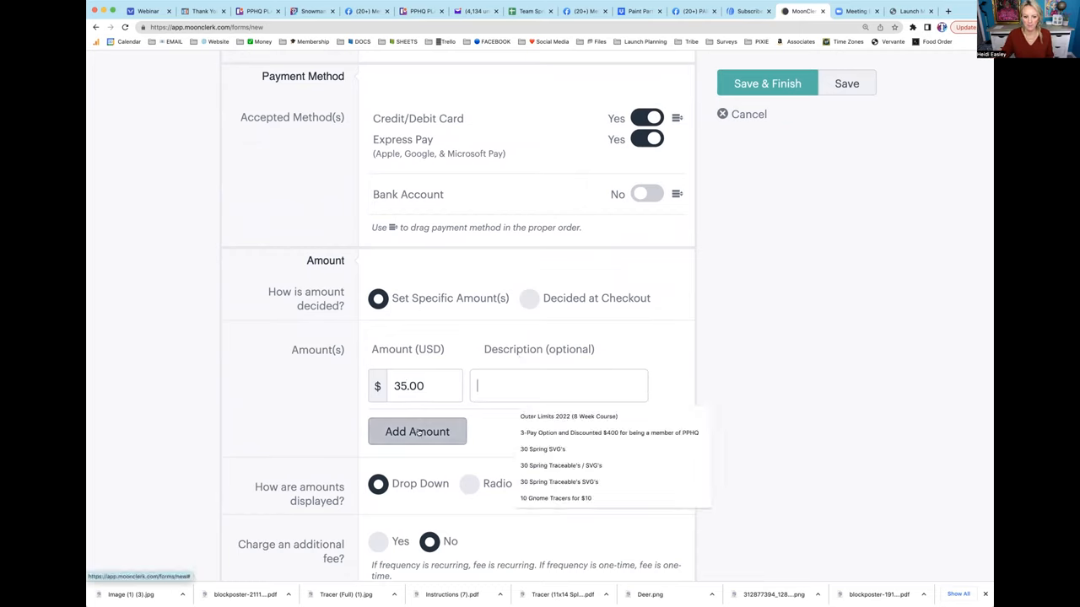
{"action": "left_click", "coordinate": [417, 432]}
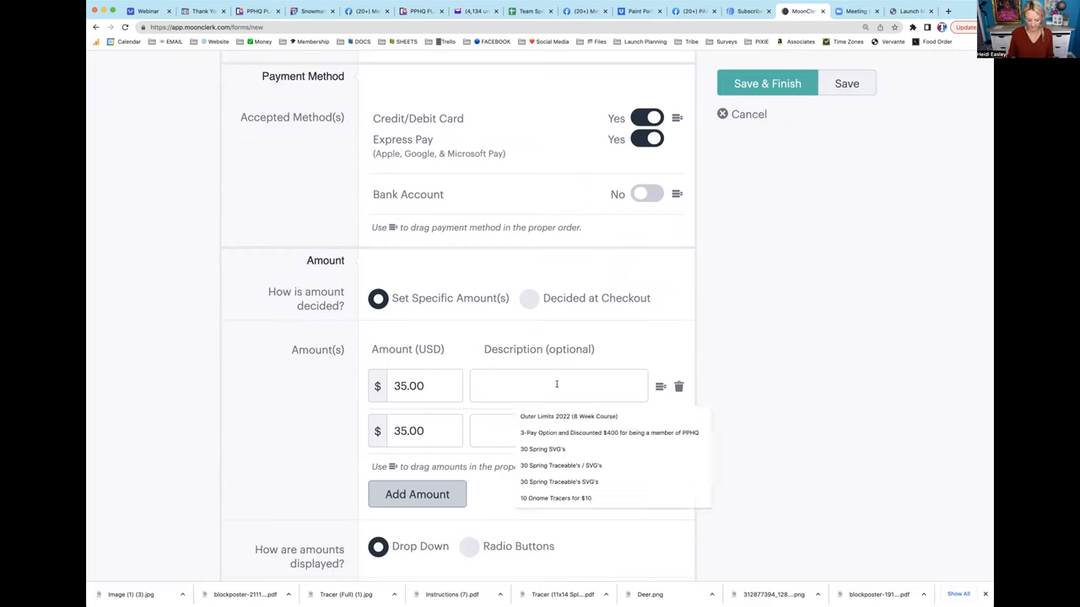
{"action": "type", "text": "D"}
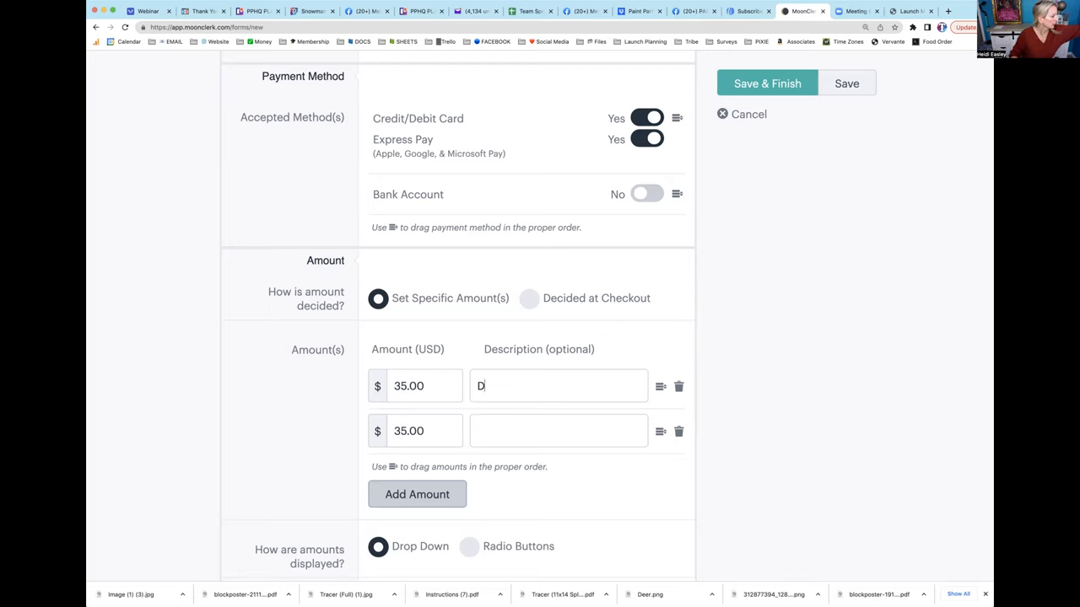
{"action": "key", "text": "Backspace"}
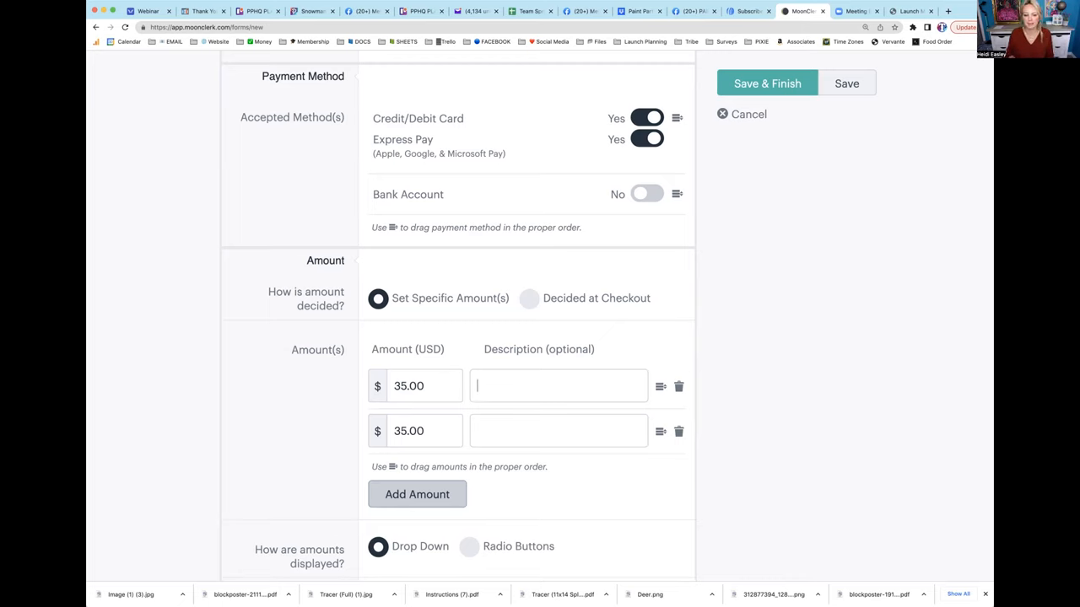
{"action": "type", "text": "Angel"}
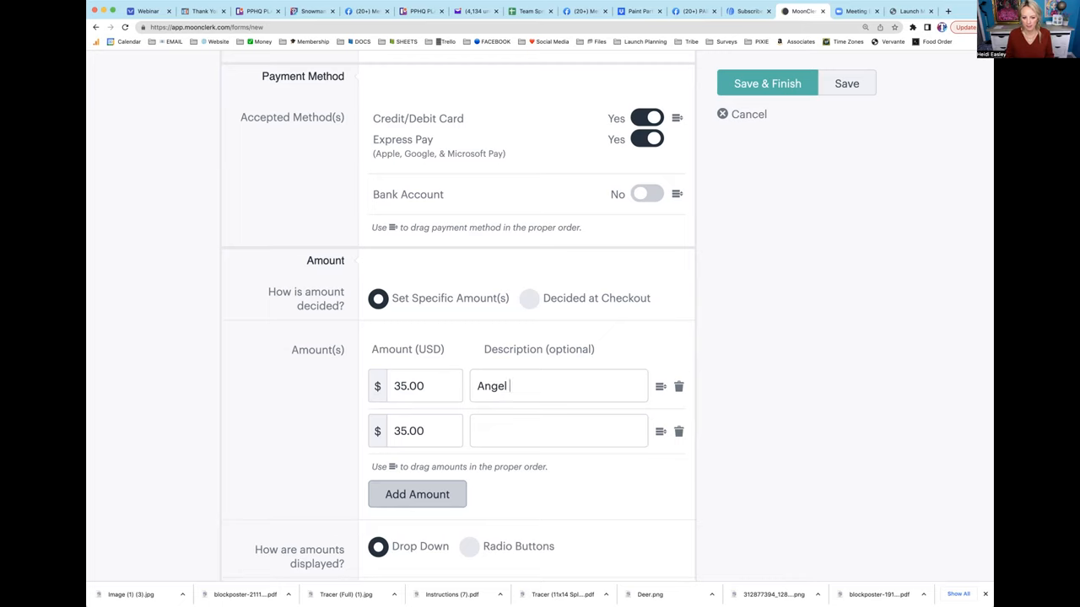
{"action": "type", "text": "Highlander Cow"}
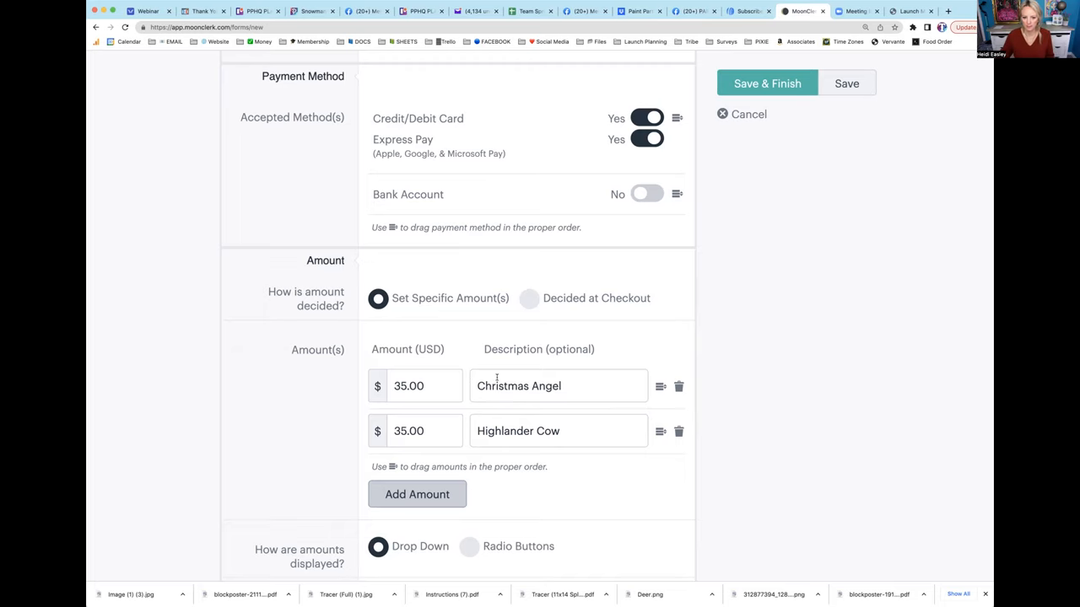
- Scroll past the fee settings to the Frequency Options, leaving One Time chosen
{"action": "scroll", "scroll_direction": "down", "scroll_amount": 3}
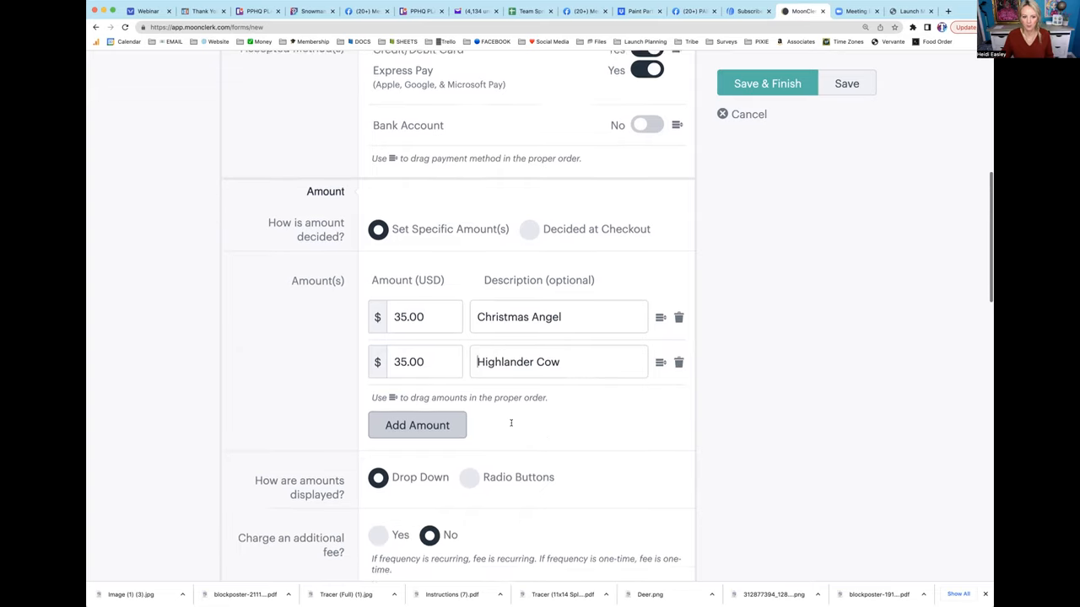
{"action": "scroll", "scroll_direction": "down", "scroll_amount": 3}
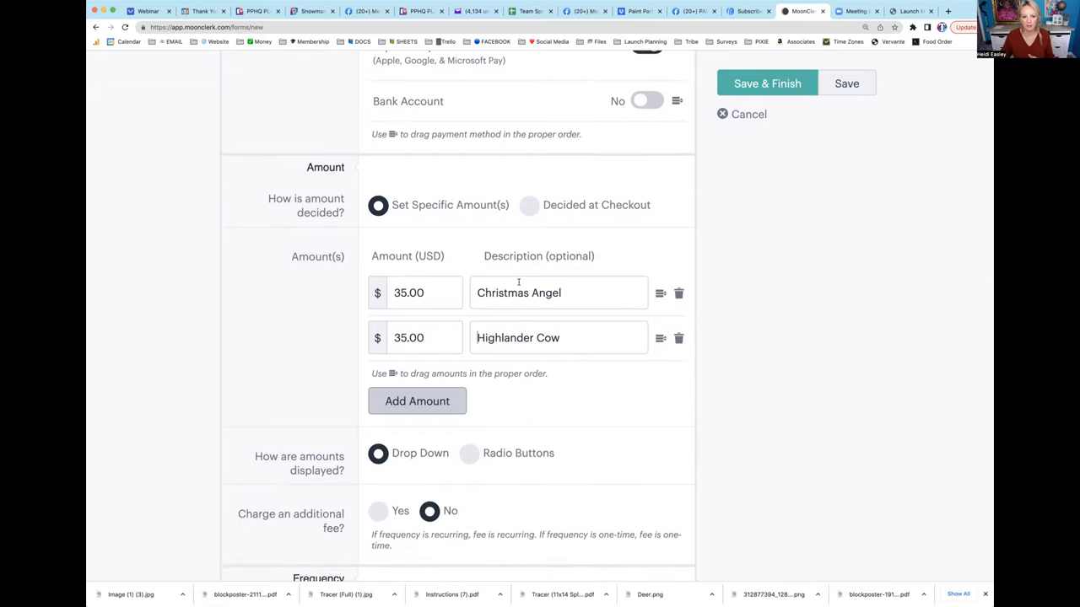
{"action": "mouse_move", "coordinate": [415, 240]}
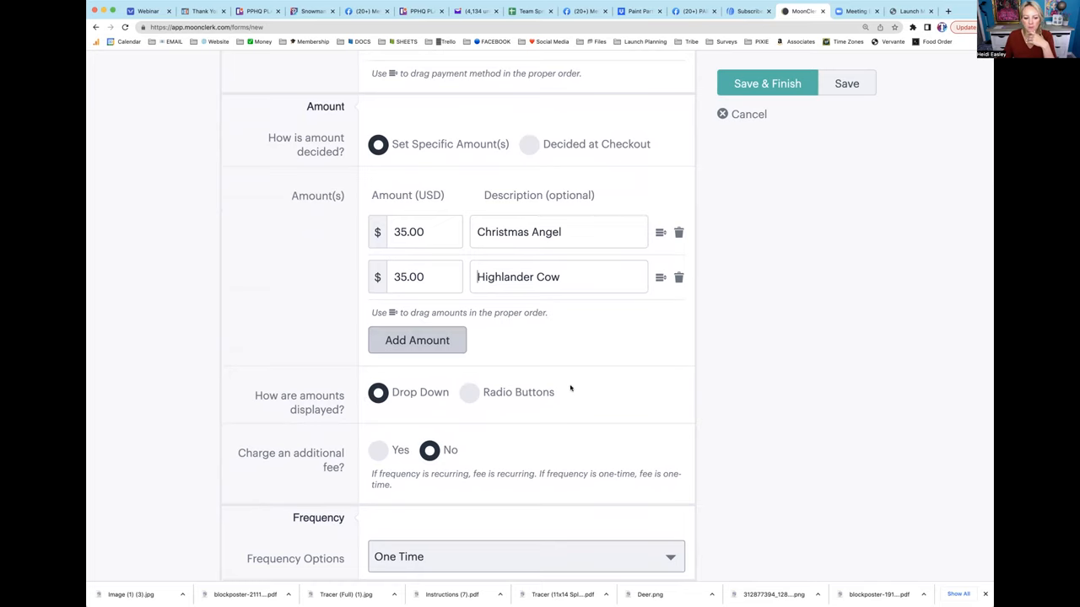
{"action": "scroll", "scroll_direction": "down", "scroll_amount": 3}
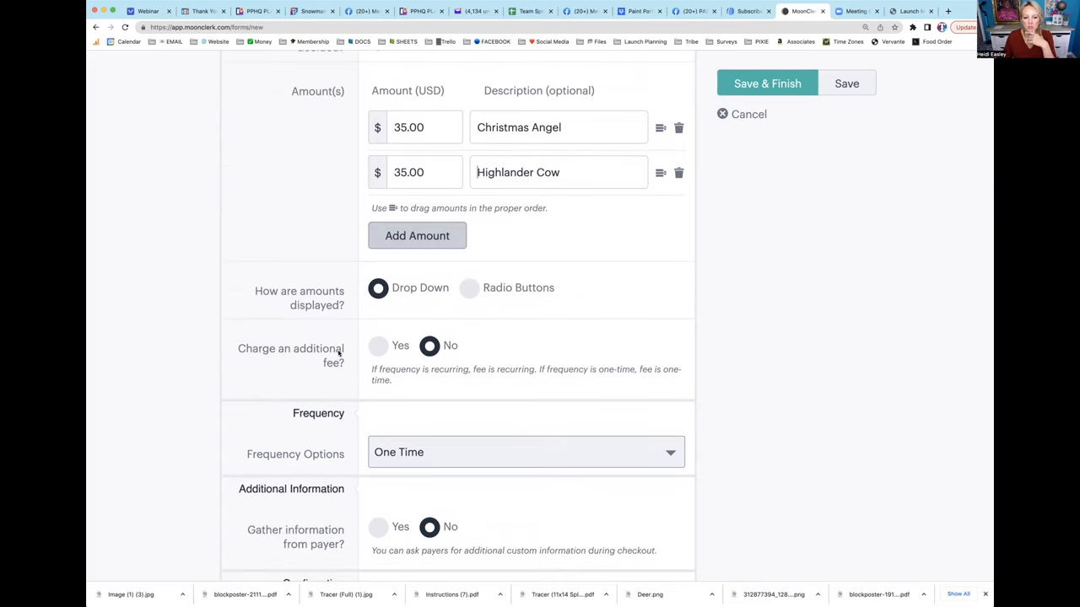
{"action": "mouse_move", "coordinate": [490, 348]}
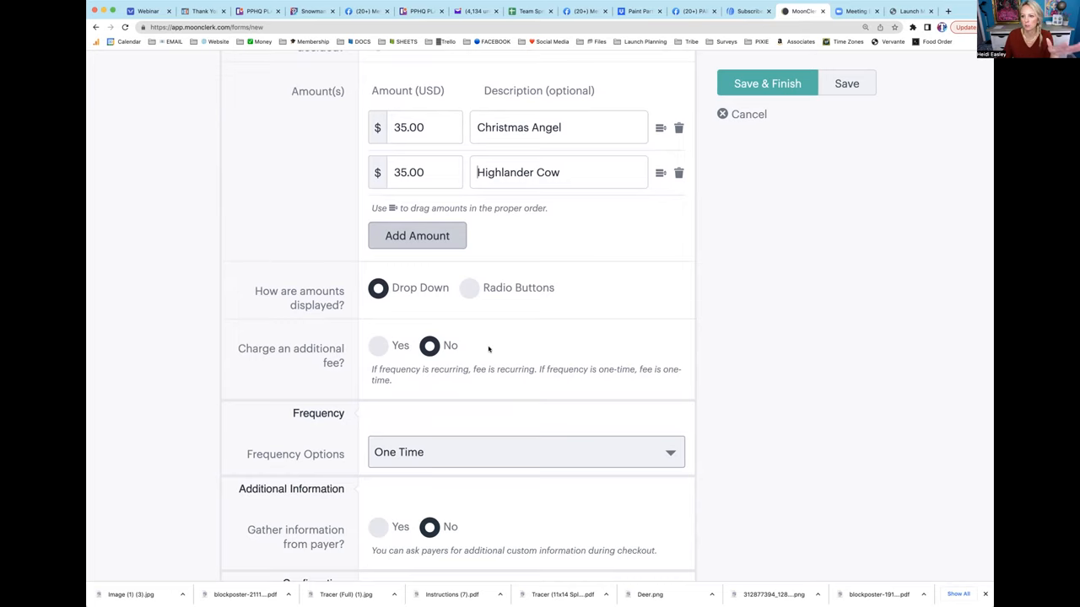
{"action": "scroll", "scroll_direction": "down", "scroll_amount": 3}
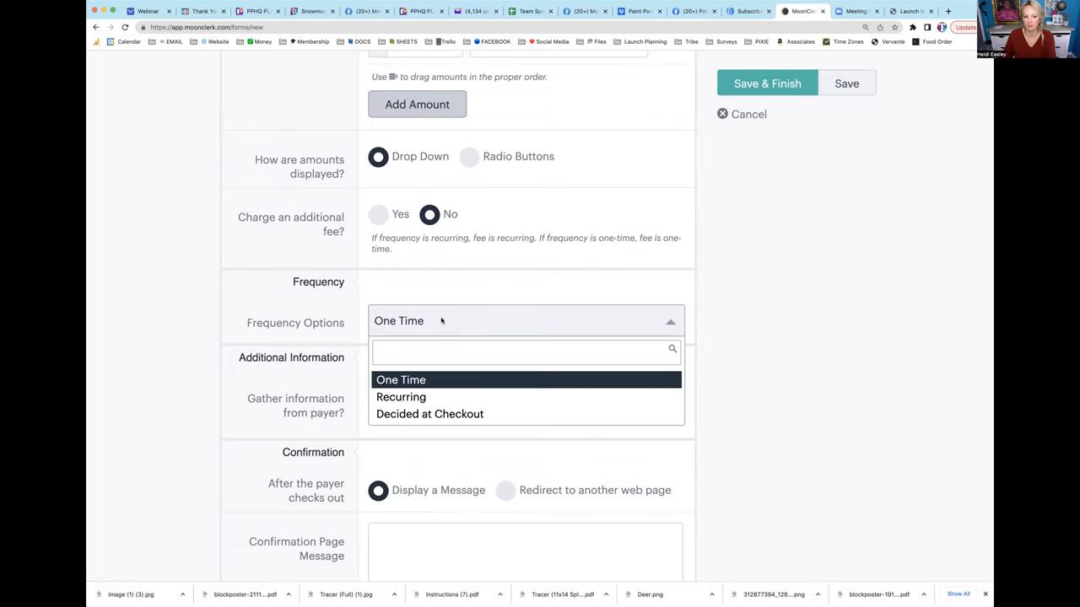
- Keep One Time frequency and turn on gathering information from payers
{"action": "left_click", "coordinate": [402, 380]}
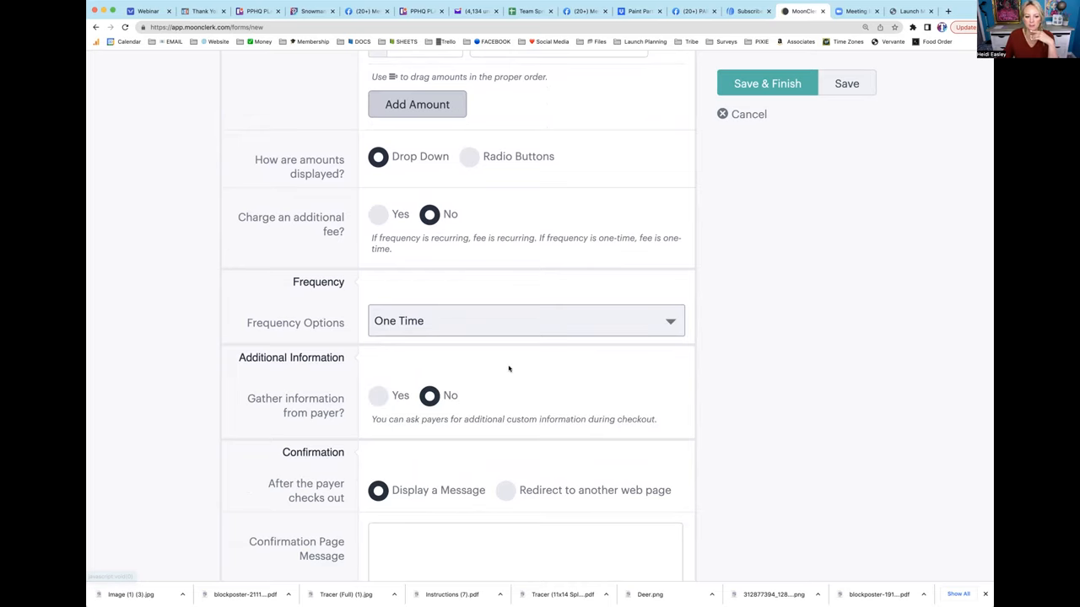
{"action": "scroll", "scroll_direction": "down", "scroll_amount": 3}
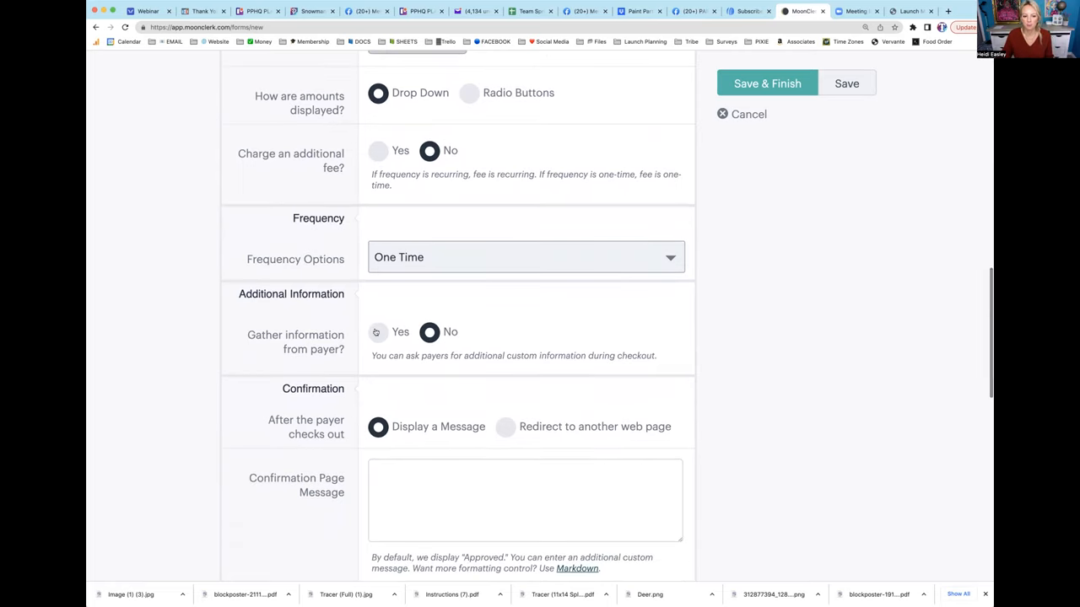
{"action": "left_click", "coordinate": [377, 332]}
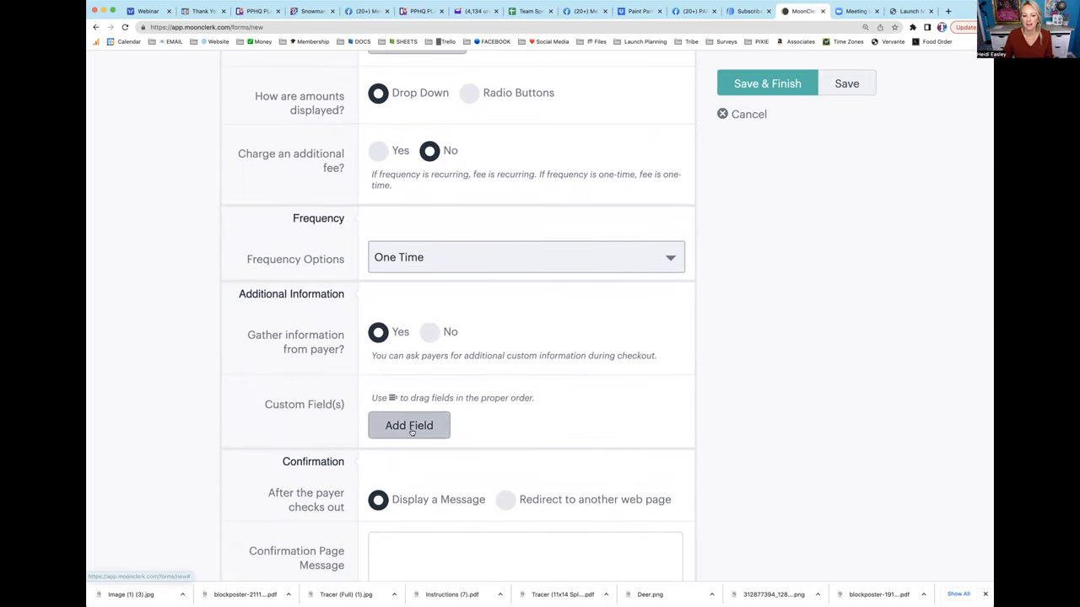
- Add a required custom field of type Email titled 'Email' and finish it
{"action": "left_click", "coordinate": [408, 426]}
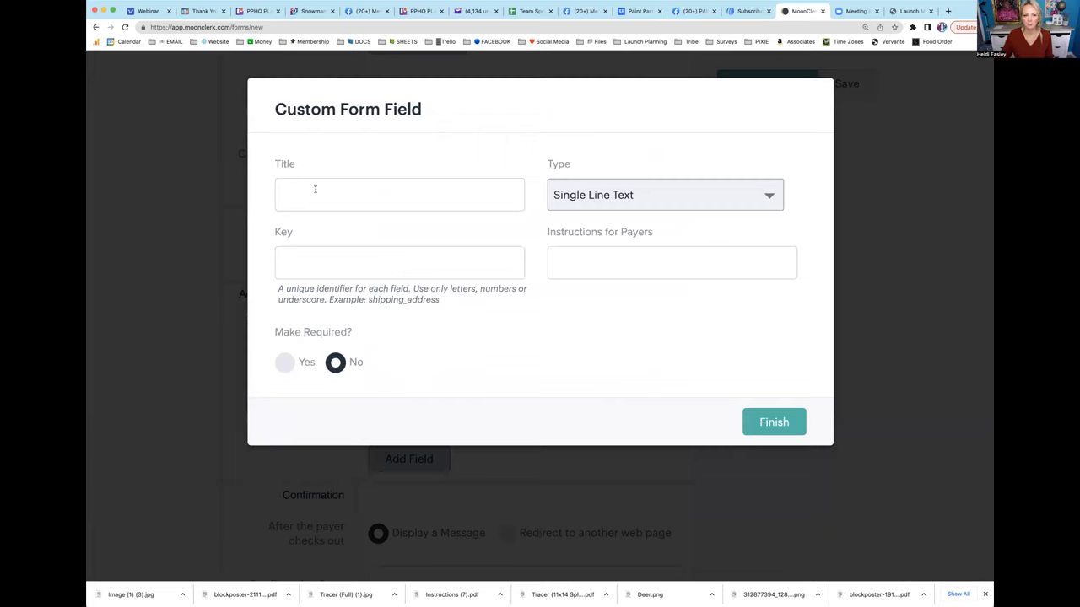
{"action": "left_click", "coordinate": [665, 196]}
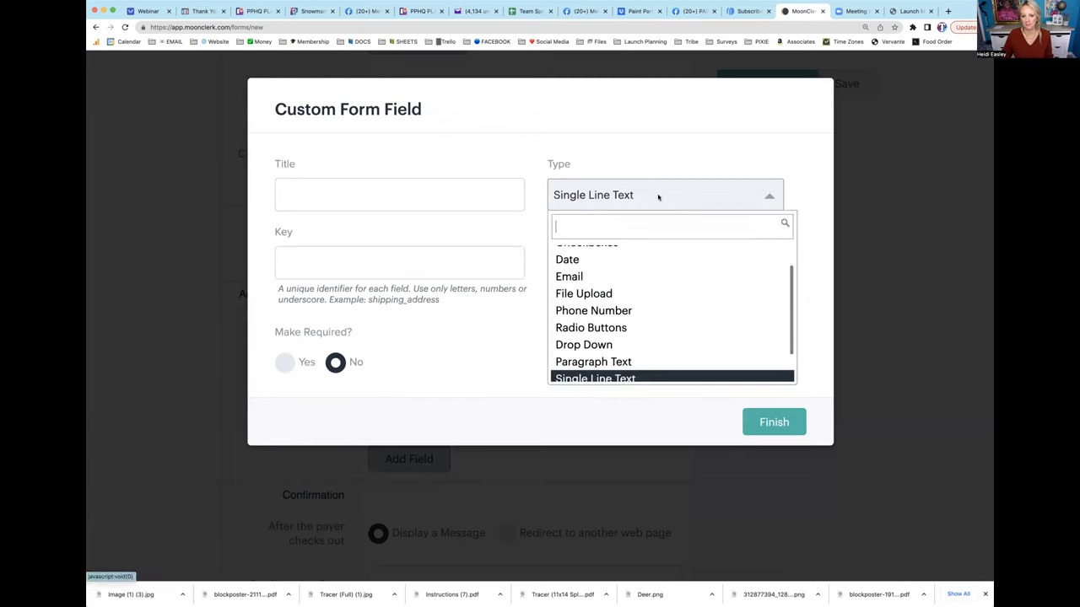
{"action": "left_click", "coordinate": [568, 276]}
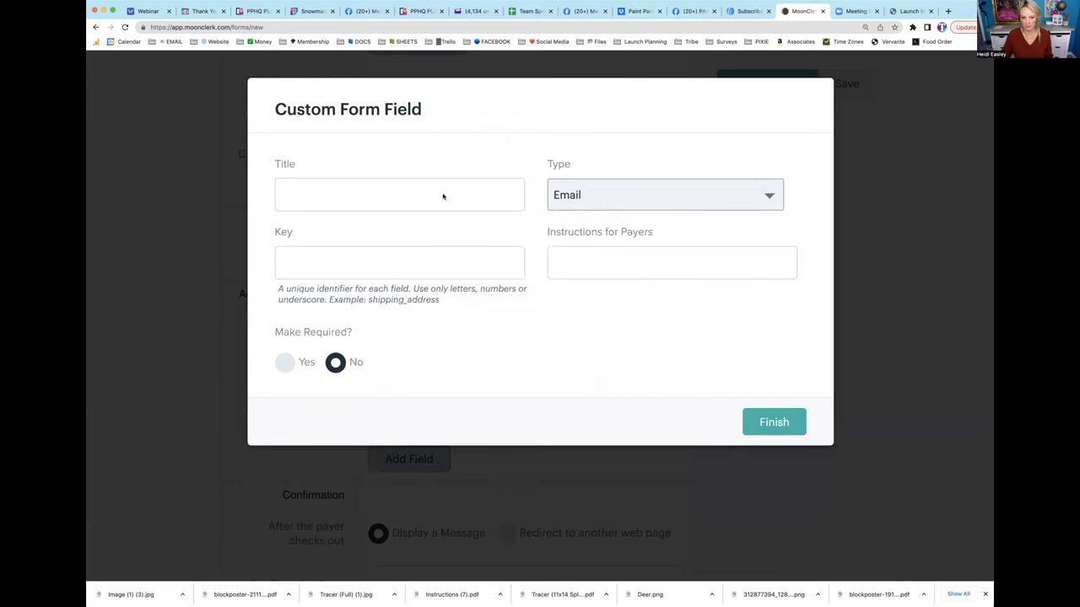
{"action": "type", "text": "Email"}
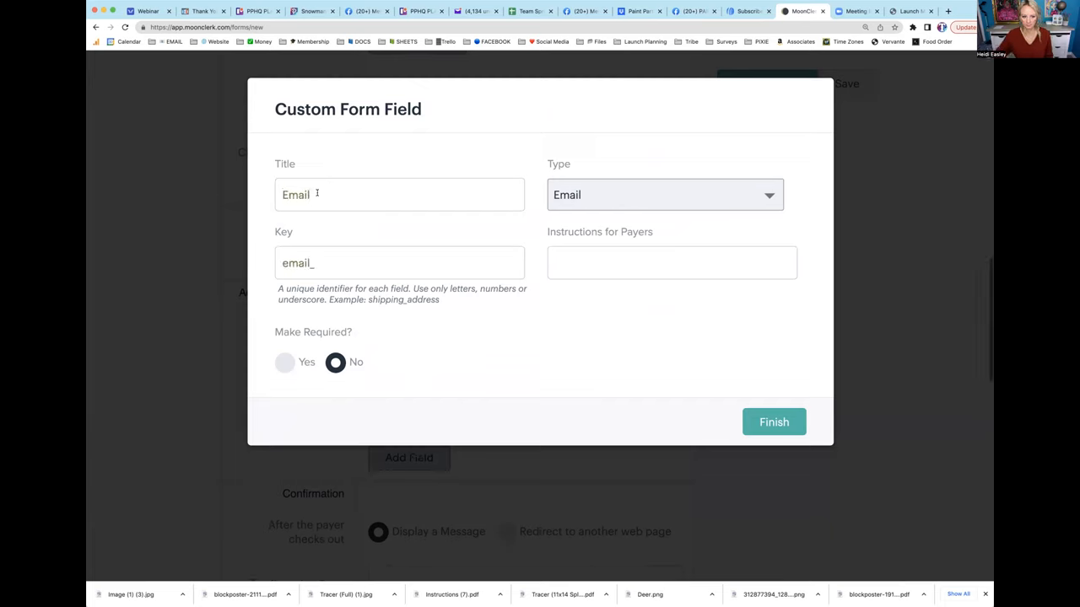
{"action": "left_click", "coordinate": [283, 361]}
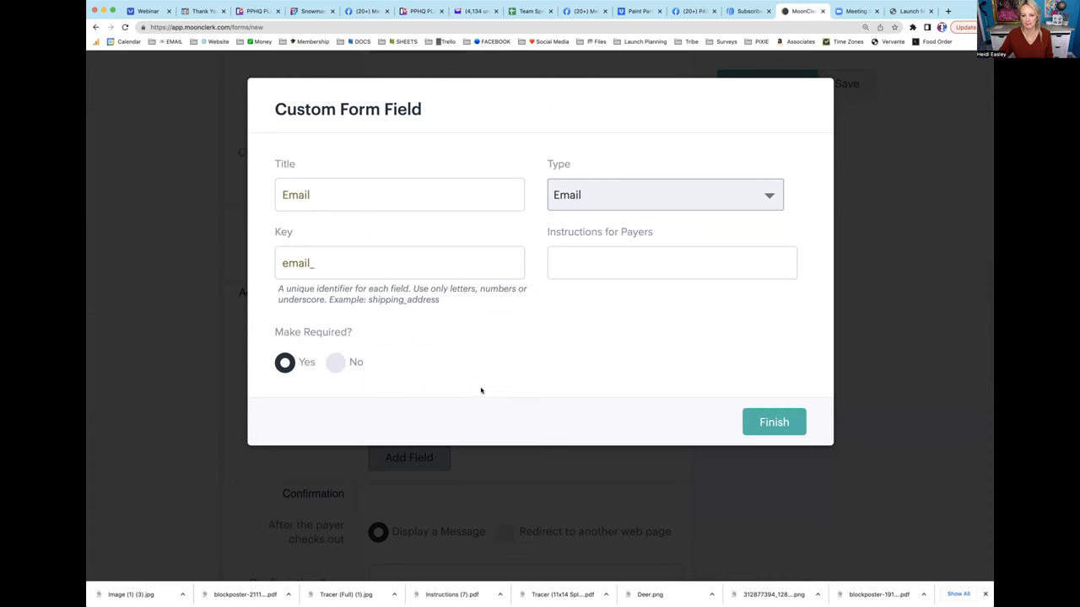
{"action": "left_click", "coordinate": [773, 422]}
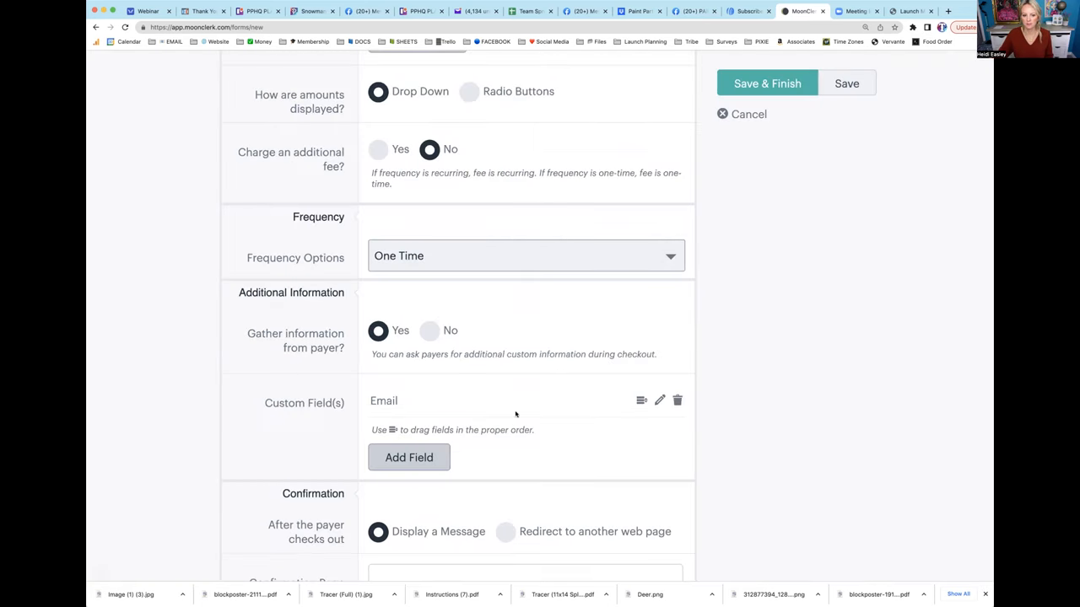
- Write the confirmation message thanking payers, noting Tuesday Dec 6th 2pm - 4pm and asking them to arrive 15 minutes early
{"action": "scroll", "scroll_direction": "down", "scroll_amount": 3}
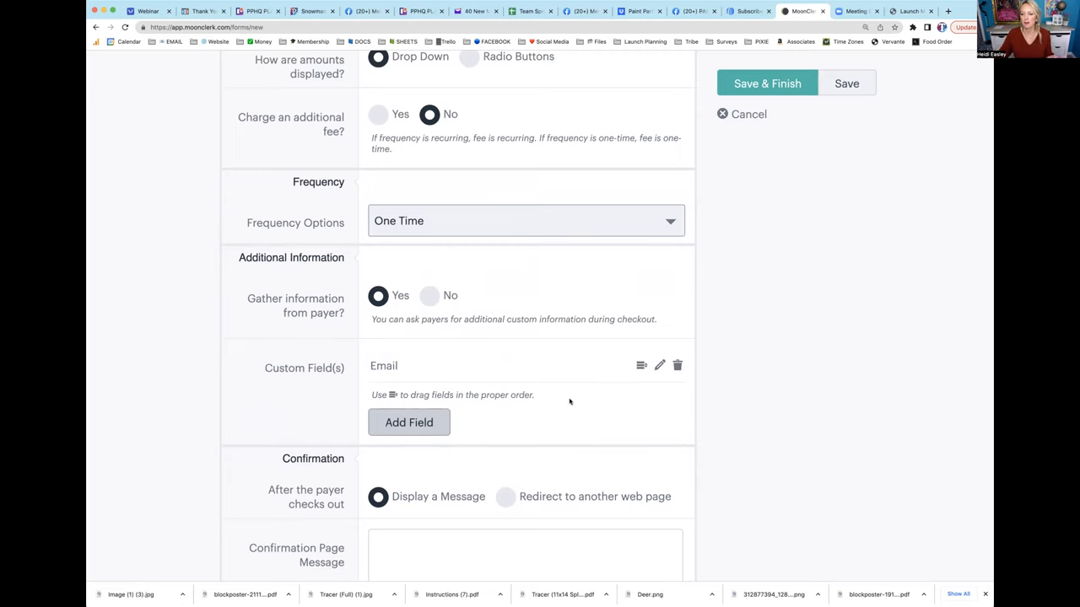
{"action": "mouse_move", "coordinate": [553, 403]}
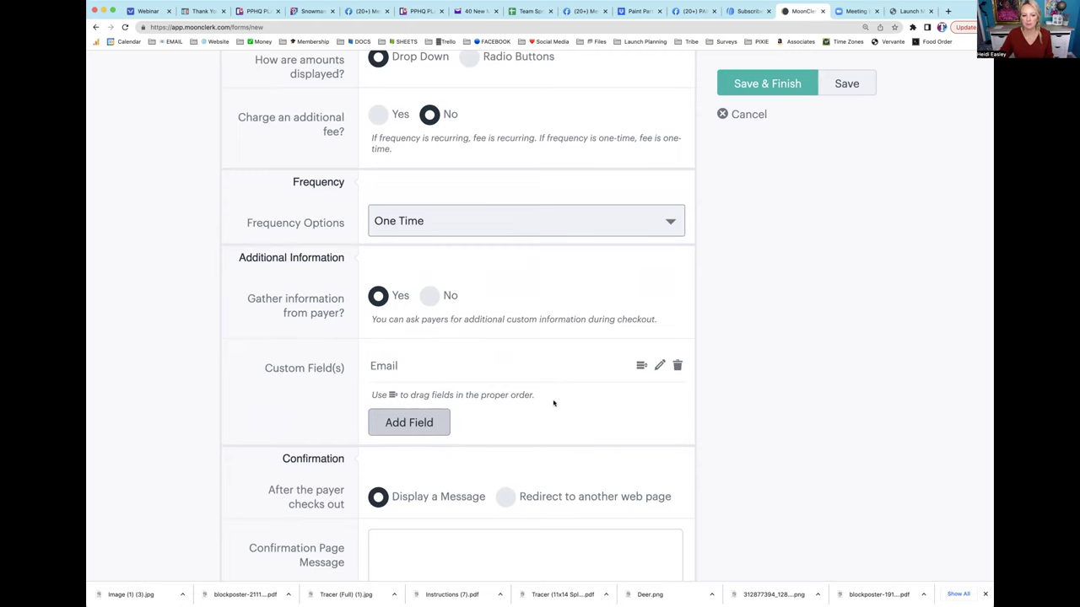
{"action": "scroll", "scroll_direction": "down", "scroll_amount": 3}
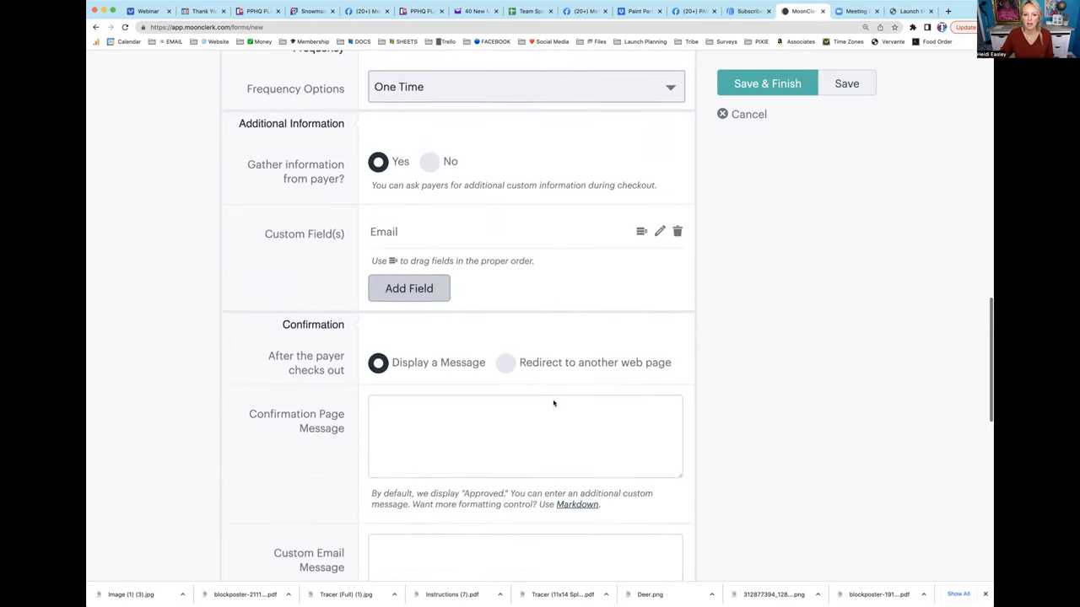
{"action": "scroll", "scroll_direction": "down", "scroll_amount": 3}
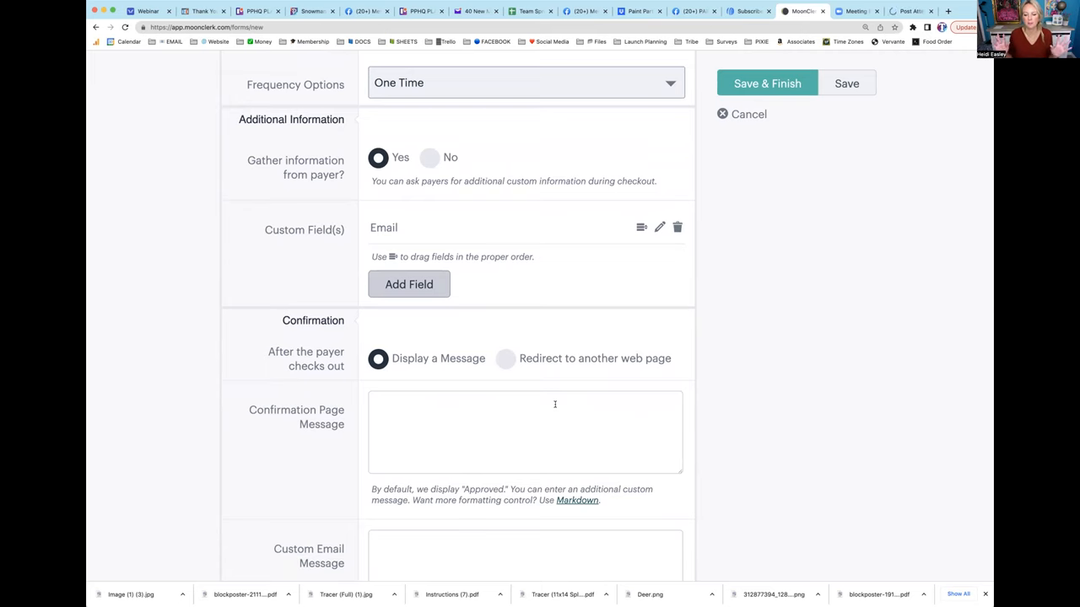
{"action": "scroll", "scroll_direction": "down", "scroll_amount": 3}
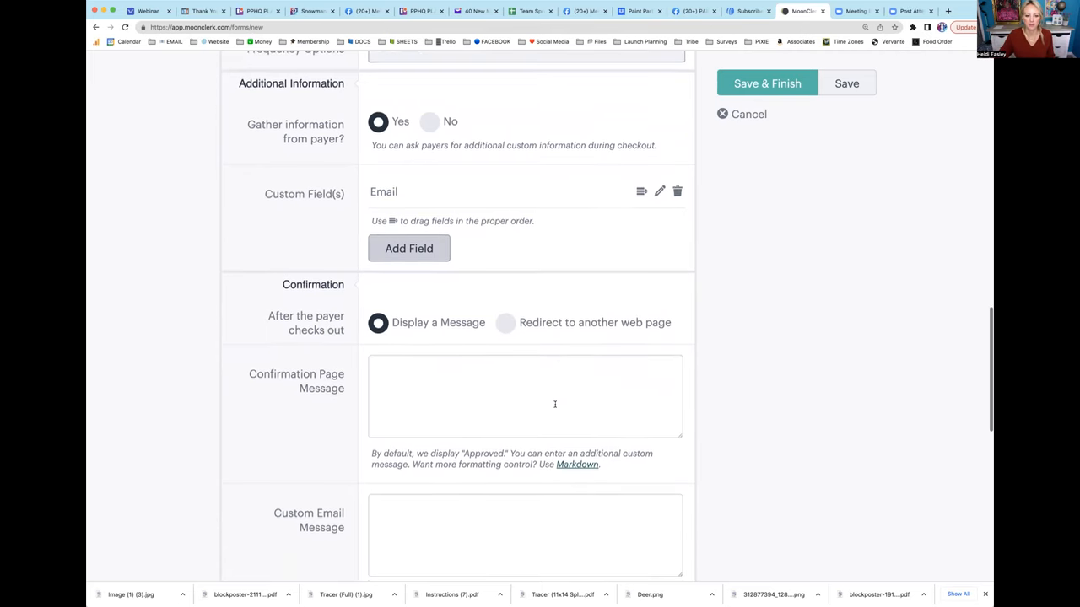
{"action": "scroll", "scroll_direction": "down", "scroll_amount": 3}
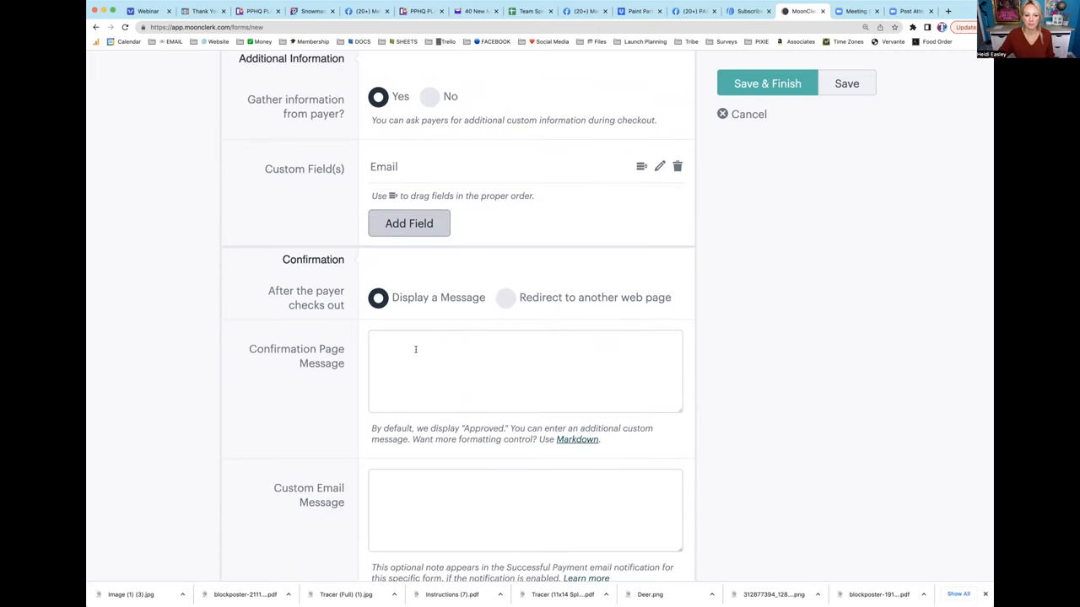
{"action": "type", "text": "Thank"}
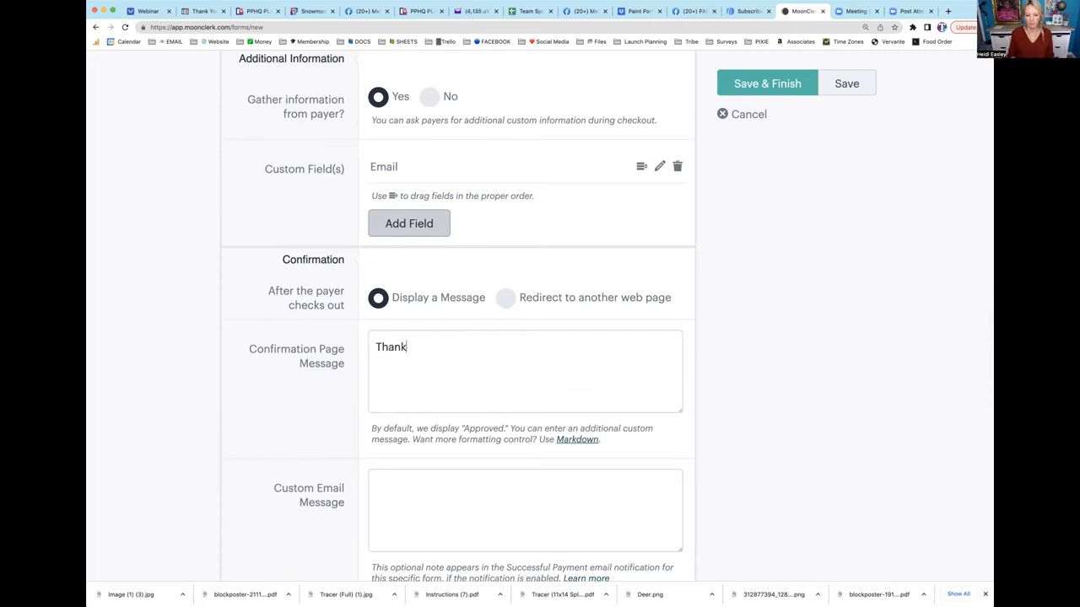
{"action": "type", "text": "you so much!"}
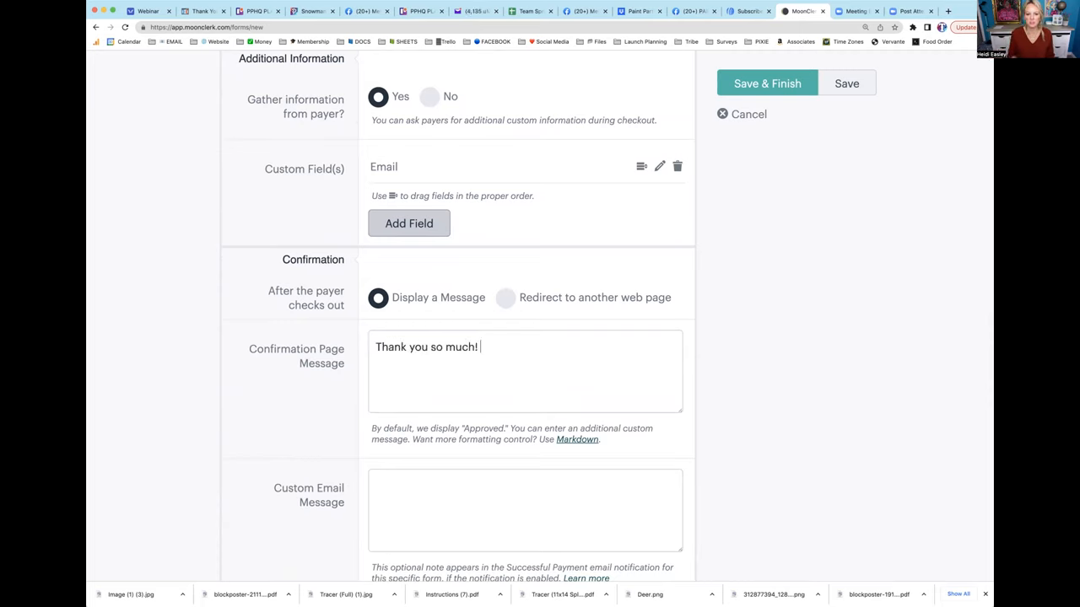
{"action": "type", "text": "Please mak"}
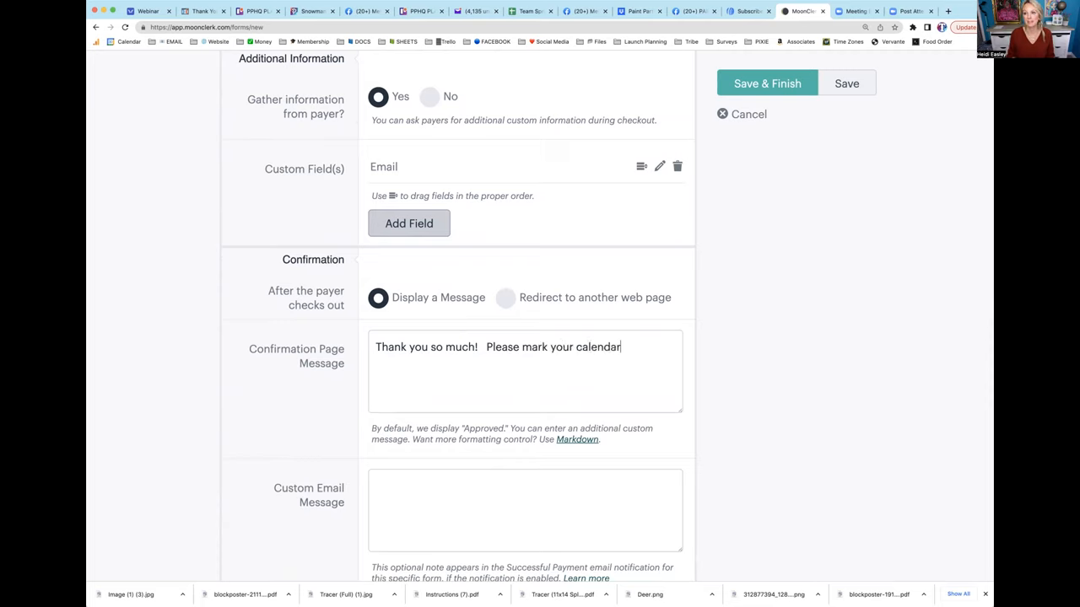
{"action": "type", "text": "s"}
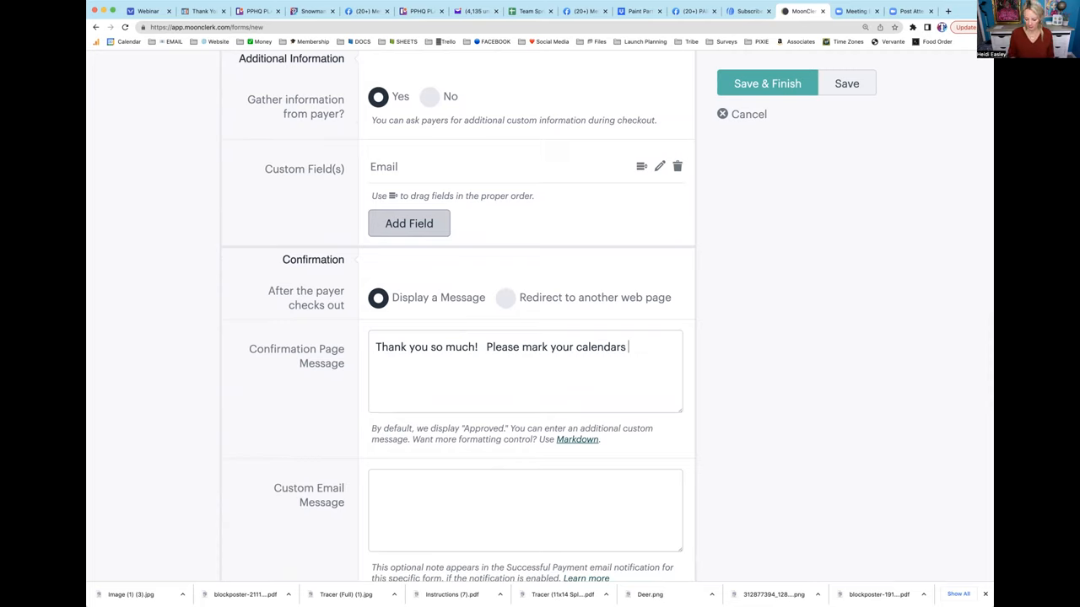
{"action": "type", "text": "for Tuesd"}
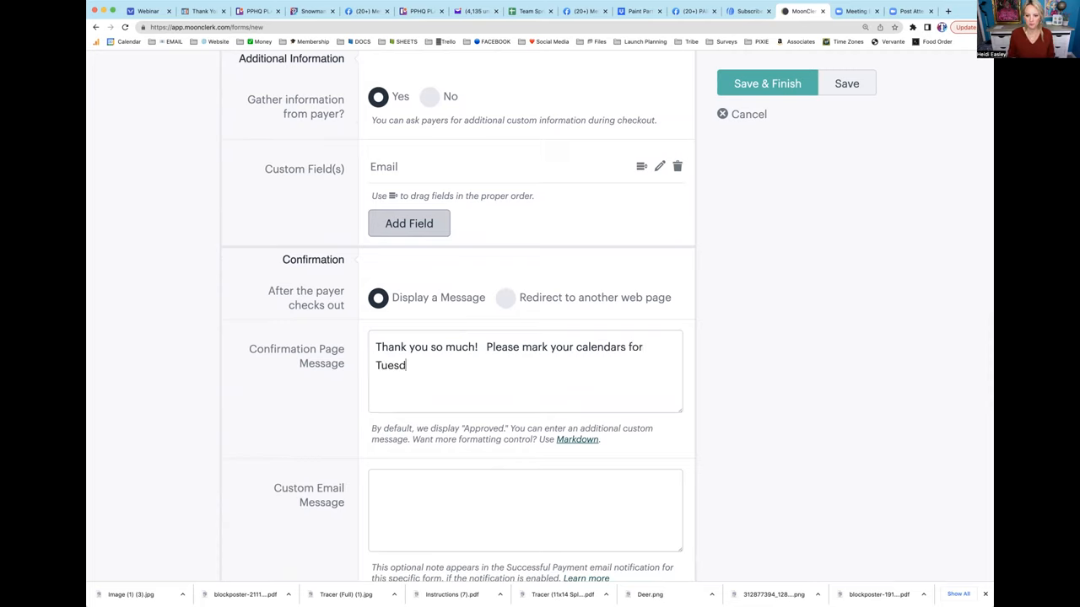
{"action": "type", "text": "ay, Dec 6"}
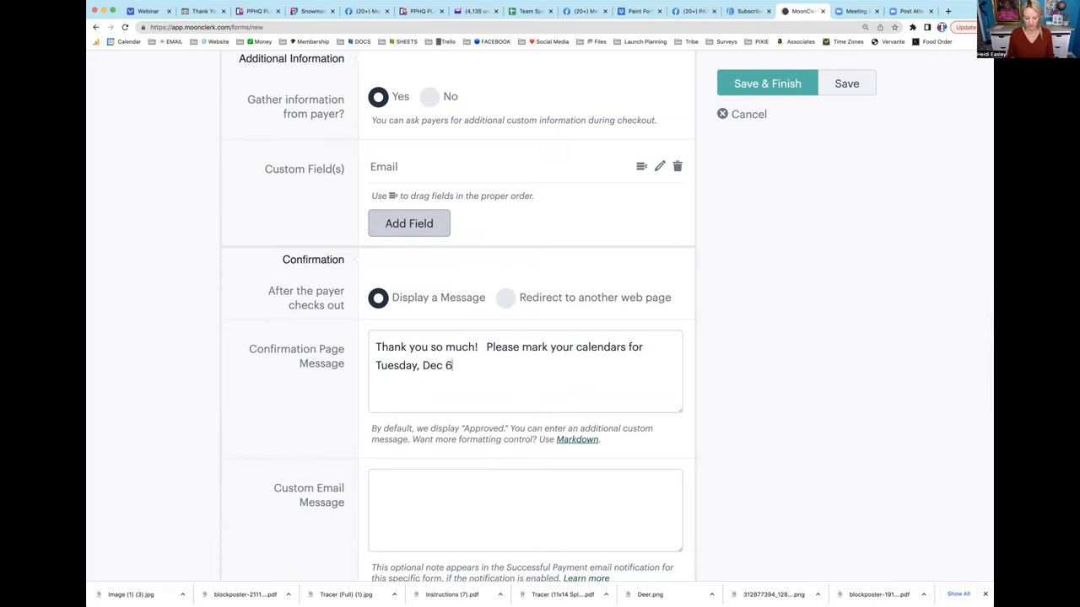
{"action": "type", "text": "th from 2pm"}
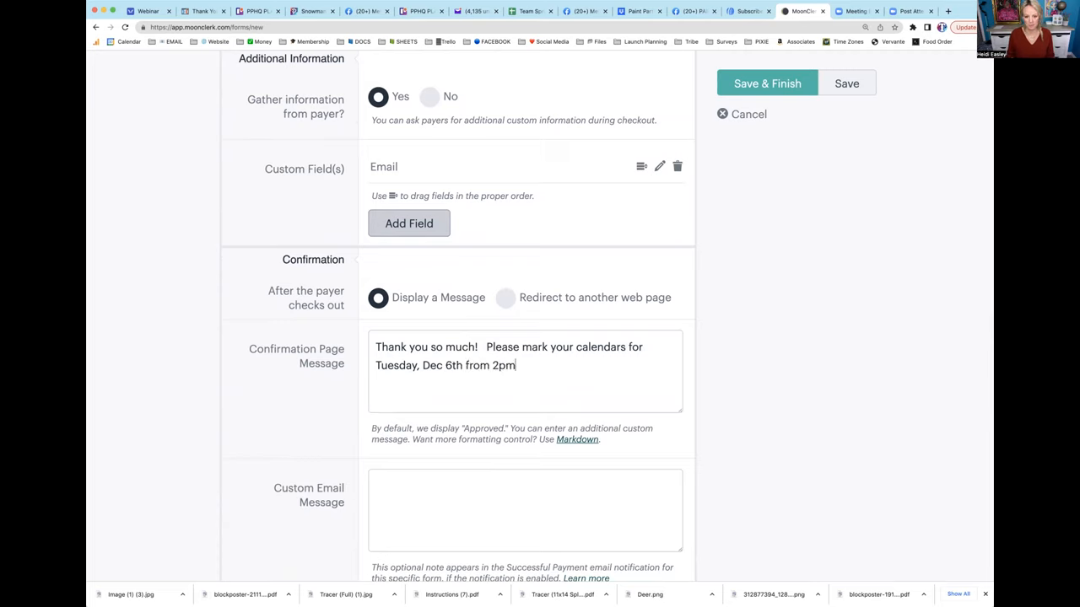
{"action": "type", "text": "- 4pm.  P"}
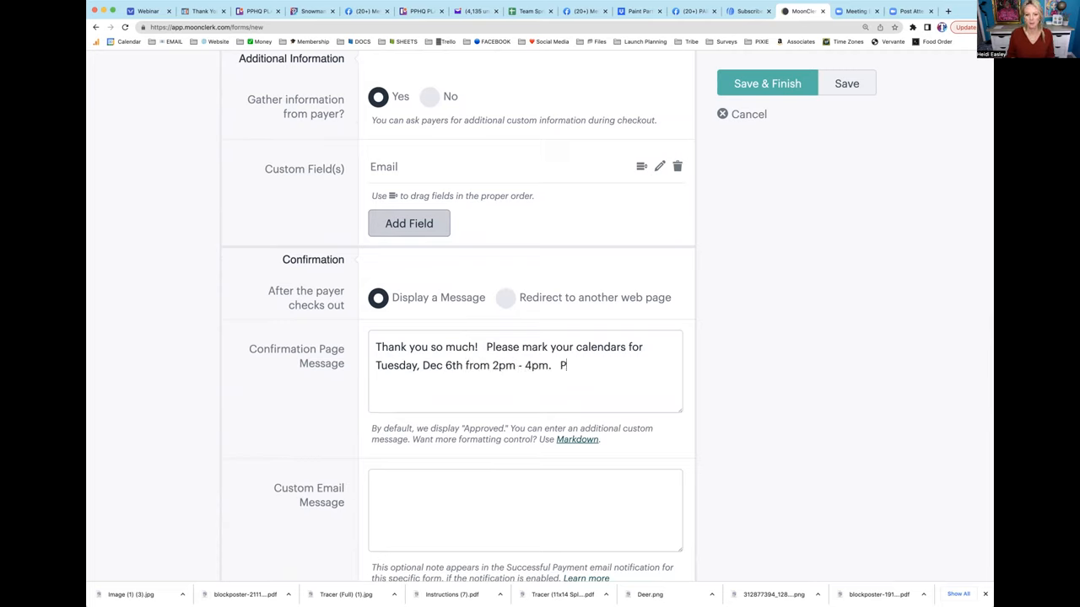
{"action": "type", "text": "lease arrive 1"}
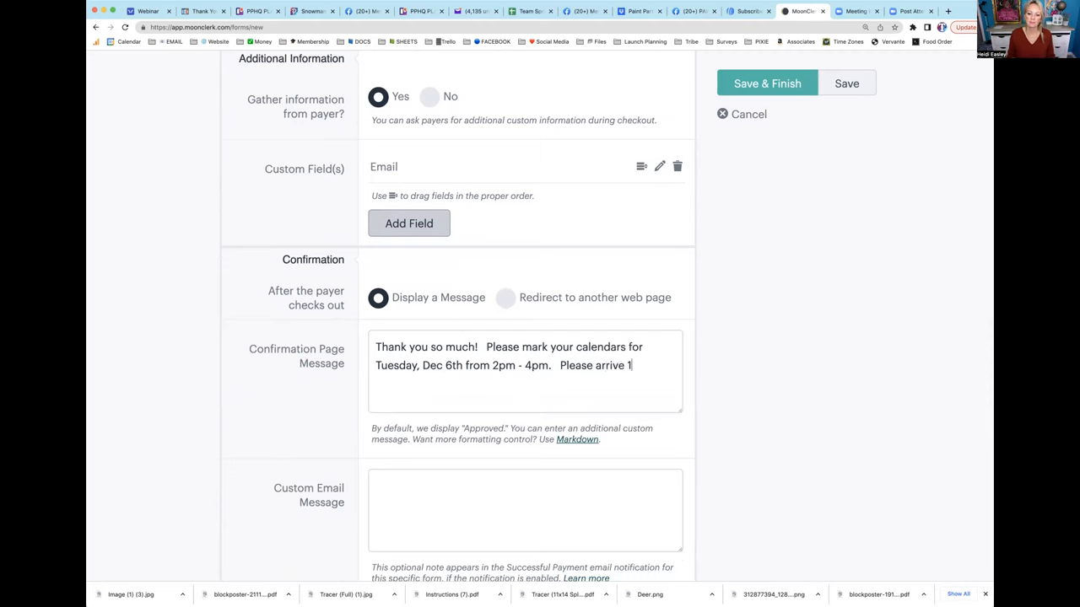
{"action": "type", "text": "5 minutes eas"}
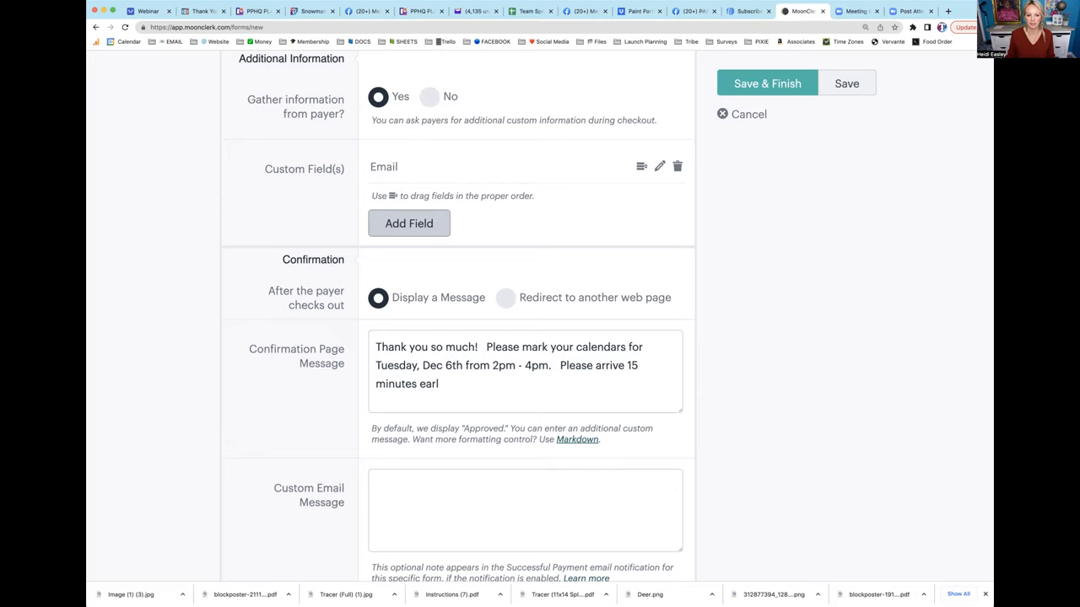
{"action": "type", "text": "y to check in!"}
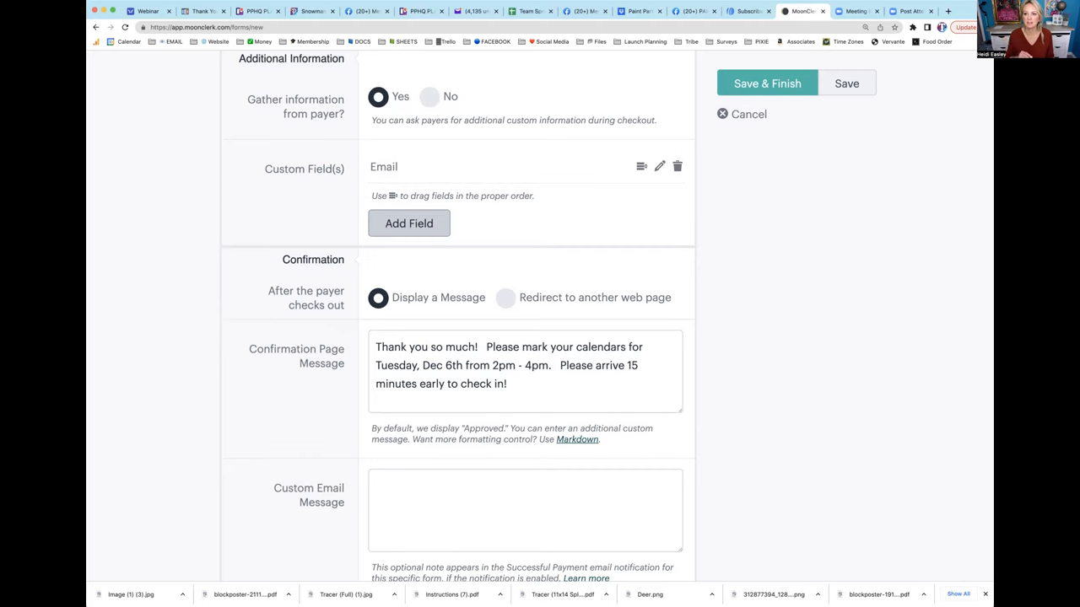
{"action": "scroll", "scroll_direction": "down", "scroll_amount": 3}
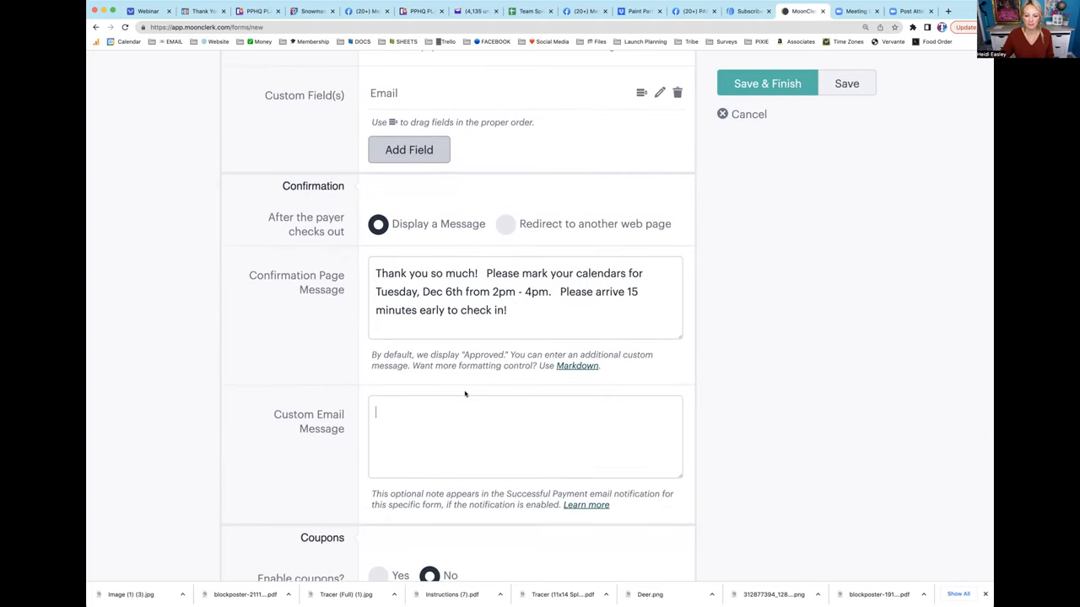
- Enter the same thank-you, Dec 6th schedule and arrive-early text as the Custom Email Message
{"action": "scroll", "scroll_direction": "down", "scroll_amount": 3}
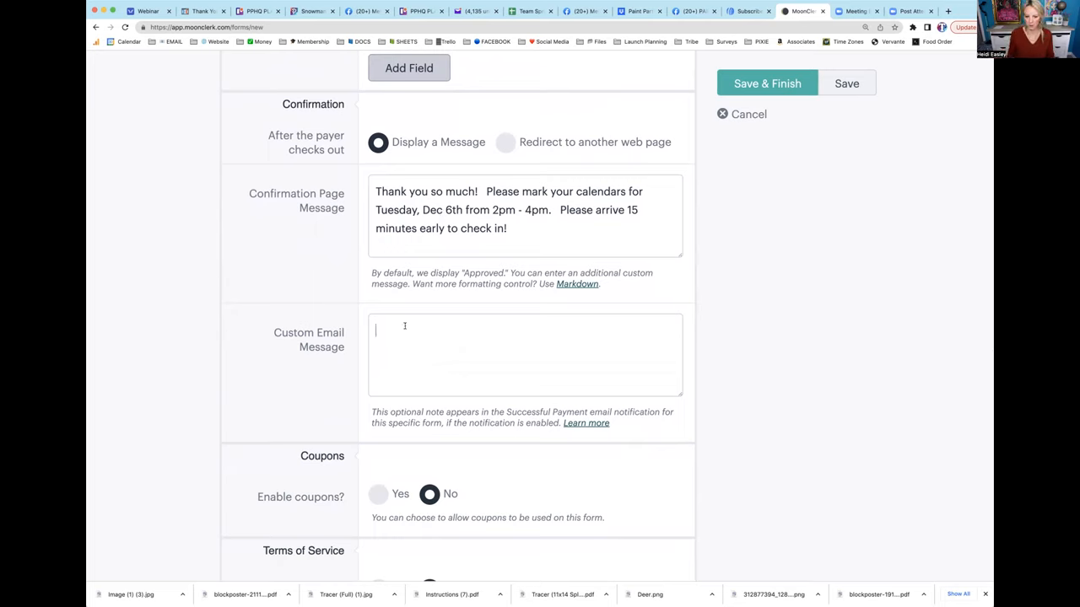
{"action": "type", "text": "Tha"}
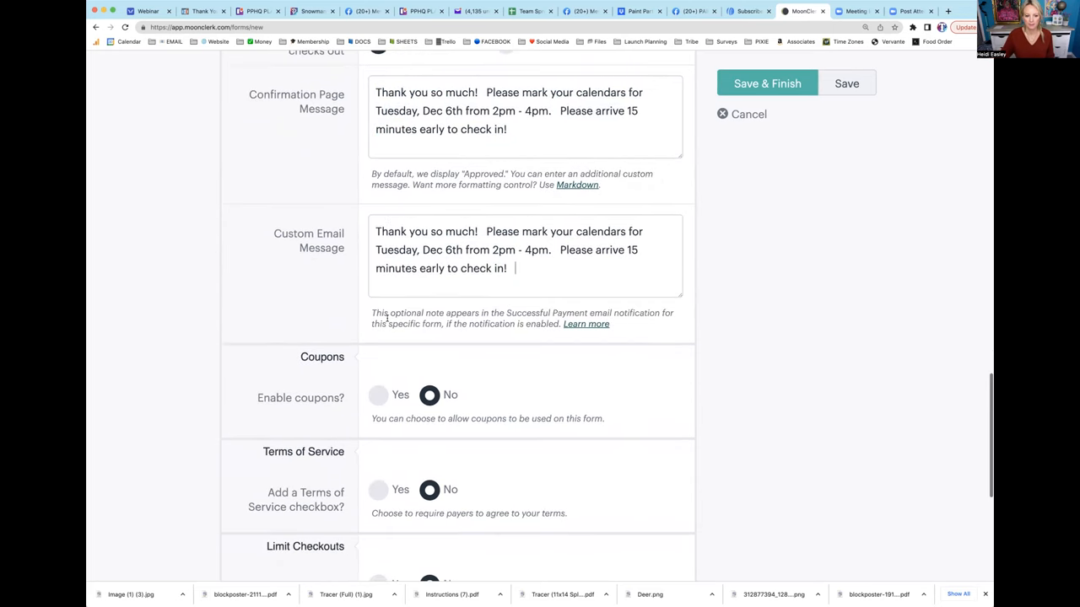
{"action": "scroll", "scroll_direction": "down", "scroll_amount": 3}
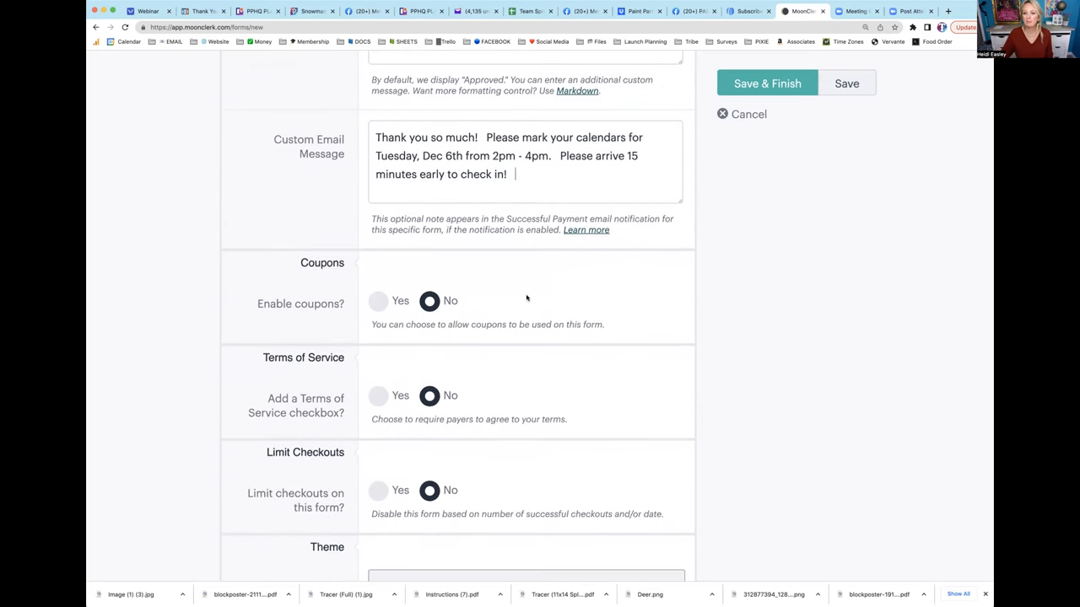
{"action": "mouse_move", "coordinate": [391, 307]}
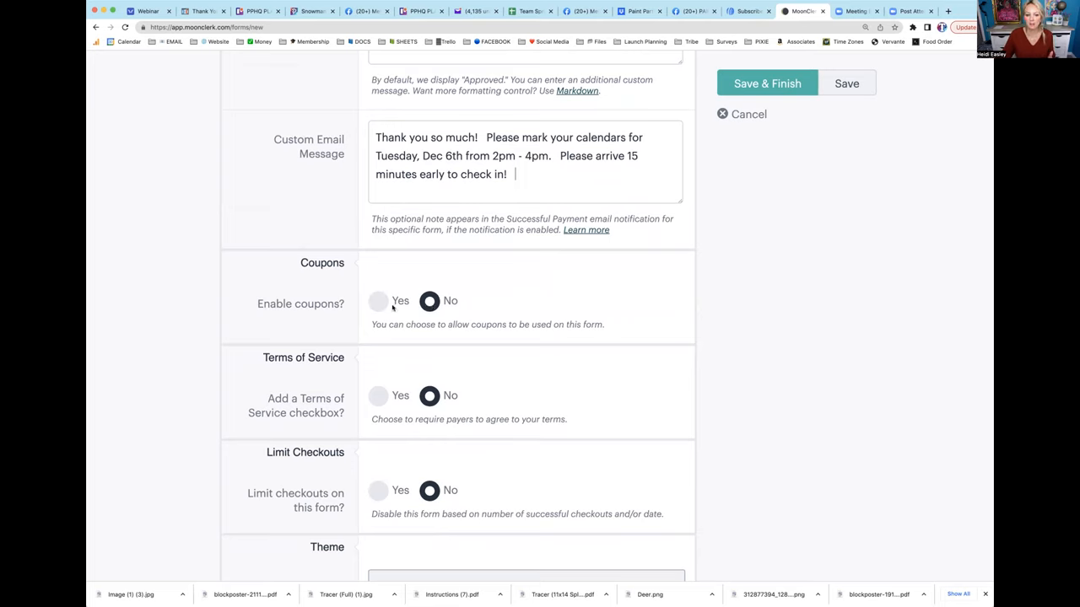
{"action": "left_click", "coordinate": [378, 301]}
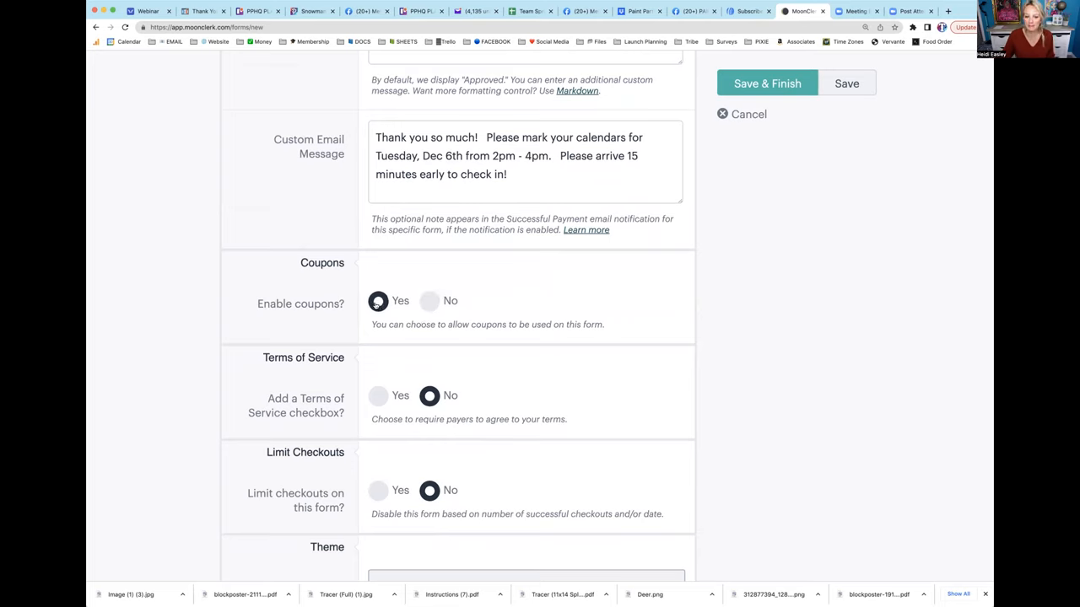
{"action": "left_click", "coordinate": [428, 301]}
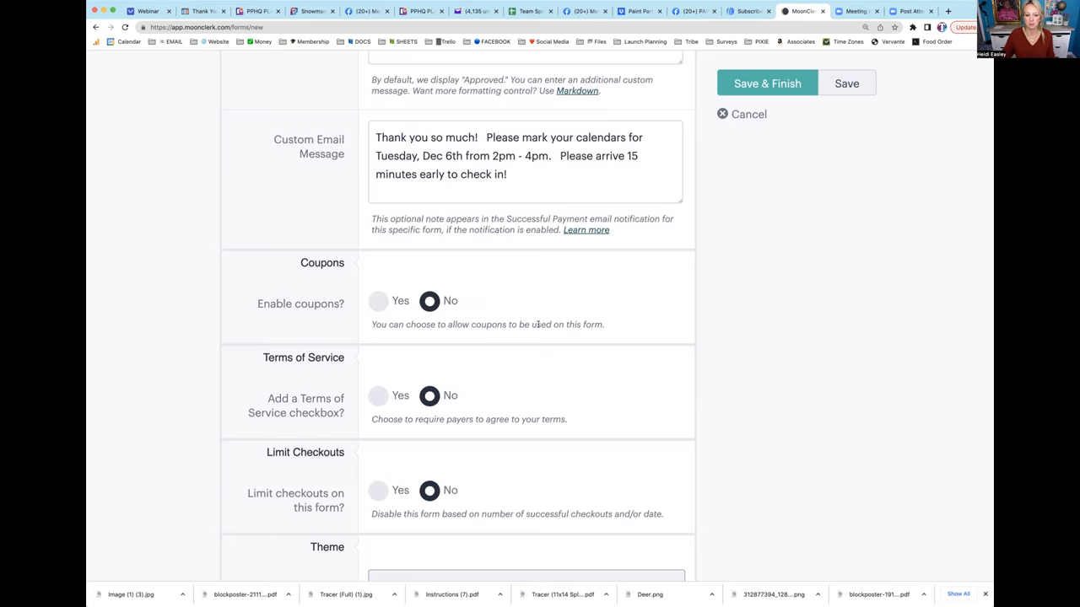
{"action": "scroll", "scroll_direction": "down", "scroll_amount": 3}
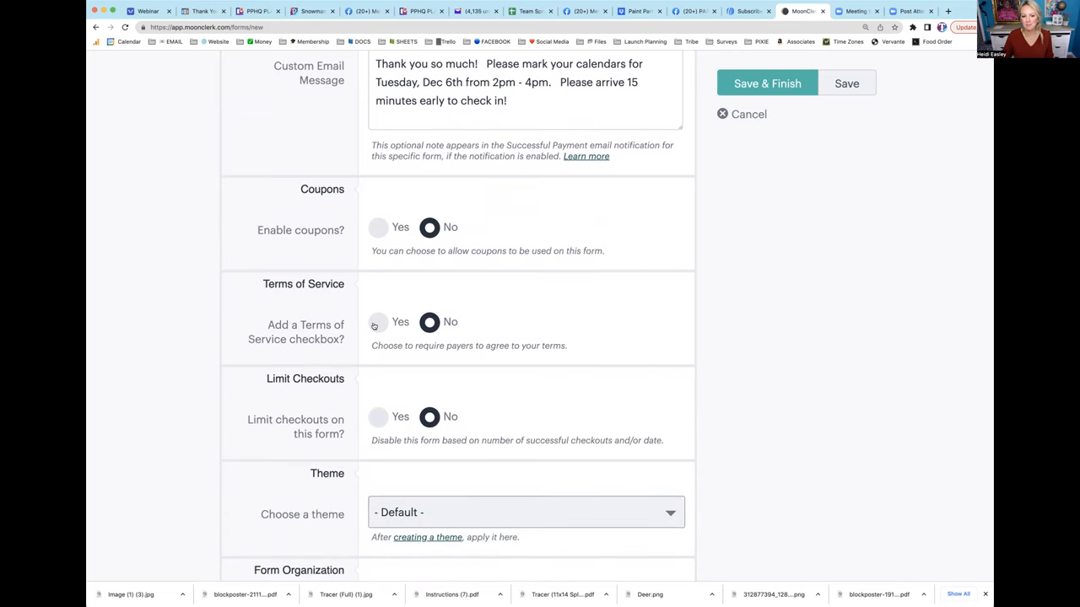
{"action": "left_click", "coordinate": [378, 322]}
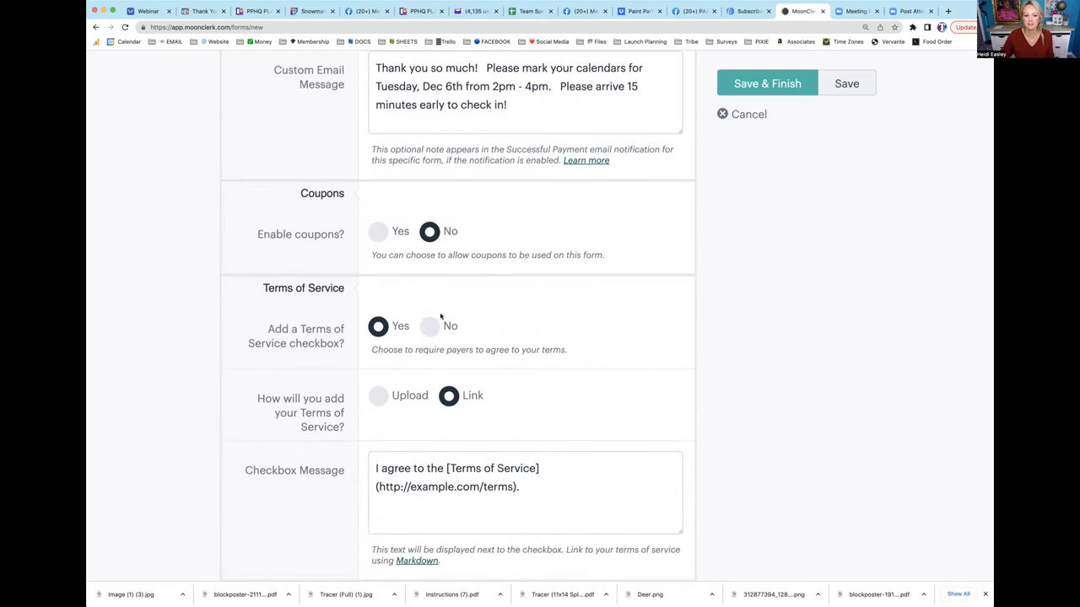
{"action": "left_click", "coordinate": [429, 328]}
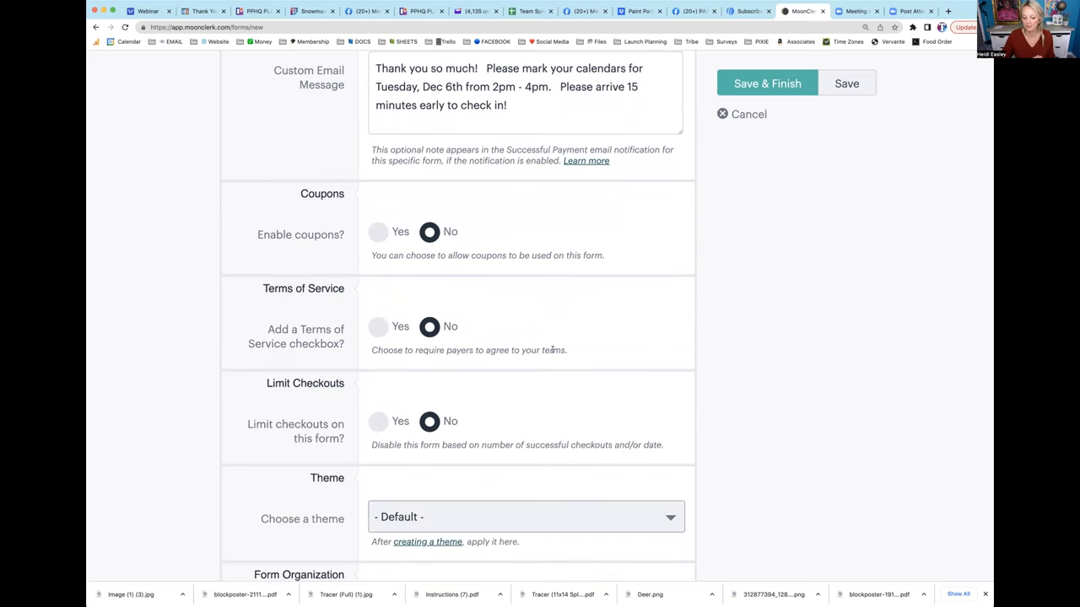
{"action": "scroll", "scroll_direction": "down", "scroll_amount": 3}
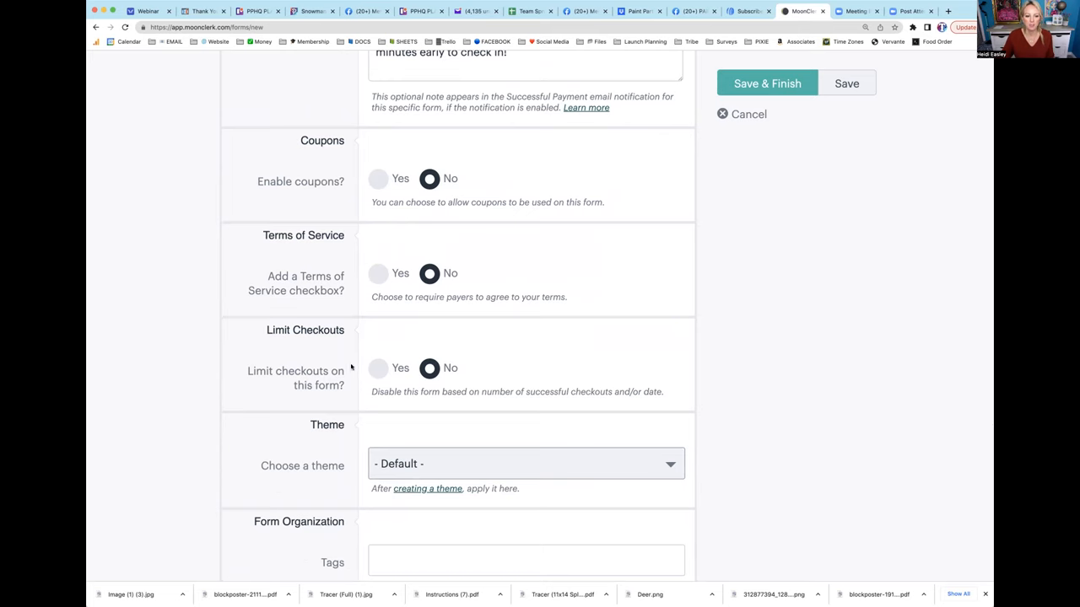
{"action": "mouse_move", "coordinate": [510, 368]}
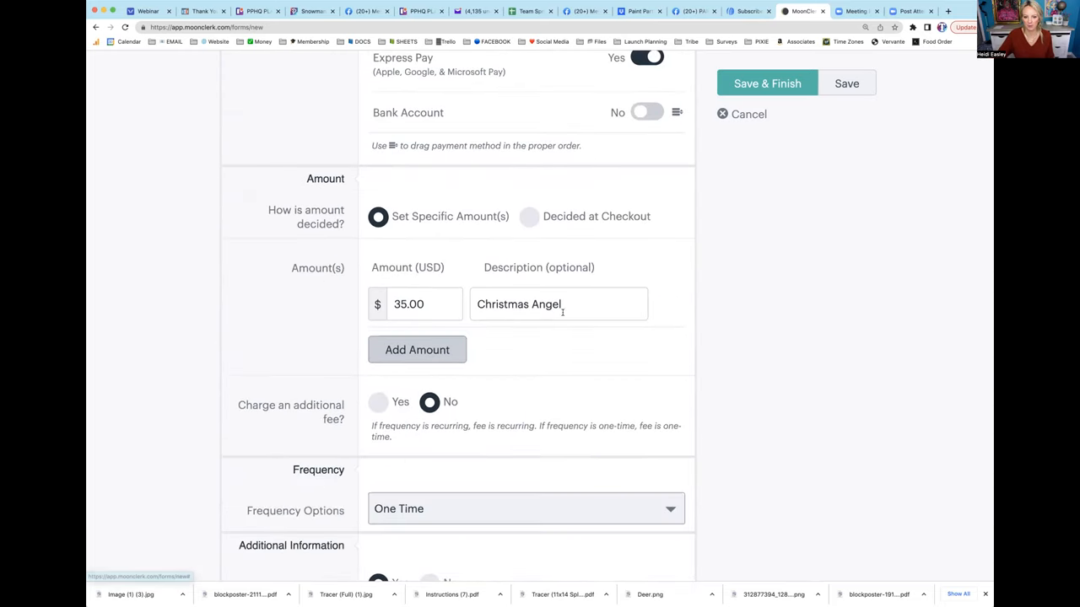
- Relabel the $35 amount for the paint party and revise the description to say '2pm - 4pm at StoneWater' and register today
{"action": "type", "text": "Paint Party"}
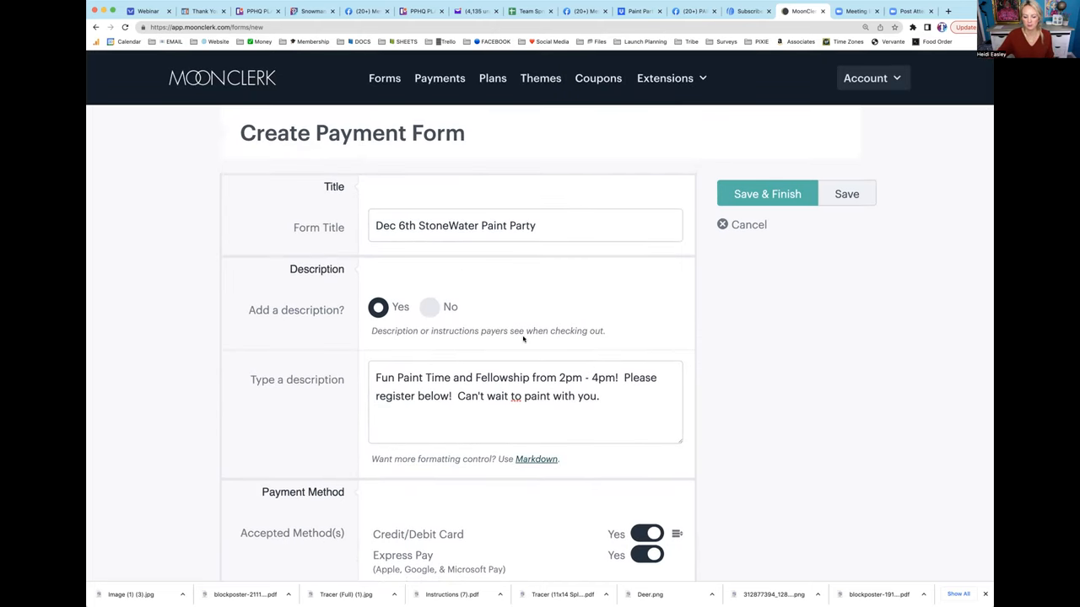
{"action": "scroll", "scroll_direction": "down", "scroll_amount": 3}
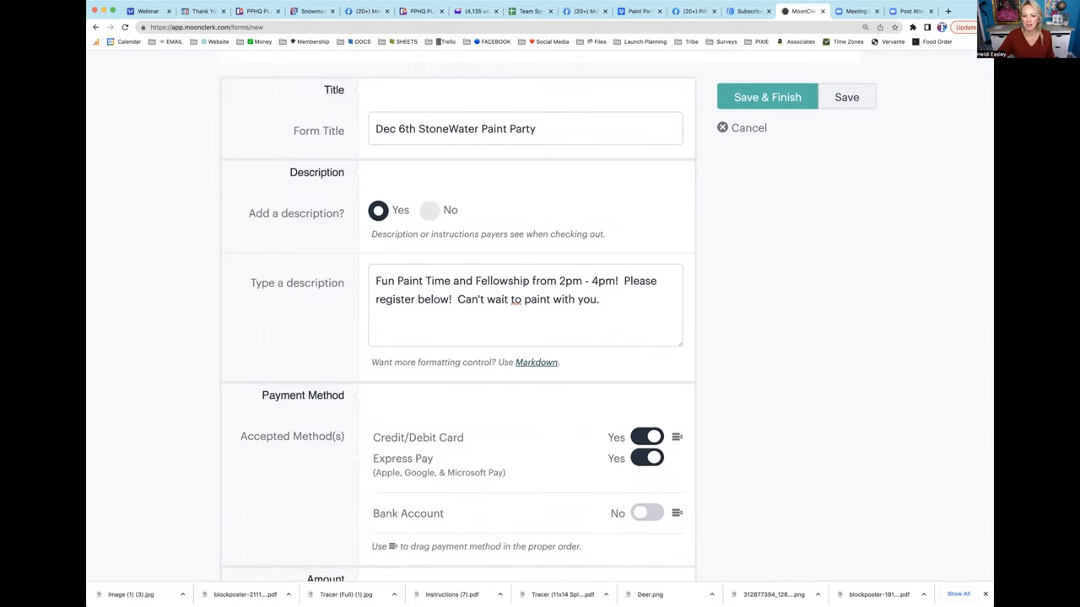
{"action": "mouse_move", "coordinate": [614, 280]}
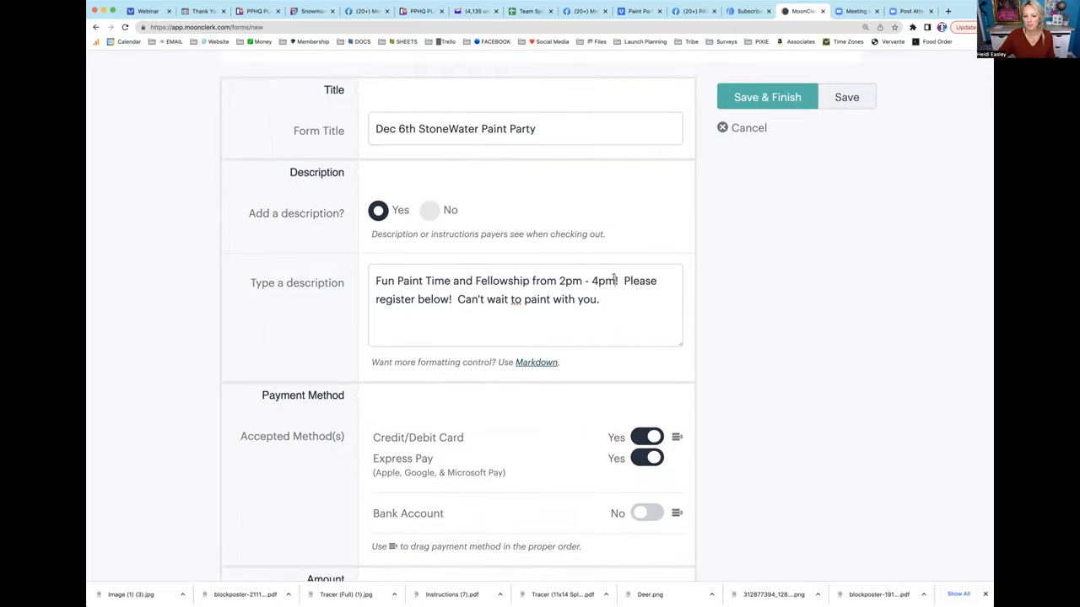
{"action": "type", "text": "at StoneWater"}
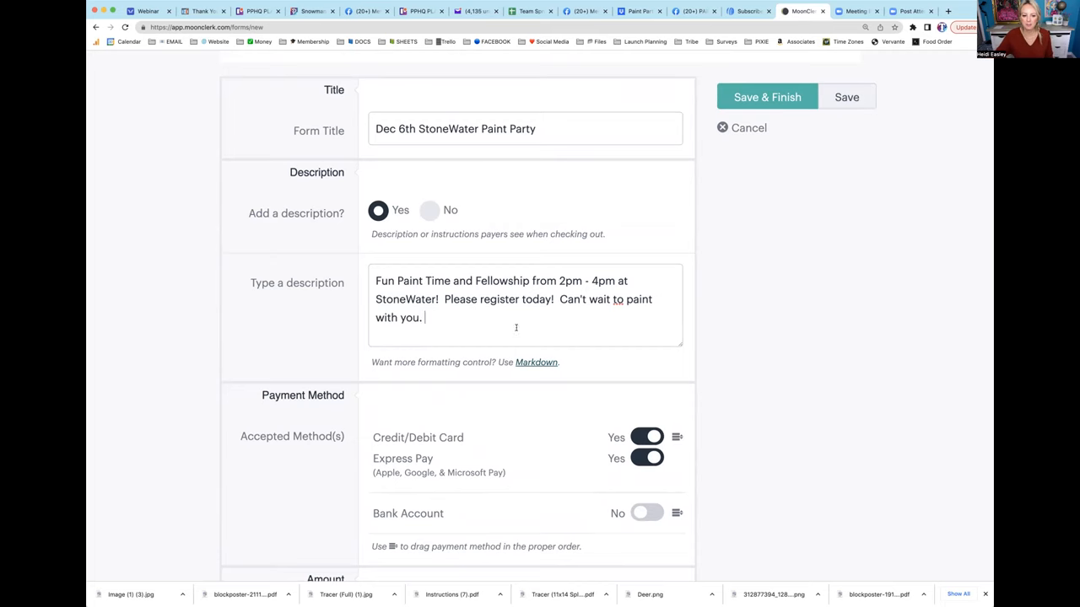
{"action": "scroll", "scroll_direction": "down", "scroll_amount": 3}
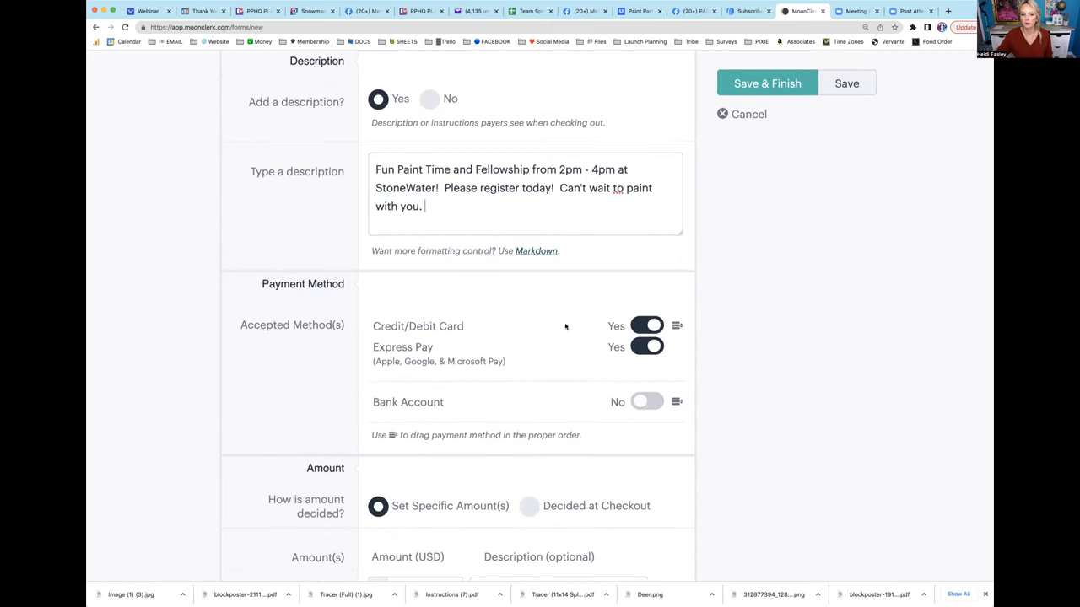
- Review the rest of the form to its end, leaving Coupons, Terms of Service and Limit Checkouts set to No with default theme
{"action": "scroll", "scroll_direction": "down", "scroll_amount": 3}
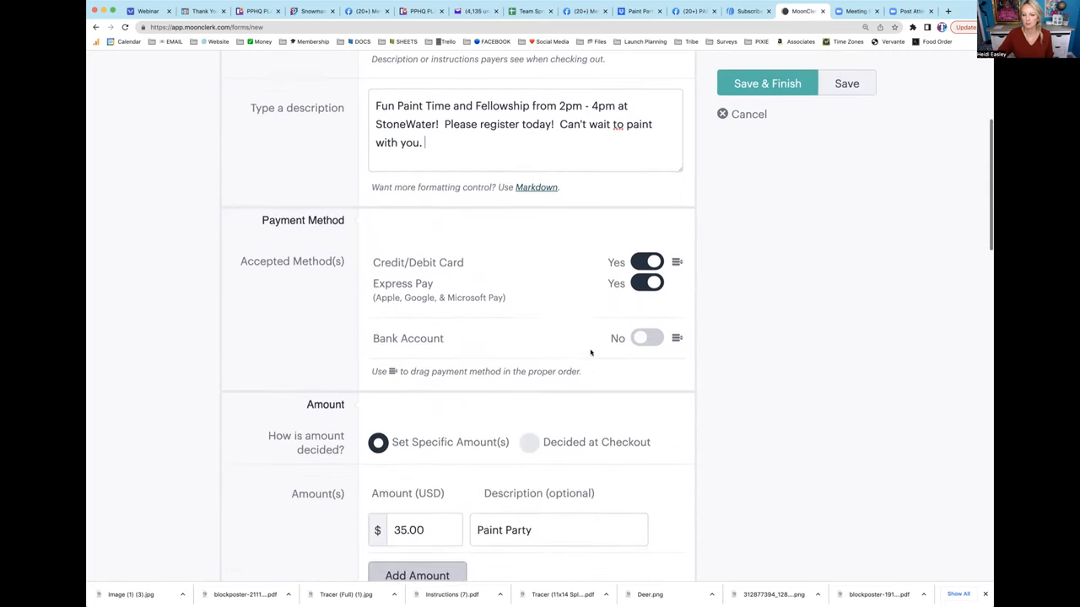
{"action": "scroll", "scroll_direction": "down", "scroll_amount": 3}
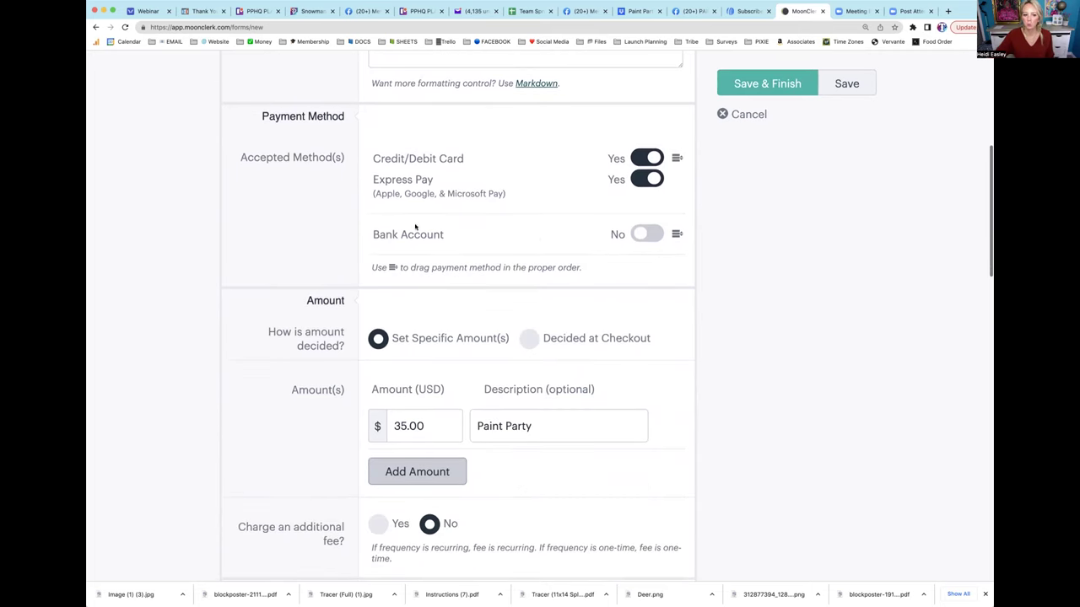
{"action": "scroll", "scroll_direction": "down", "scroll_amount": 3}
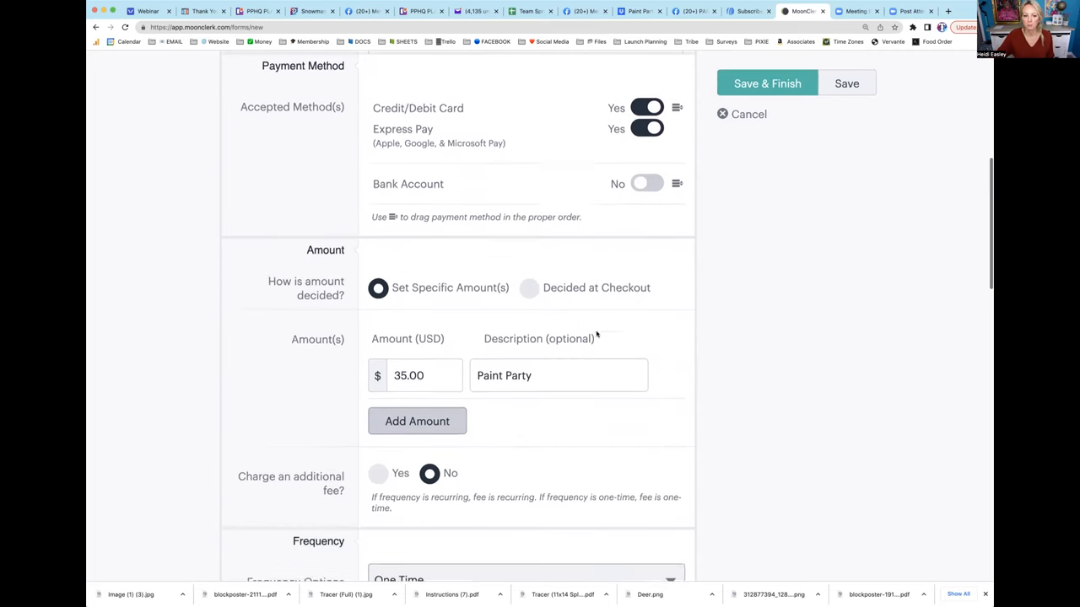
{"action": "scroll", "scroll_direction": "down", "scroll_amount": 3}
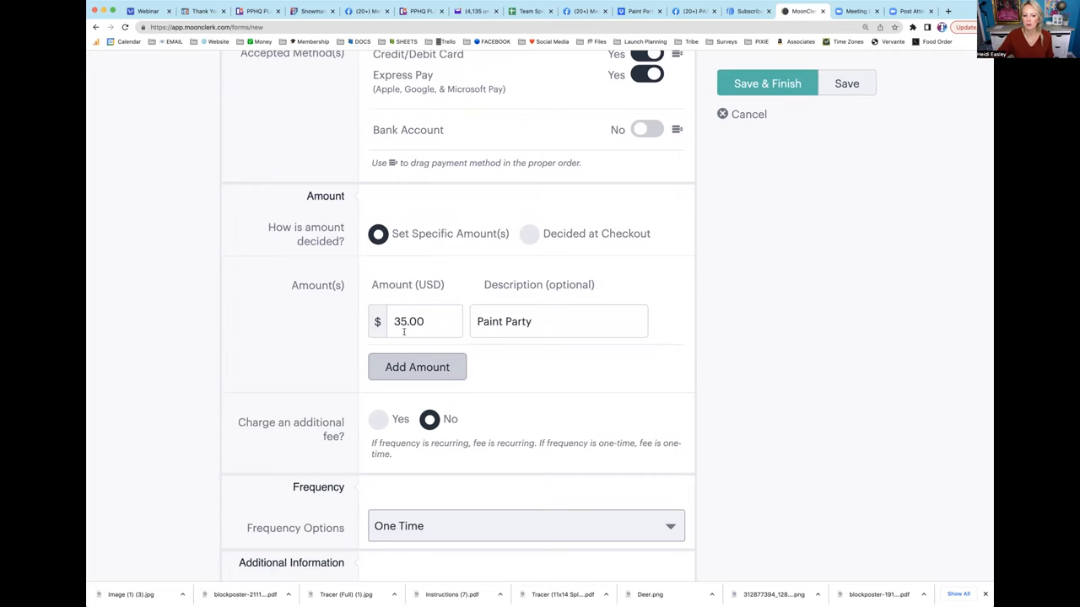
{"action": "scroll", "scroll_direction": "down", "scroll_amount": 3}
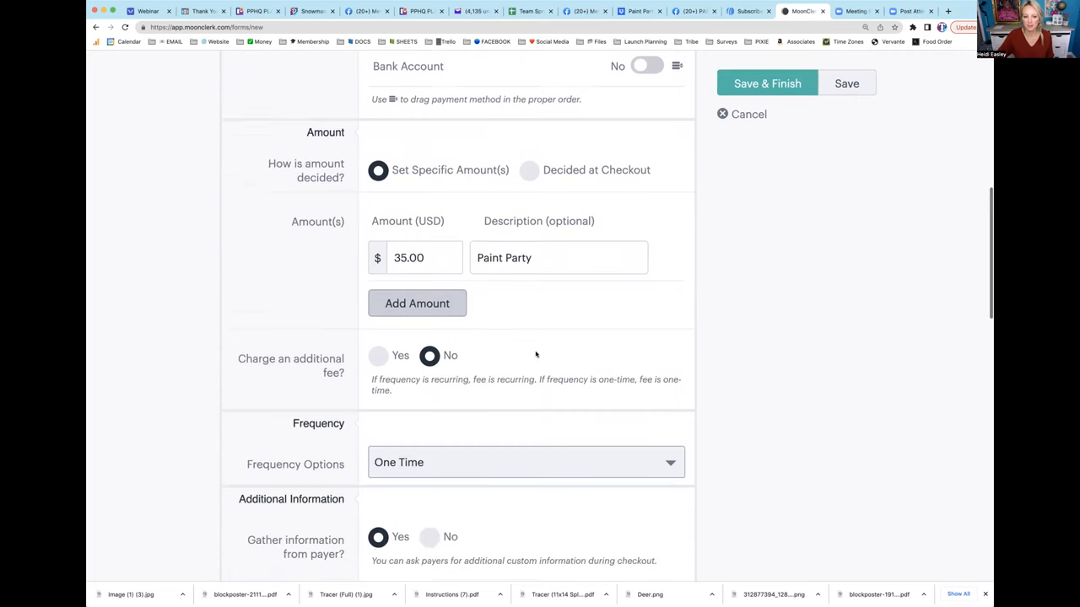
{"action": "scroll", "scroll_direction": "down", "scroll_amount": 3}
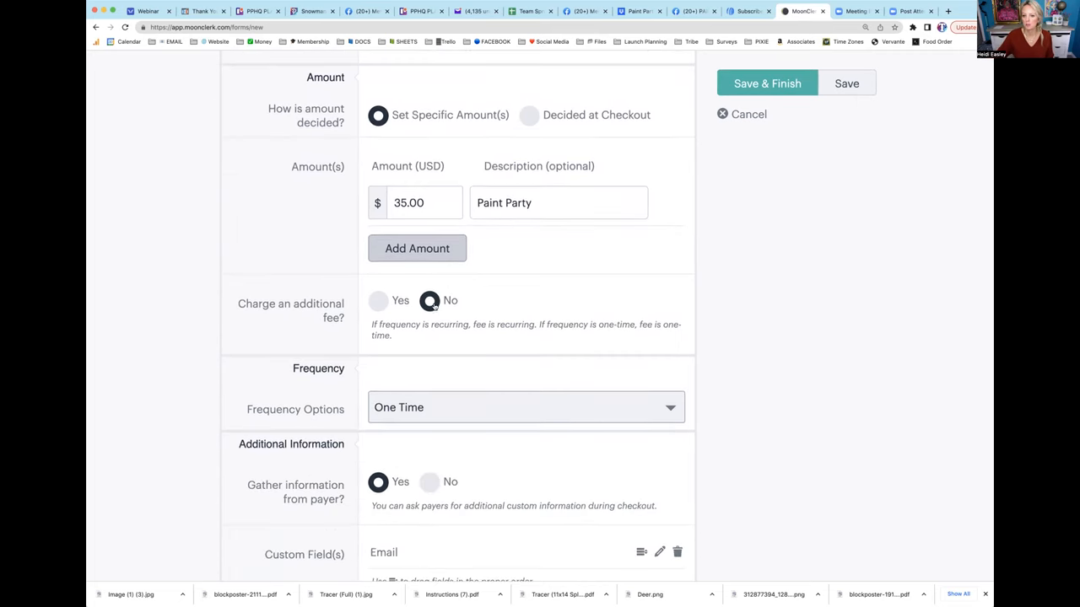
{"action": "scroll", "scroll_direction": "down", "scroll_amount": 3}
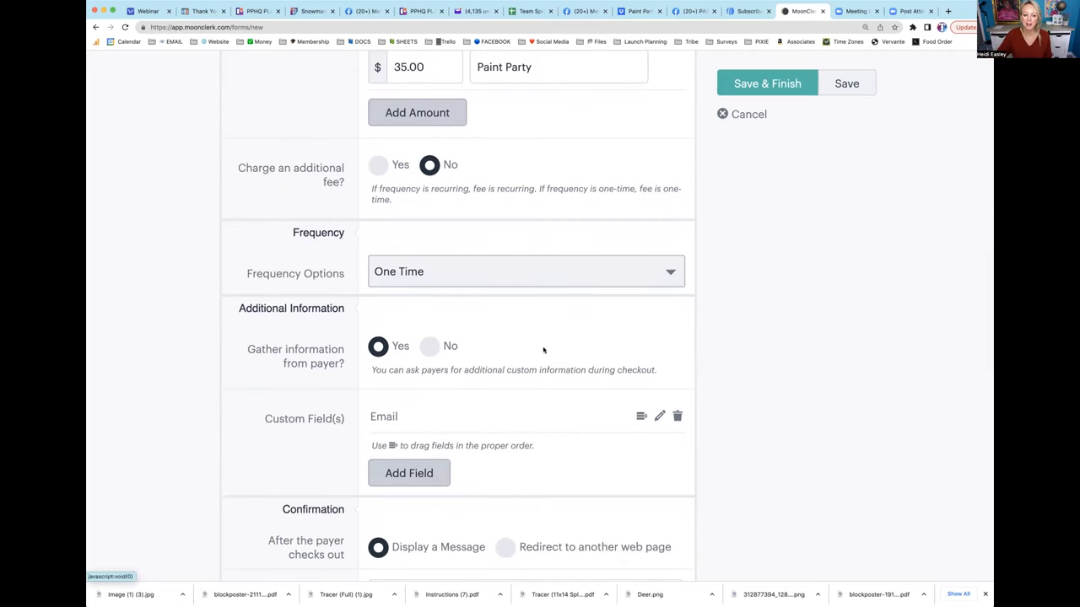
{"action": "scroll", "scroll_direction": "down", "scroll_amount": 3}
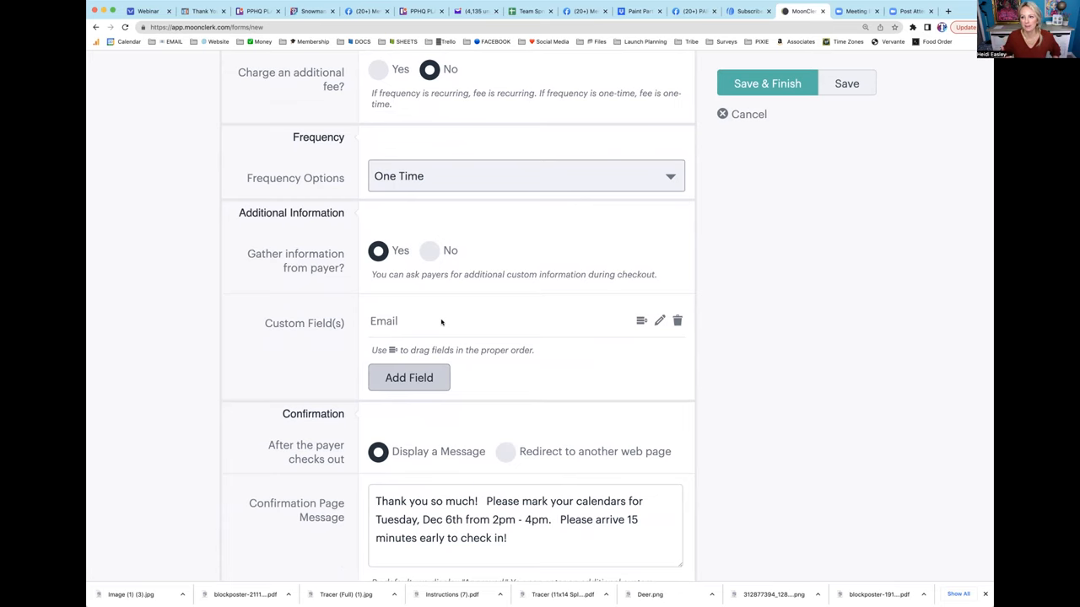
{"action": "scroll", "scroll_direction": "down", "scroll_amount": 3}
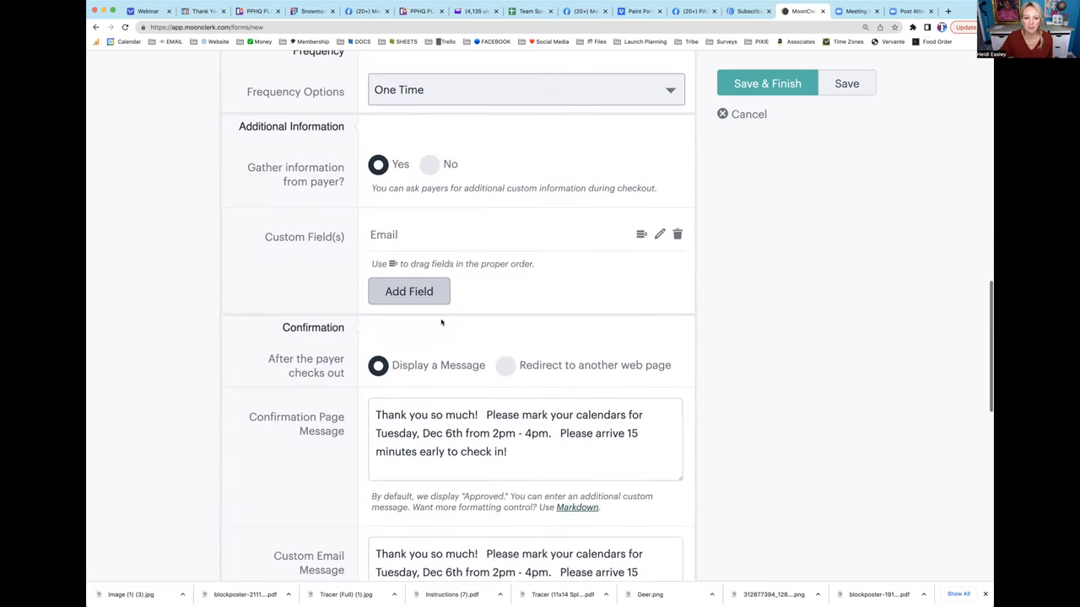
{"action": "scroll", "scroll_direction": "down", "scroll_amount": 3}
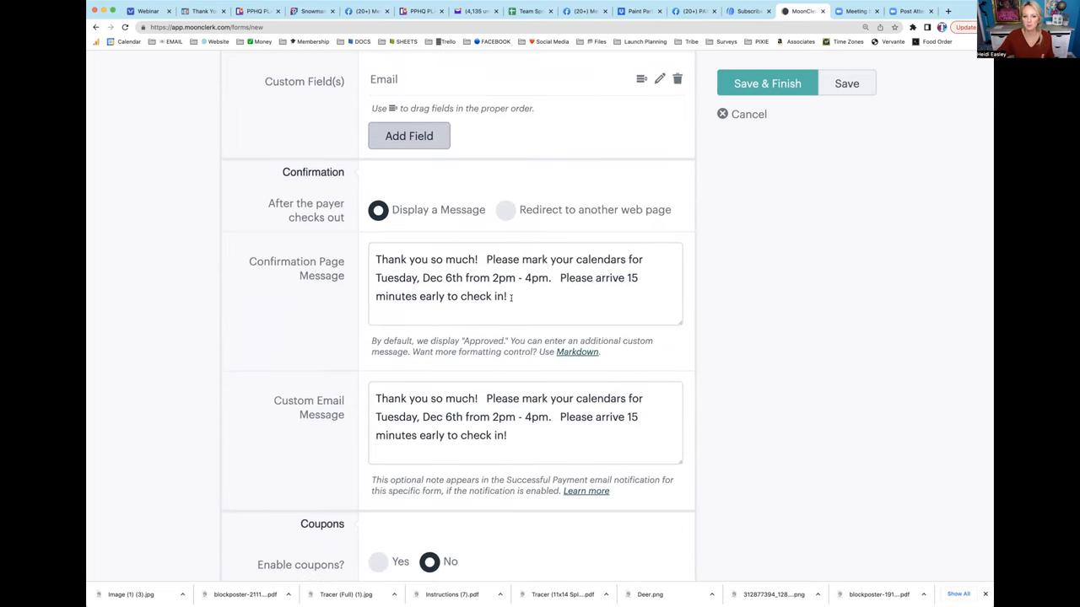
{"action": "scroll", "scroll_direction": "down", "scroll_amount": 3}
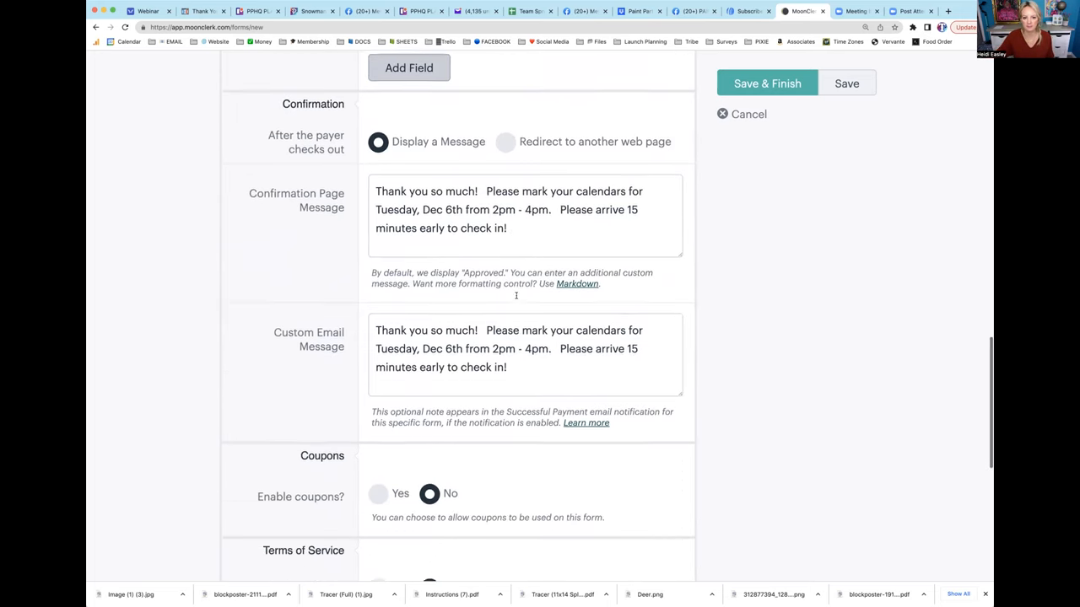
{"action": "scroll", "scroll_direction": "down", "scroll_amount": 3}
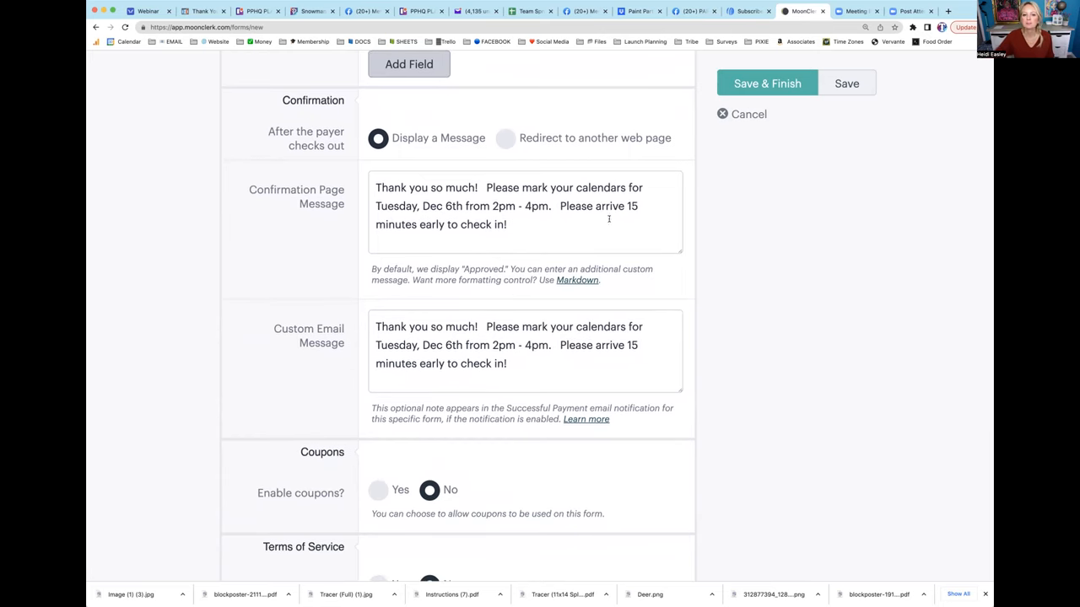
{"action": "scroll", "scroll_direction": "down", "scroll_amount": 3}
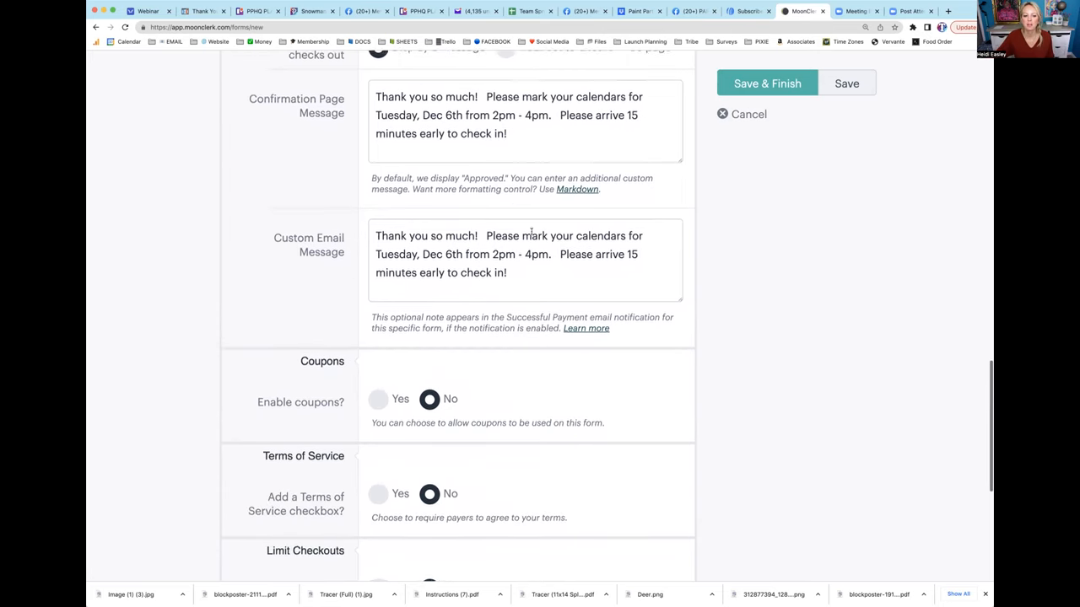
{"action": "scroll", "scroll_direction": "down", "scroll_amount": 3}
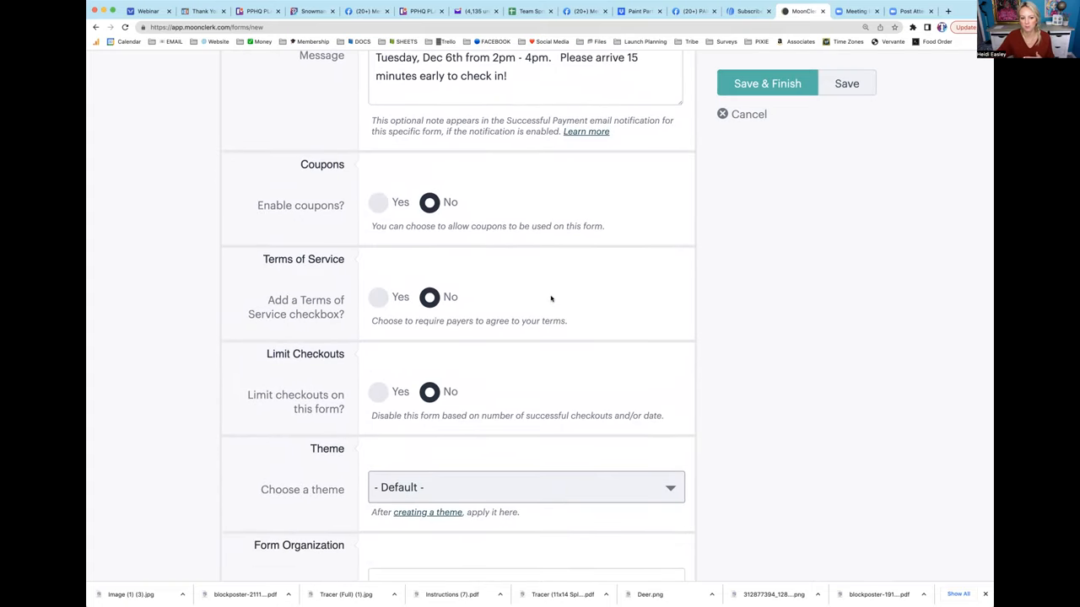
{"action": "scroll", "scroll_direction": "down", "scroll_amount": 3}
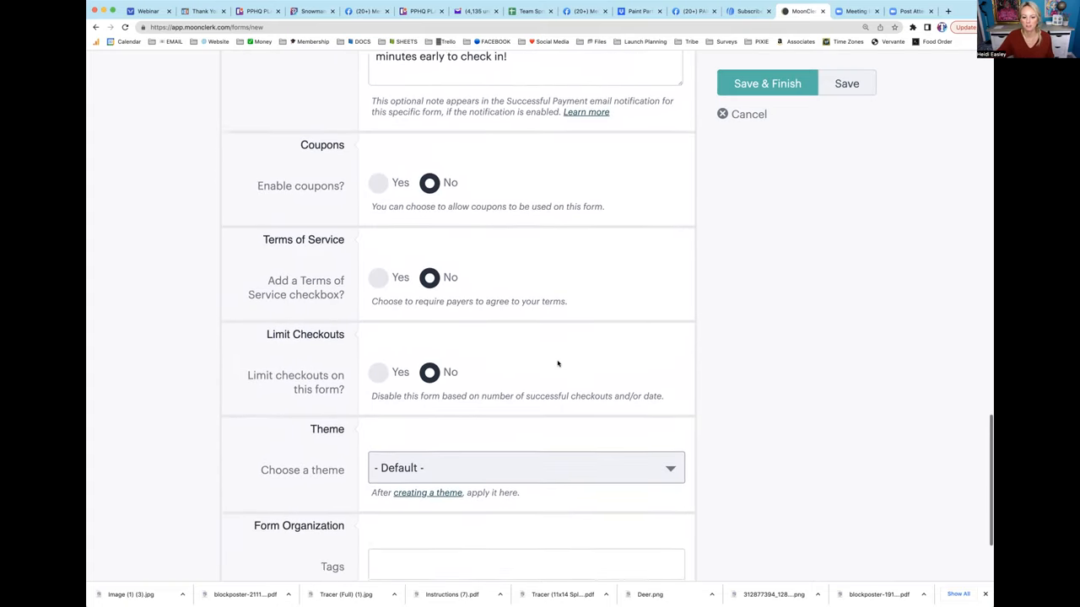
{"action": "scroll", "scroll_direction": "down", "scroll_amount": 3}
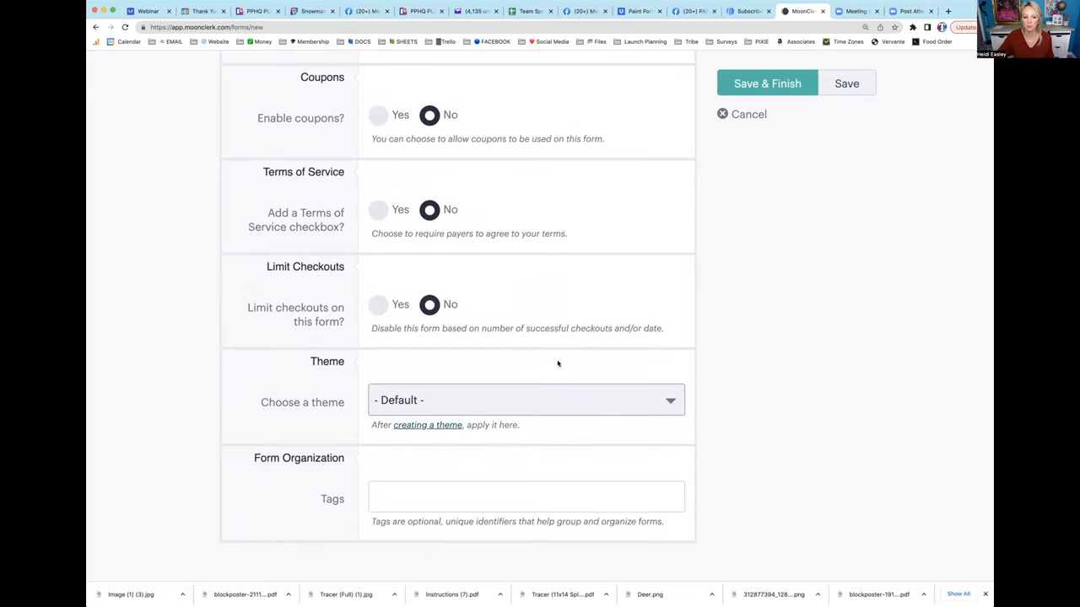
{"action": "scroll", "scroll_direction": "down", "scroll_amount": 3}
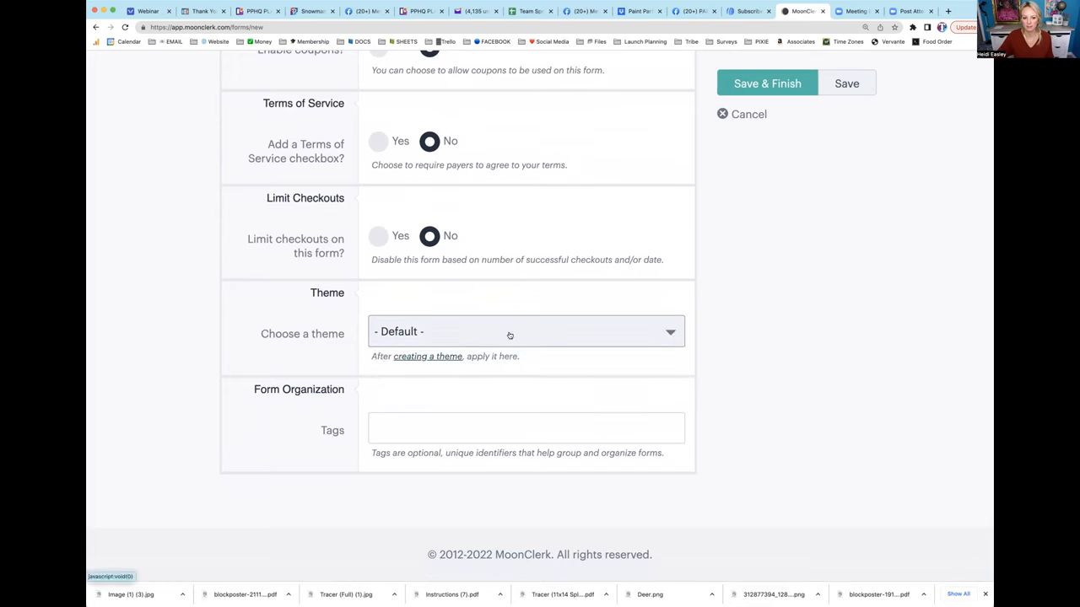
{"action": "mouse_move", "coordinate": [533, 407]}
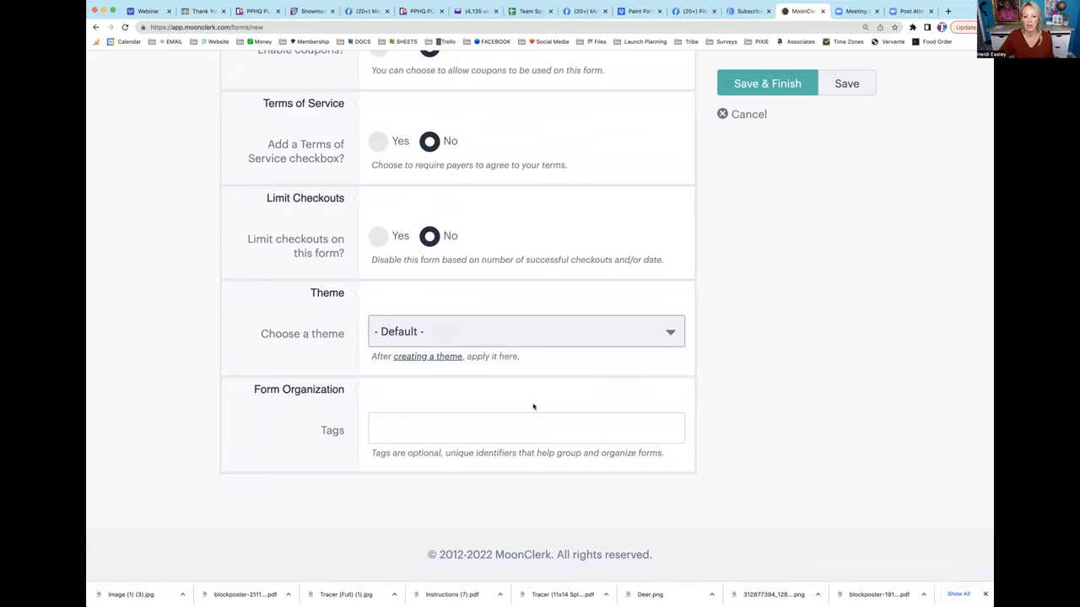
- Save & Finish the Dec 6th StoneWater Paint Party form and preview it from the overview page
{"action": "left_click", "coordinate": [766, 82]}
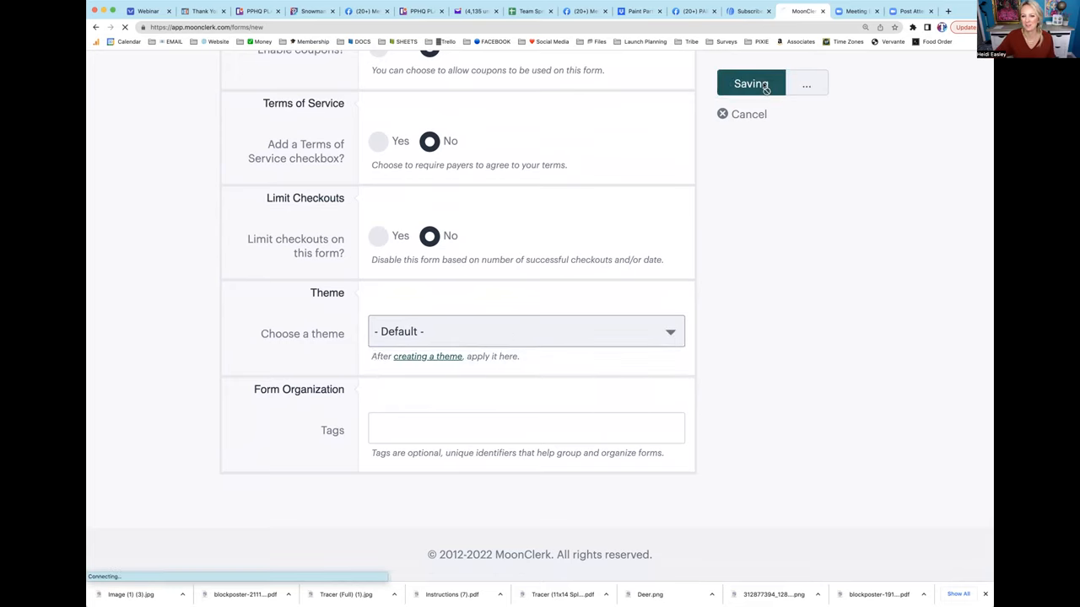
{"action": "left_click", "coordinate": [749, 83]}
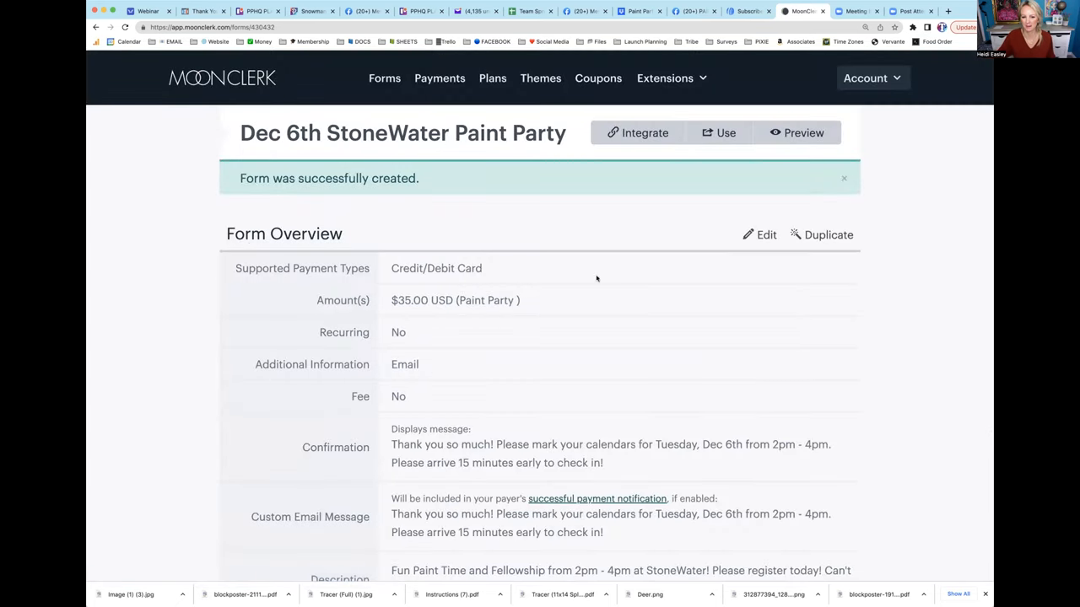
{"action": "scroll", "scroll_direction": "down", "scroll_amount": 3}
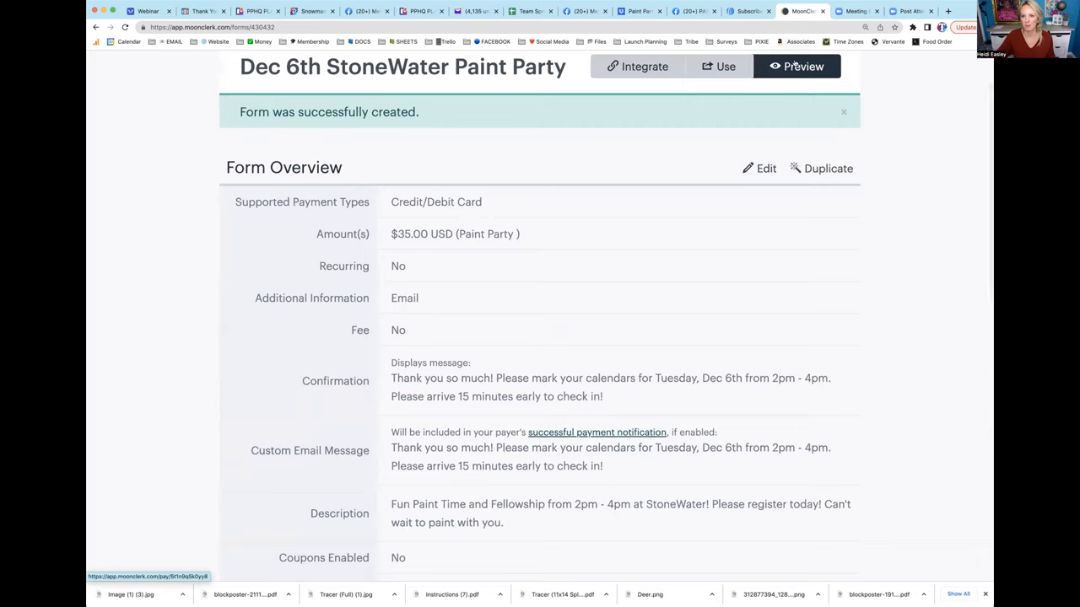
{"action": "left_click", "coordinate": [800, 65]}
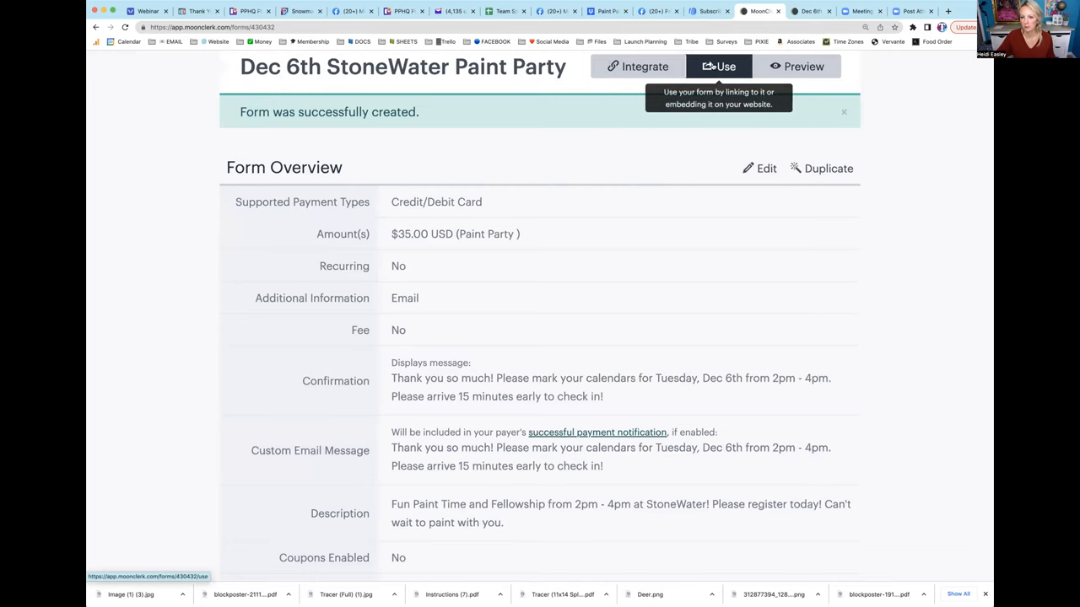
{"action": "mouse_move", "coordinate": [91, 223]}
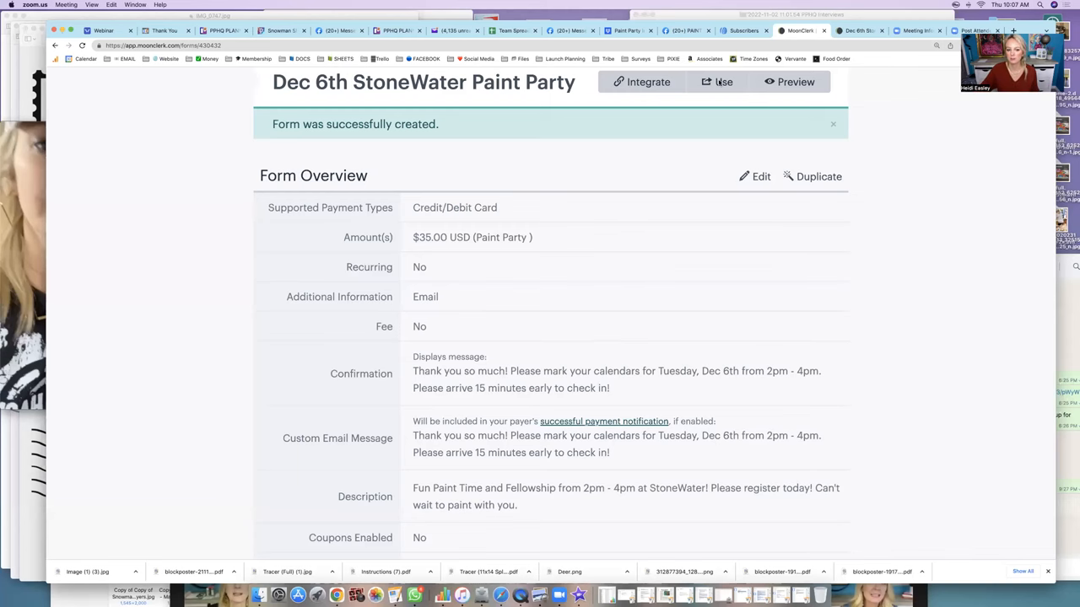
{"action": "mouse_move", "coordinate": [717, 81]}
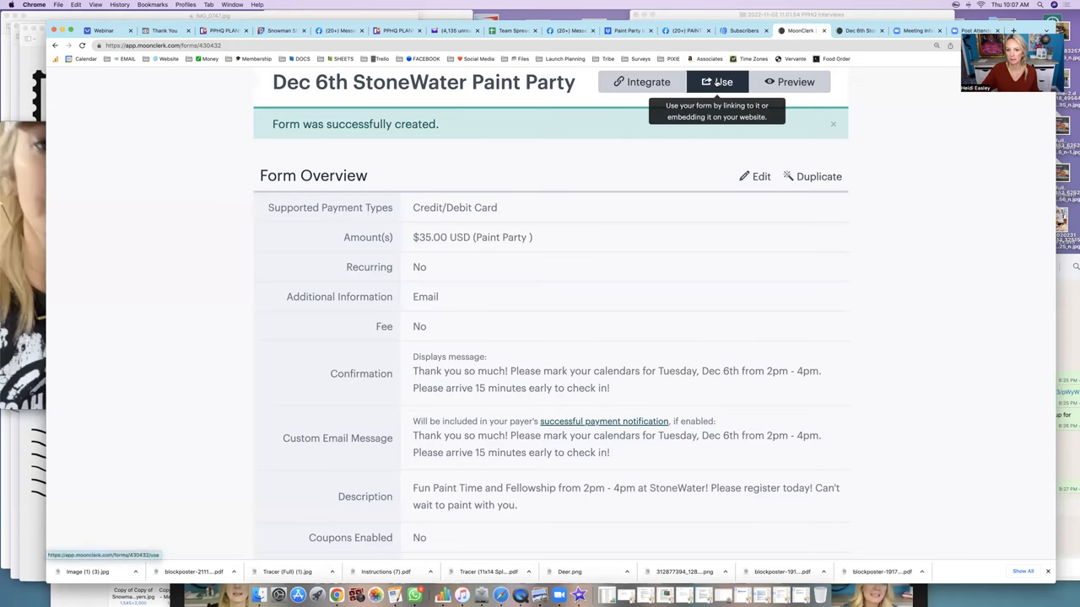
- Copy the form's Send Link payment URL from the Use page and view the live $35.00 checkout page
{"action": "left_click", "coordinate": [724, 81]}
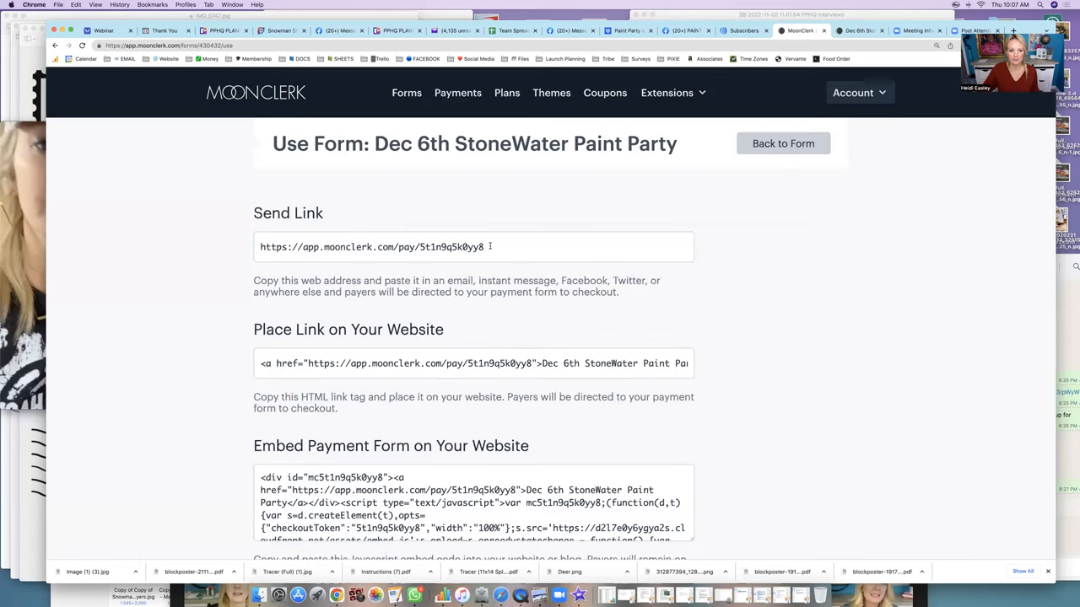
{"action": "right_click", "coordinate": [374, 246]}
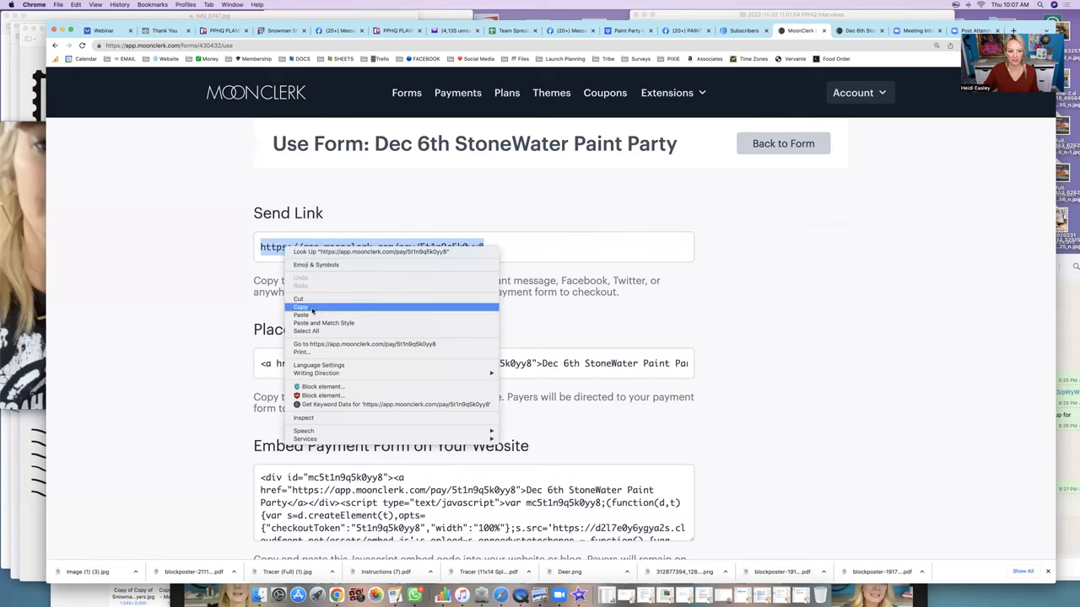
{"action": "left_click", "coordinate": [301, 307]}
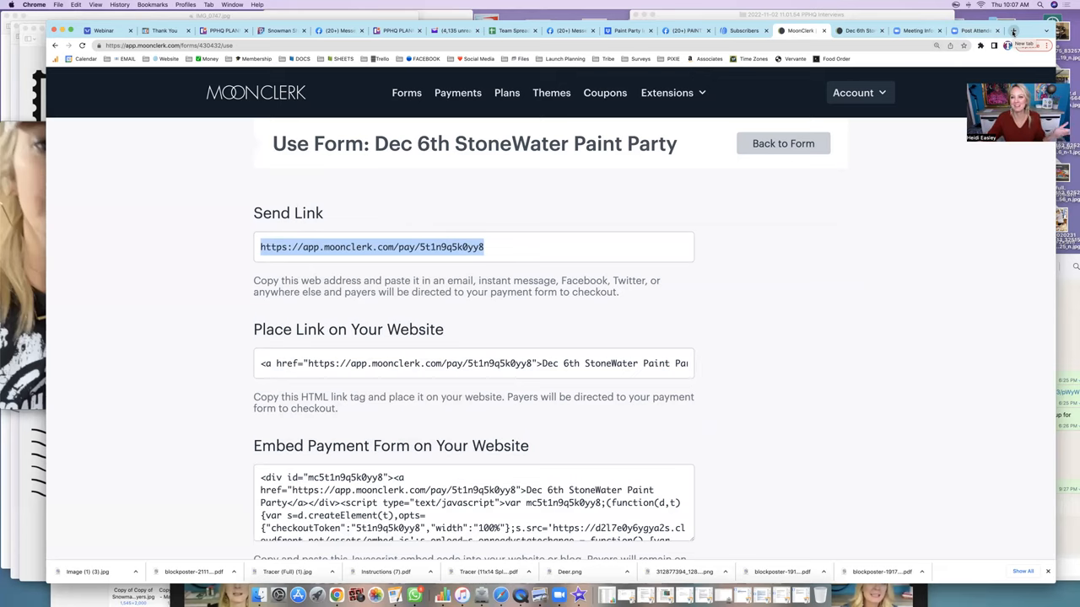
{"action": "left_click", "coordinate": [1022, 30]}
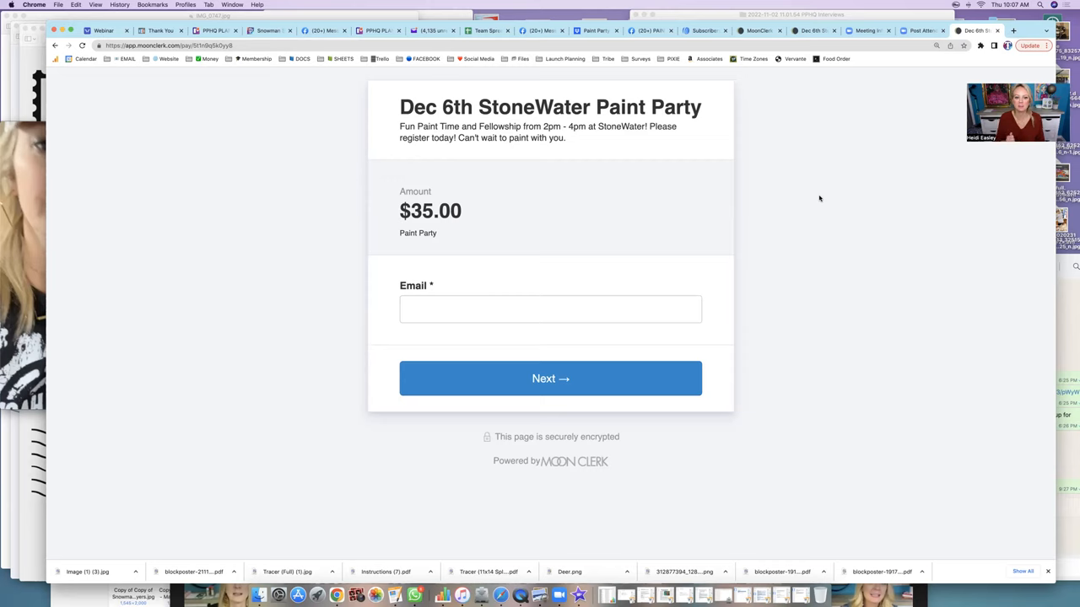
{"action": "left_click", "coordinate": [505, 314]}
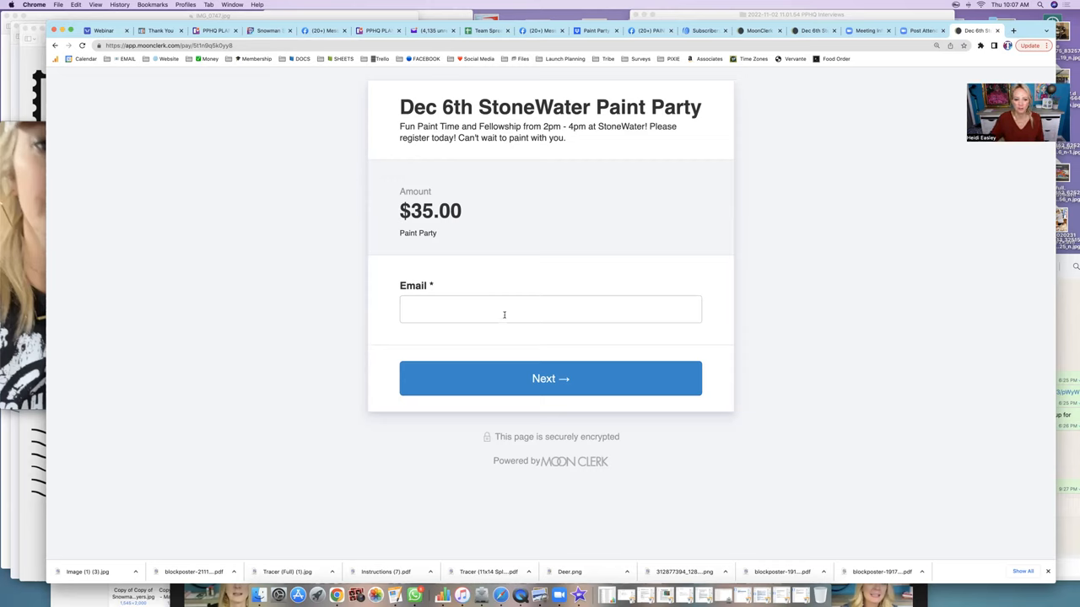
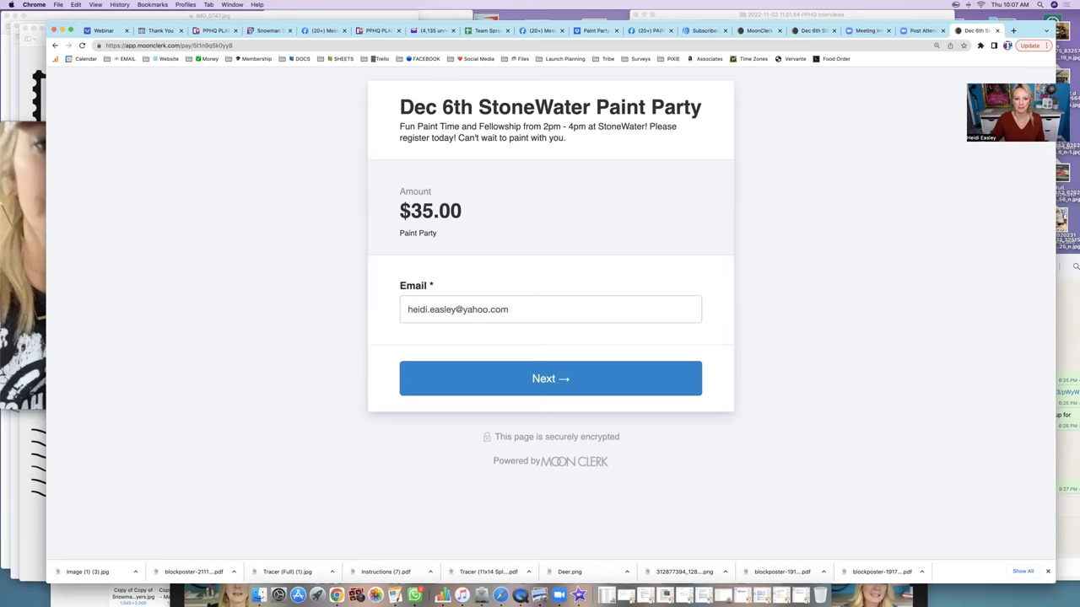
{"action": "left_click", "coordinate": [550, 378]}
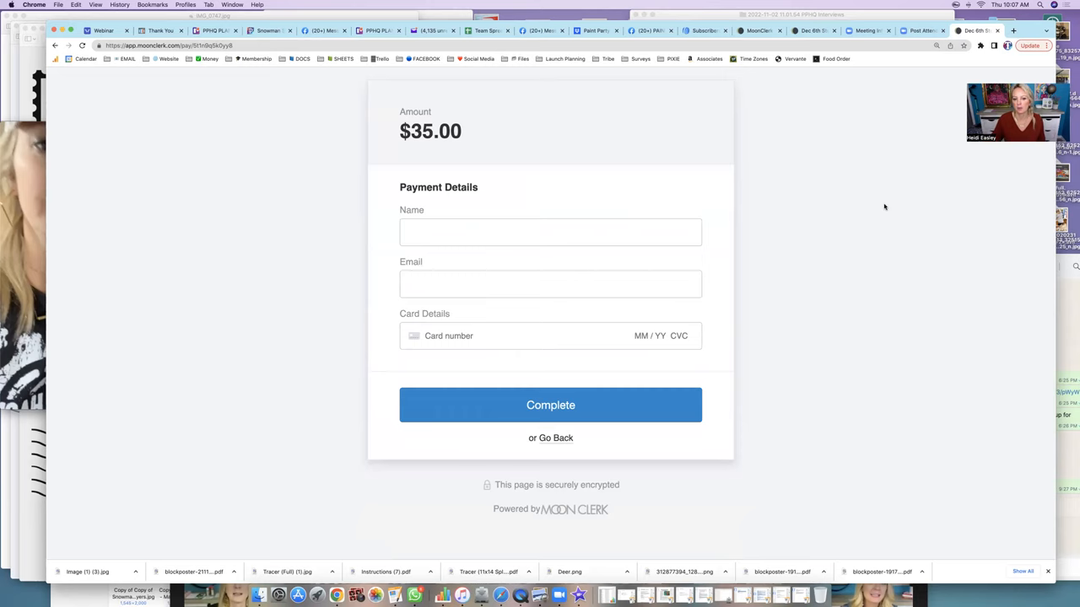
{"action": "mouse_move", "coordinate": [840, 250]}
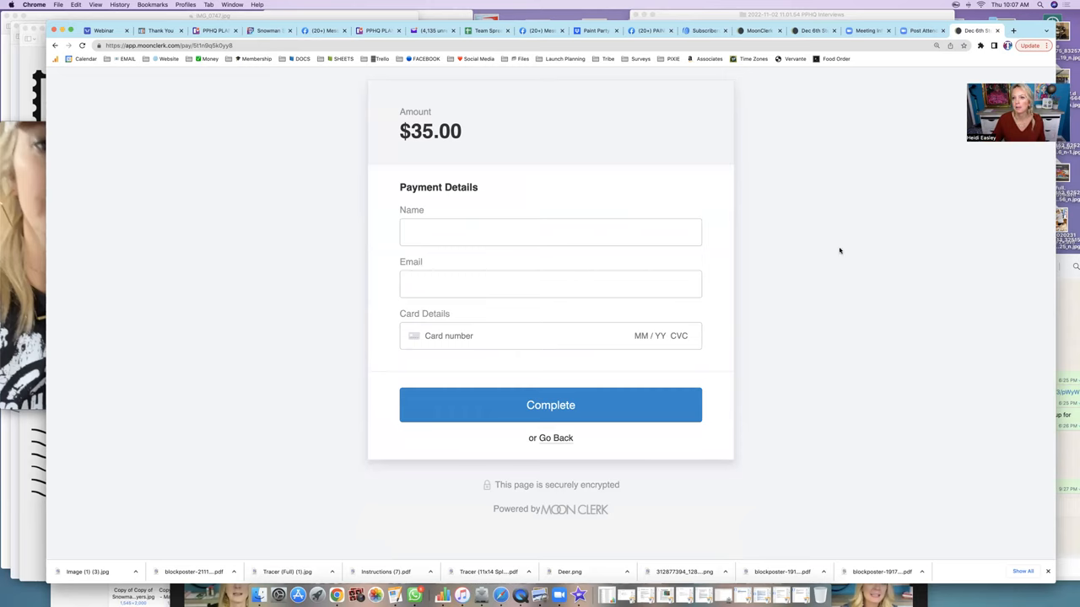
{"action": "mouse_move", "coordinate": [840, 248]}
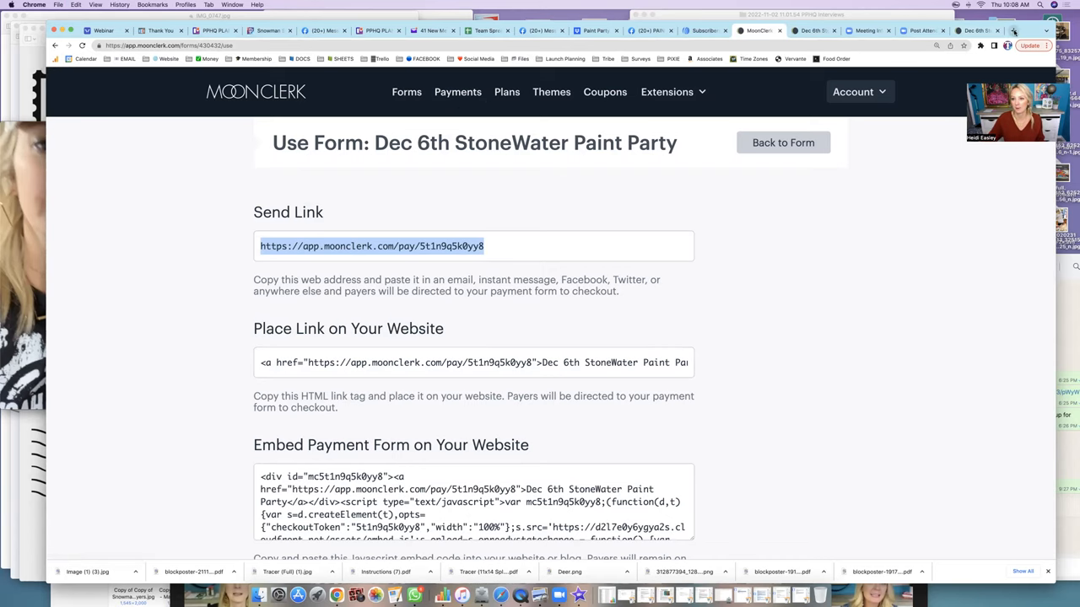
- Open a blank new browser tab beside the MoonClerk sharing page
{"action": "left_click", "coordinate": [999, 30]}
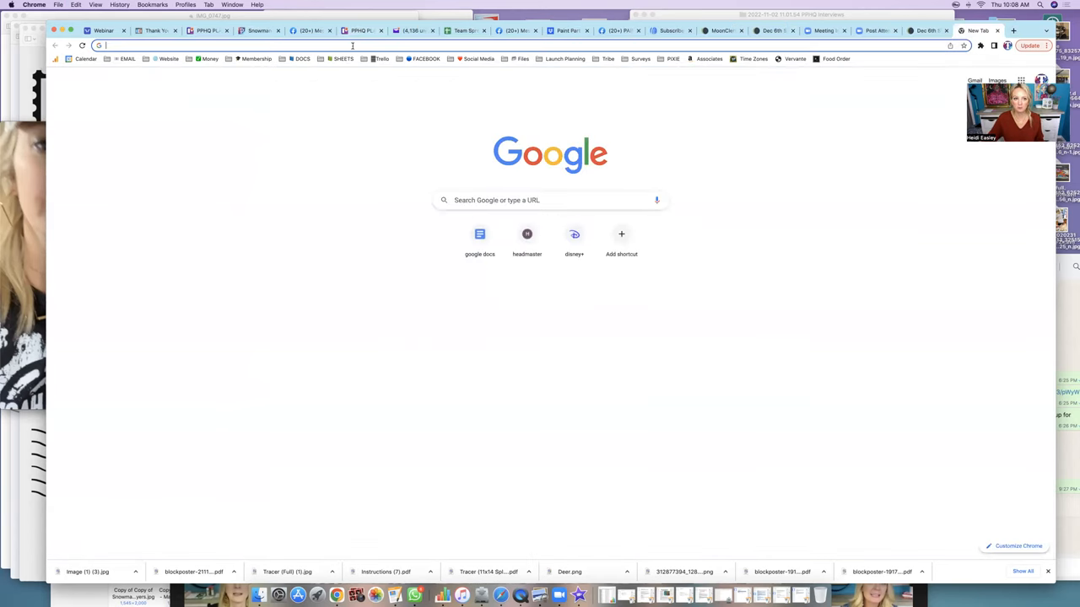
- Go to the PPHQ Facebook group via the FACEBOOK bookmarks folder after starting to enter canva.com
{"action": "type", "text": "canva.com"}
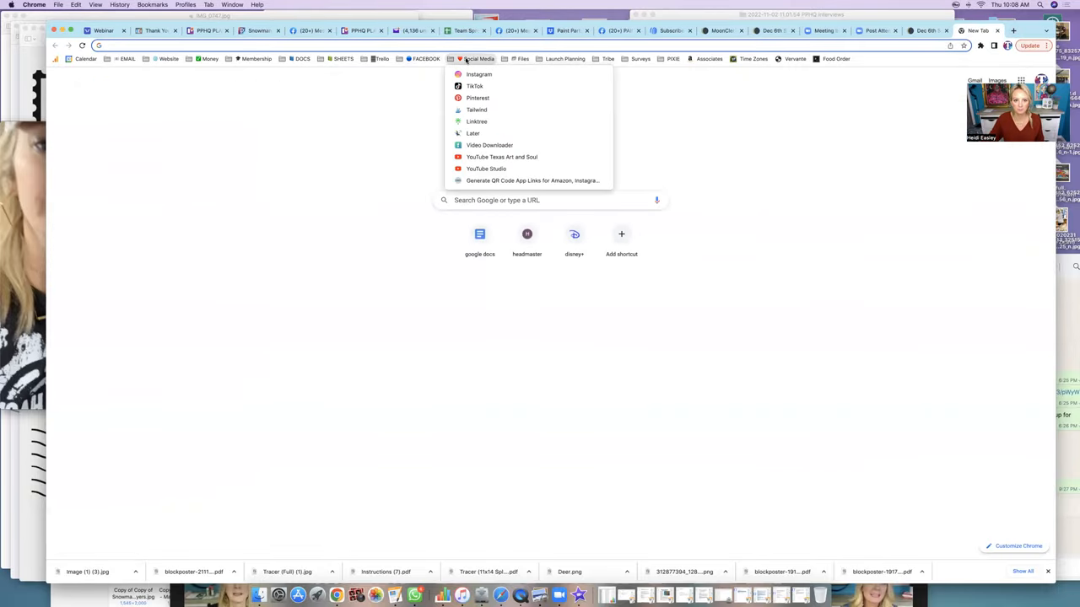
{"action": "left_click", "coordinate": [403, 59]}
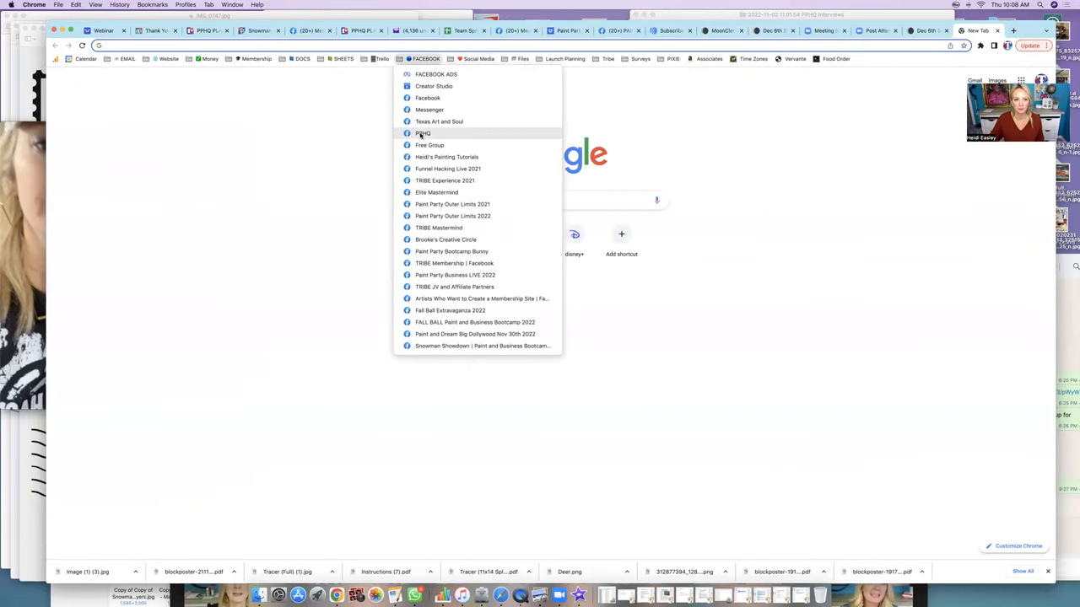
{"action": "left_click", "coordinate": [422, 133]}
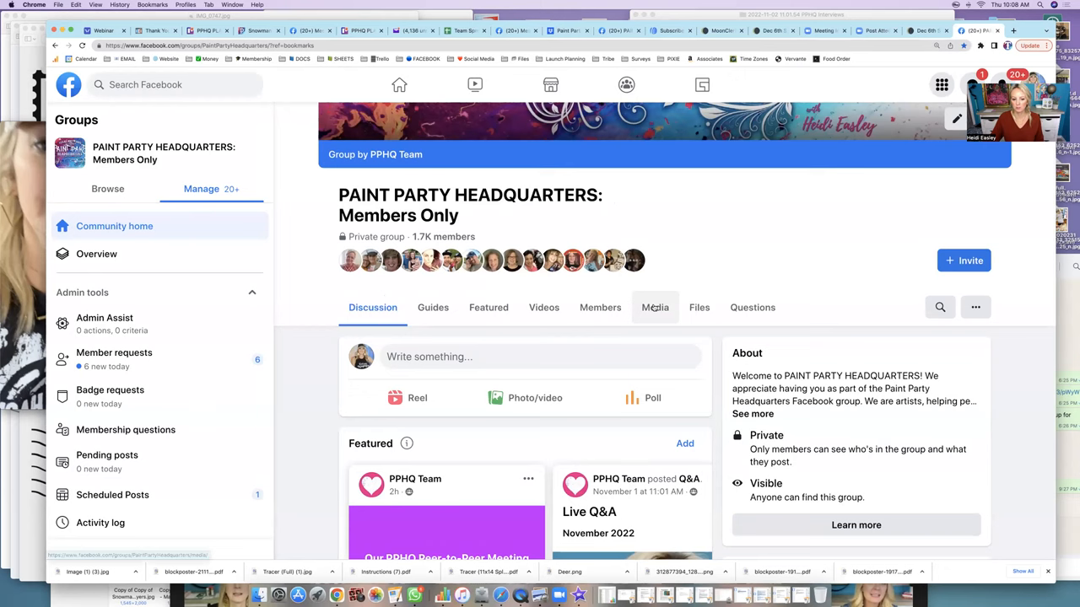
{"action": "left_click", "coordinate": [655, 307]}
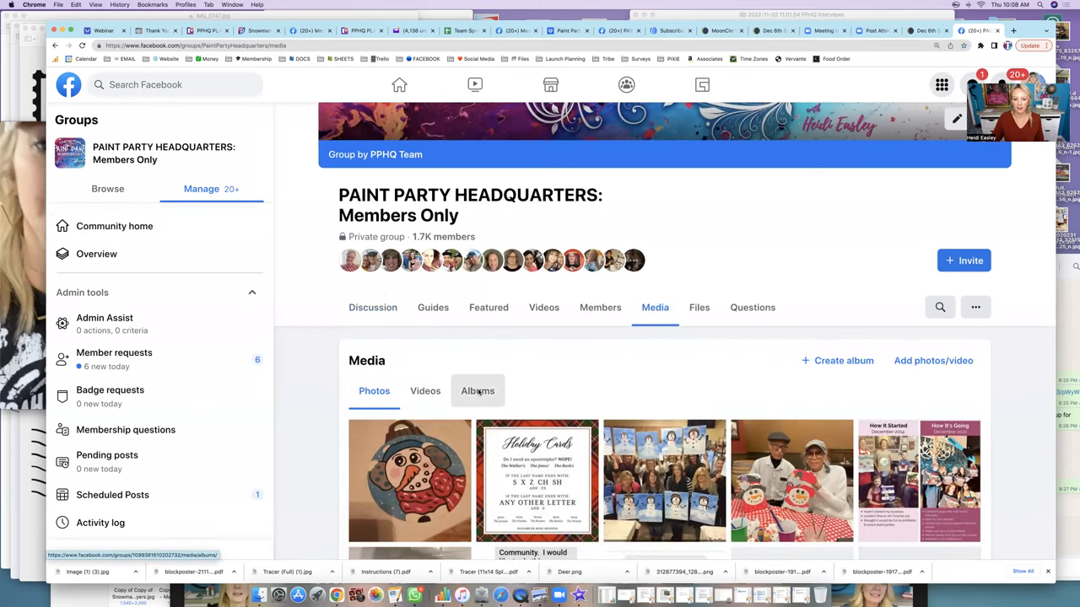
{"action": "left_click", "coordinate": [475, 392]}
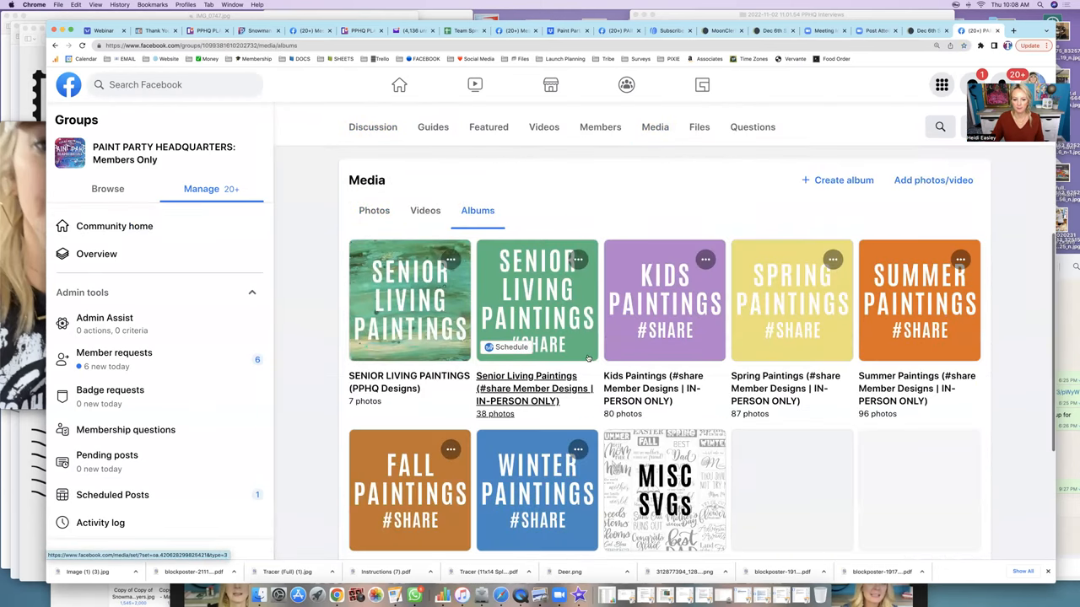
{"action": "scroll", "scroll_direction": "down", "scroll_amount": 3}
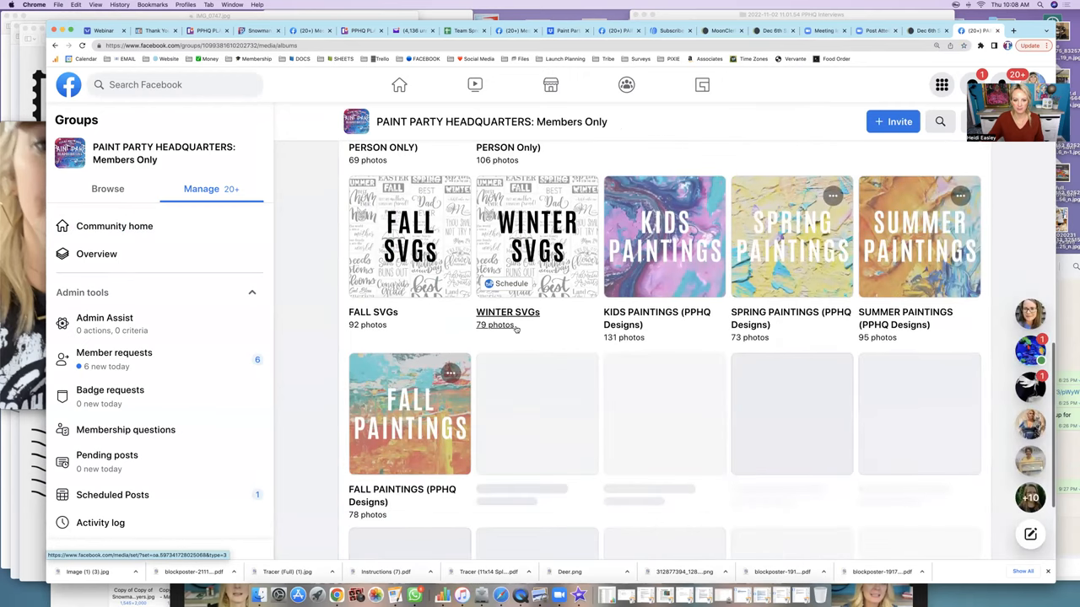
{"action": "scroll", "scroll_direction": "down", "scroll_amount": 3}
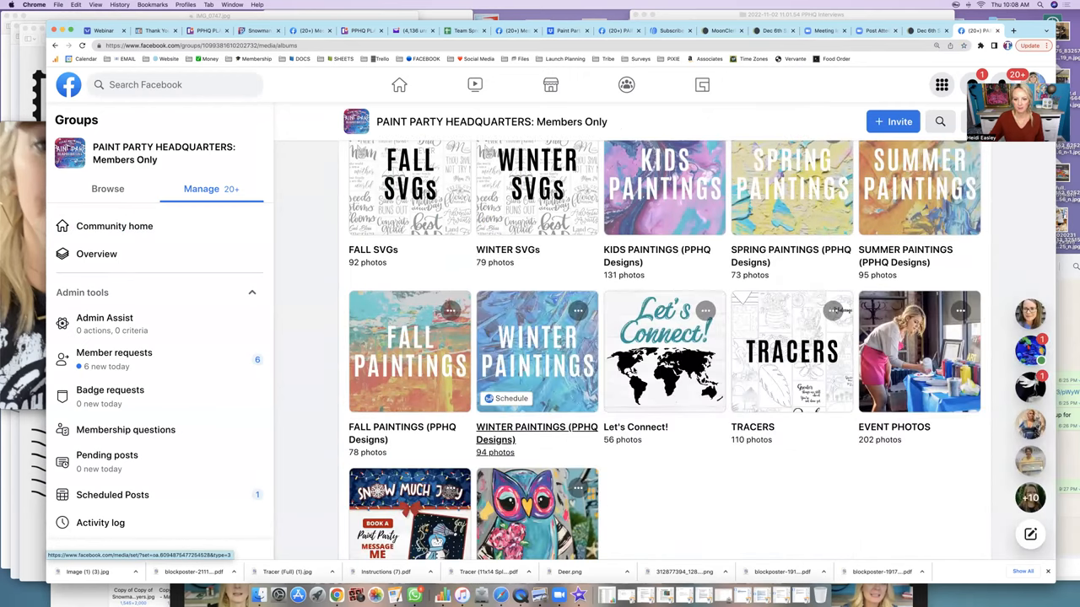
{"action": "left_click", "coordinate": [536, 351]}
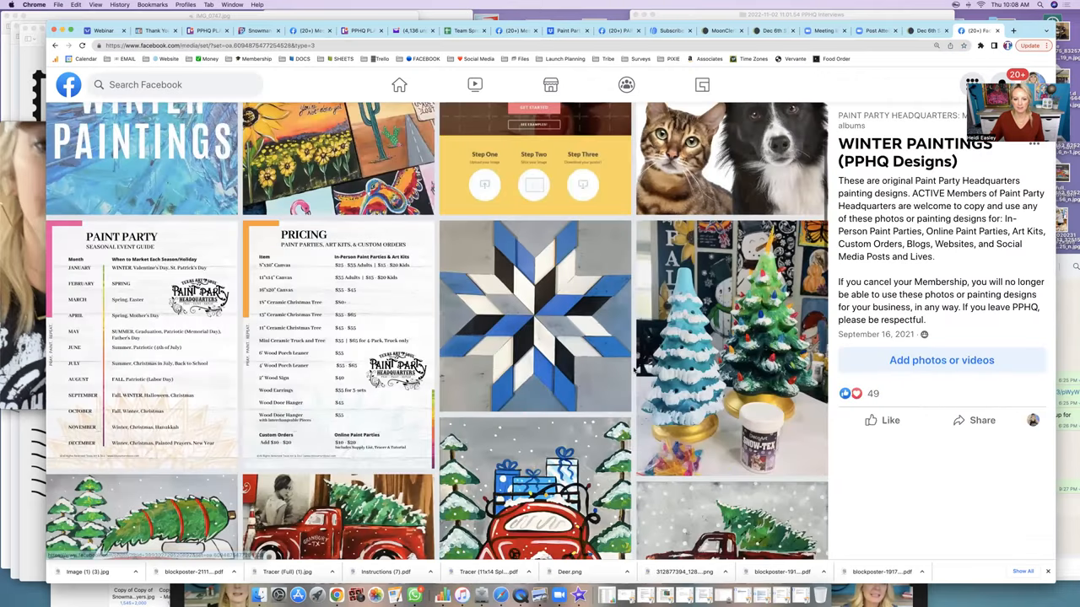
{"action": "scroll", "scroll_direction": "down", "scroll_amount": 3}
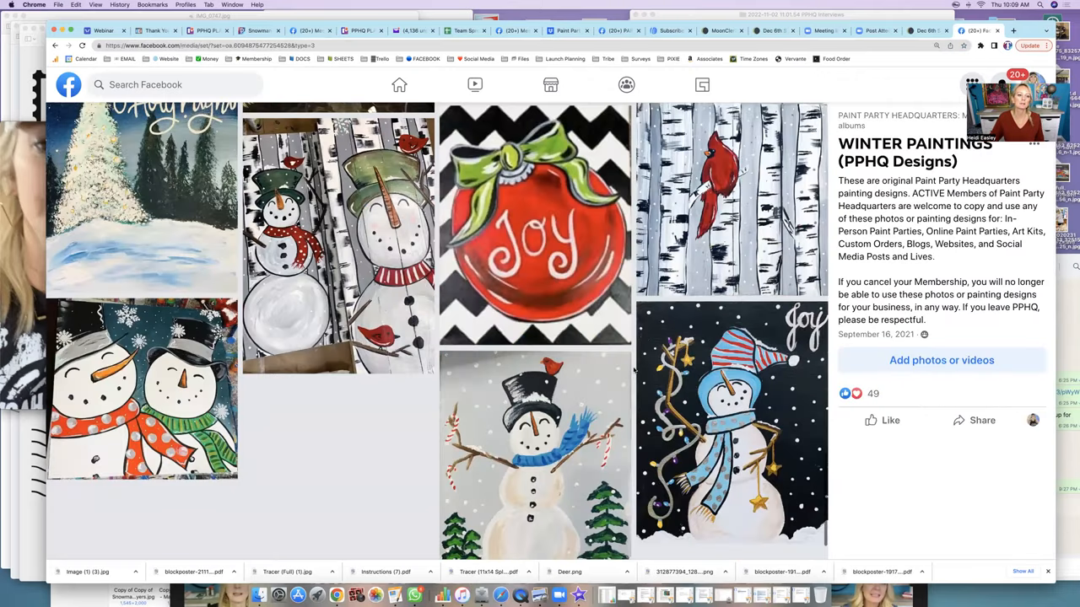
{"action": "scroll", "scroll_direction": "down", "scroll_amount": 3}
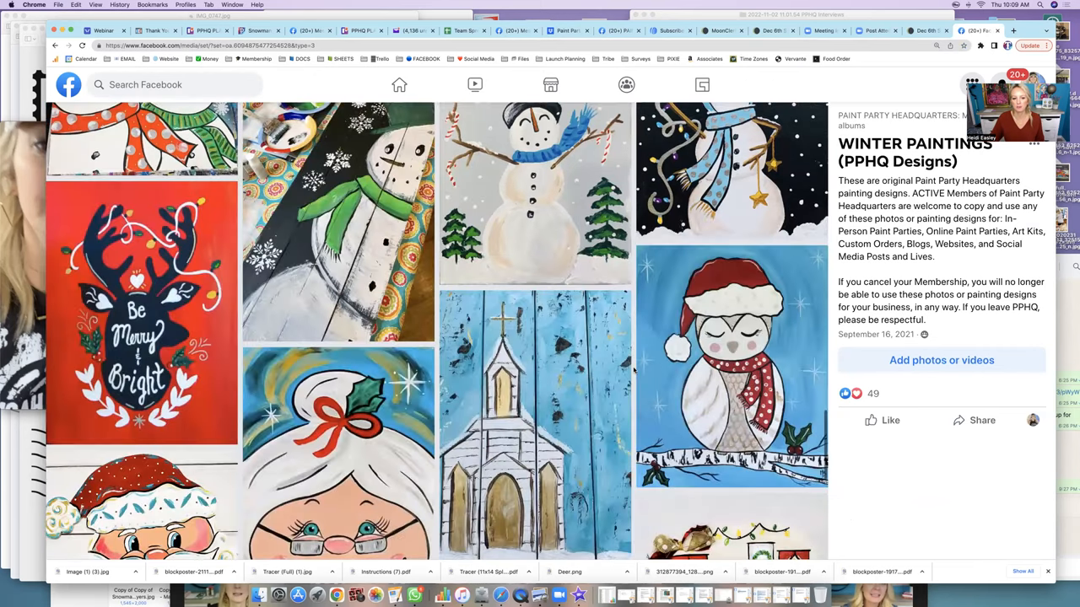
{"action": "scroll", "scroll_direction": "down", "scroll_amount": 3}
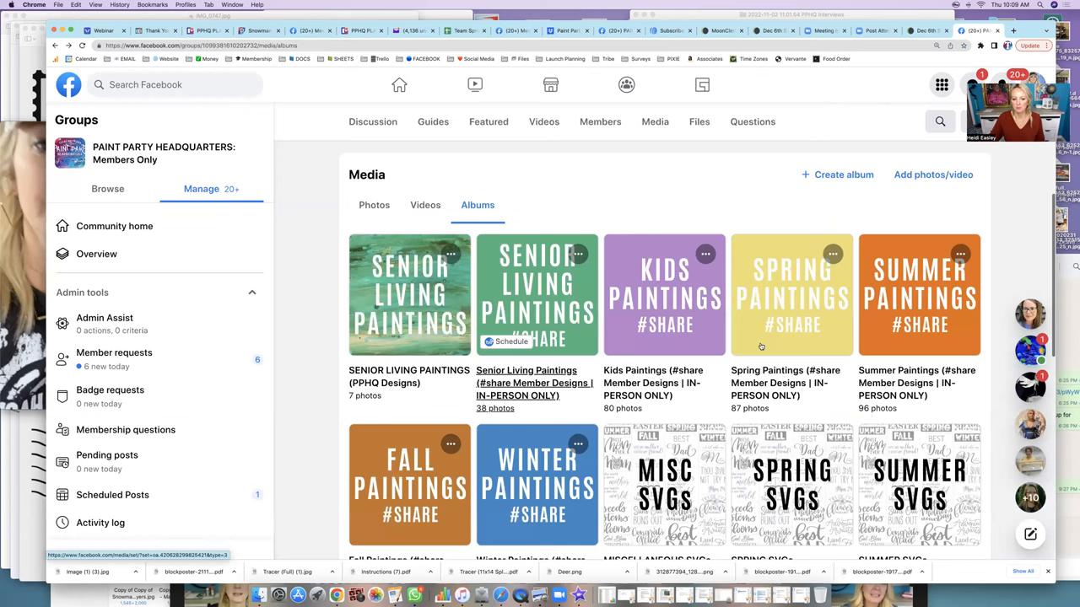
{"action": "scroll", "scroll_direction": "down", "scroll_amount": 3}
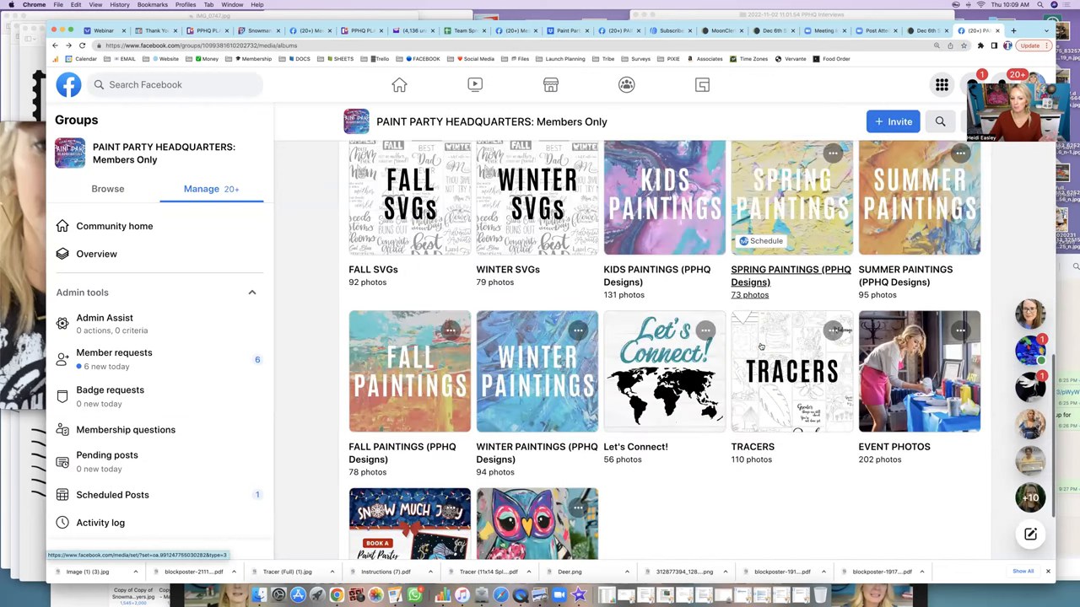
{"action": "scroll", "scroll_direction": "down", "scroll_amount": 3}
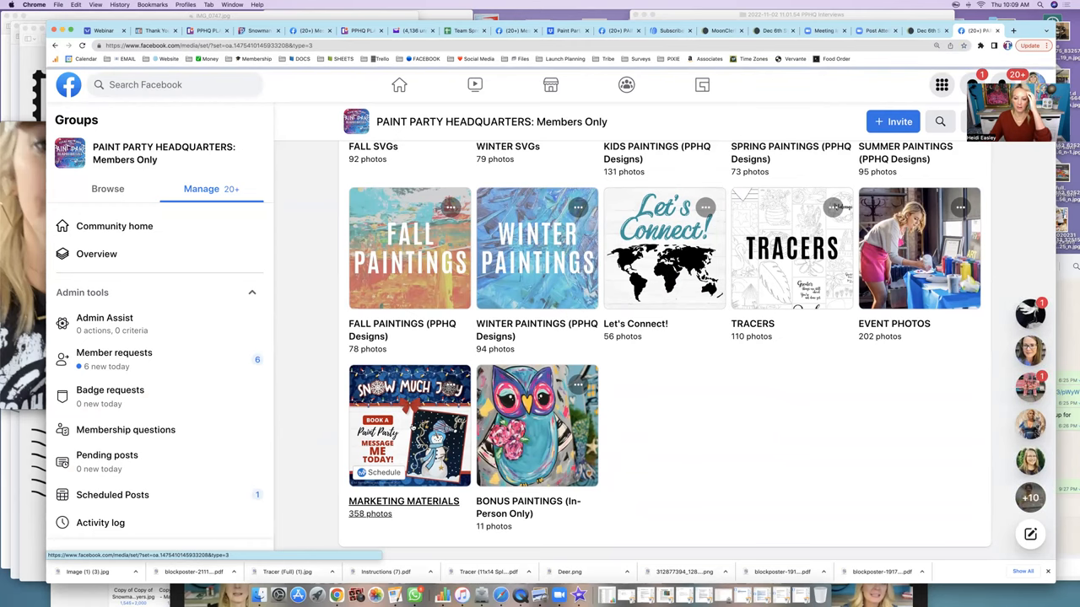
- In the MARKETING MATERIALS album, scroll to the Winter Angel flyer and open its photo post
{"action": "left_click", "coordinate": [403, 501]}
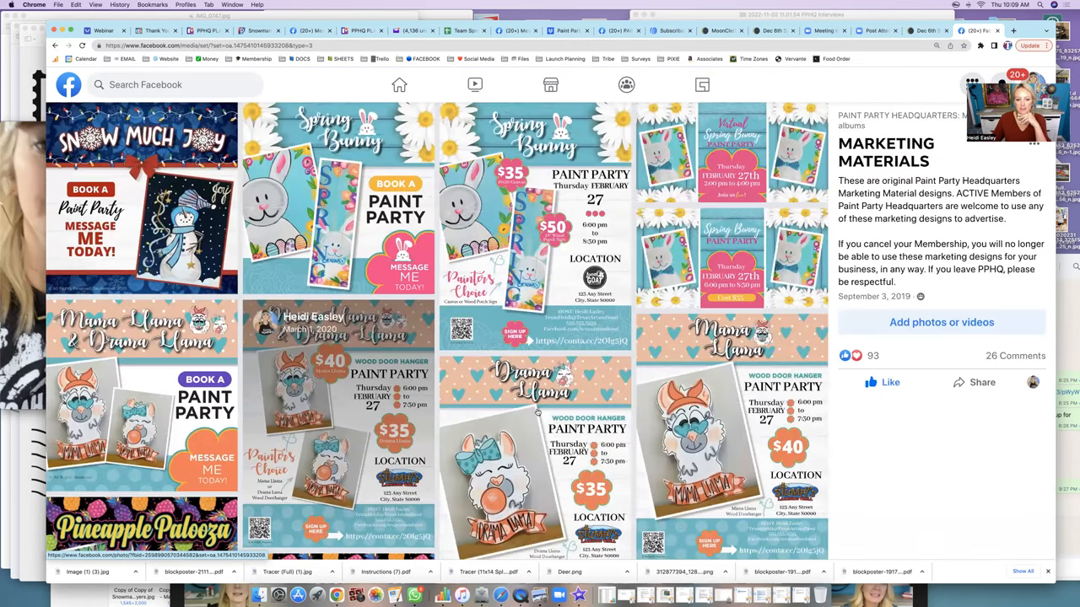
{"action": "scroll", "scroll_direction": "down", "scroll_amount": 3}
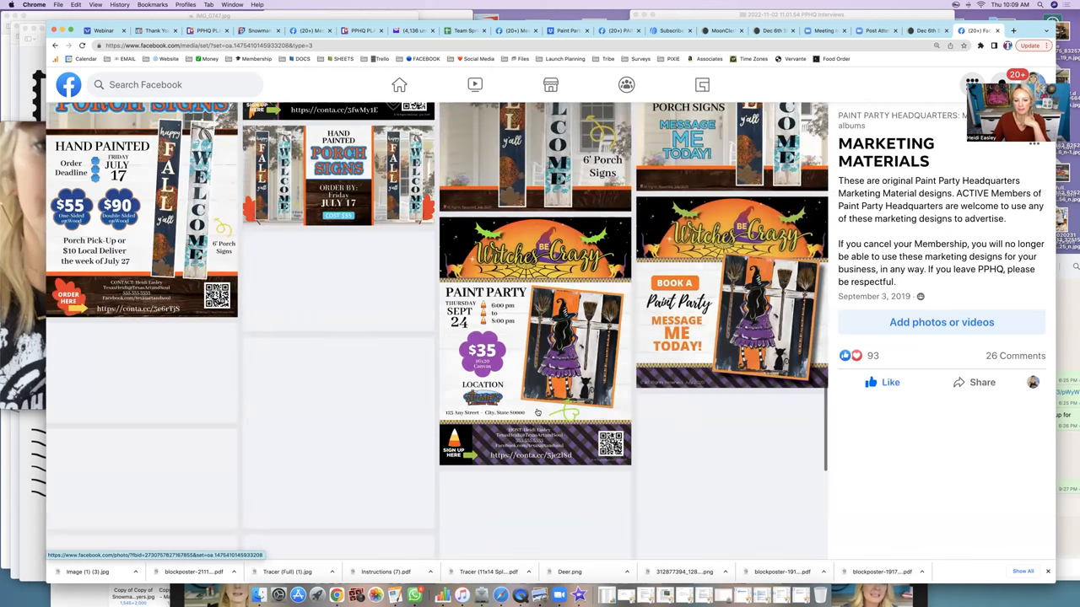
{"action": "scroll", "scroll_direction": "down", "scroll_amount": 3}
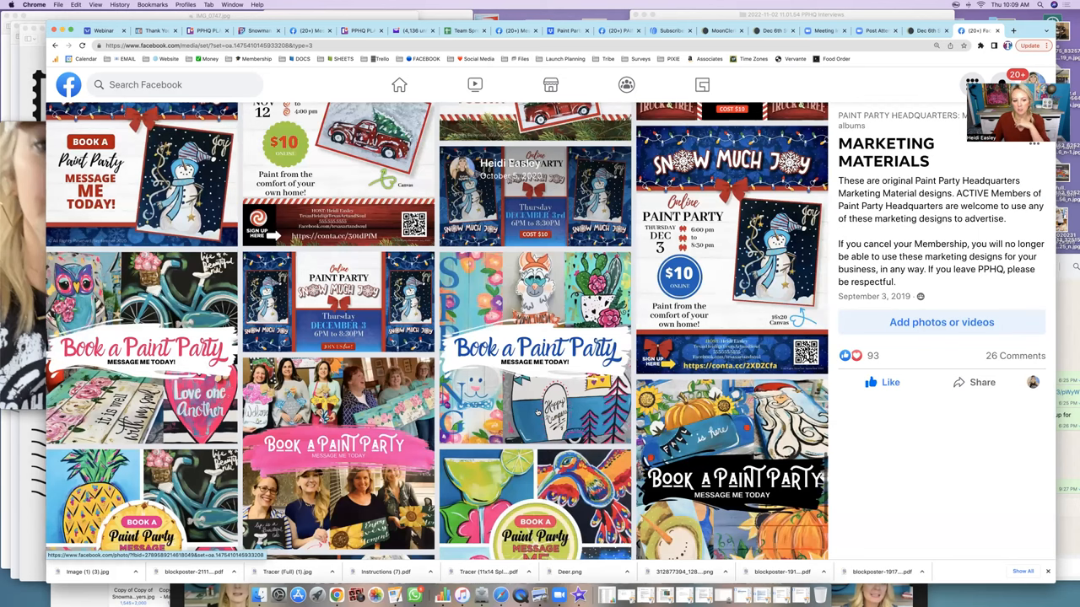
{"action": "scroll", "scroll_direction": "down", "scroll_amount": 3}
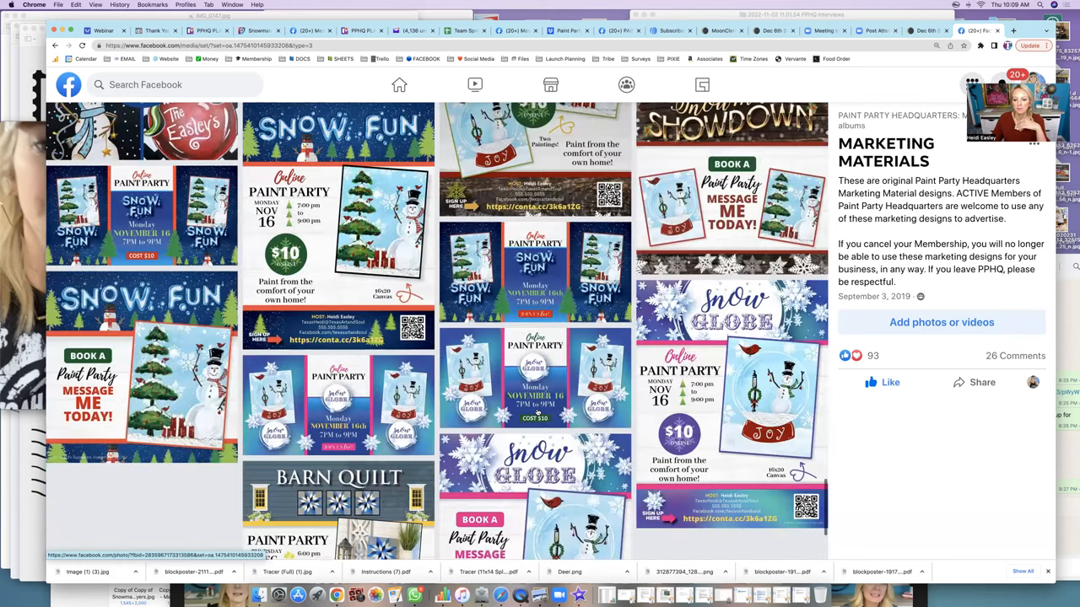
{"action": "scroll", "scroll_direction": "down", "scroll_amount": 3}
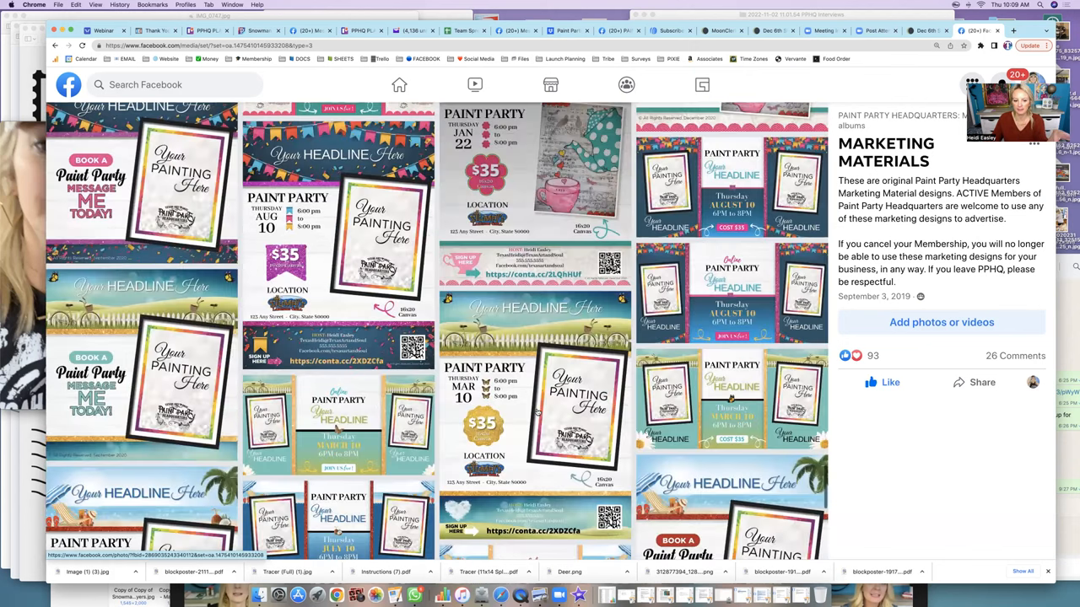
{"action": "scroll", "scroll_direction": "down", "scroll_amount": 3}
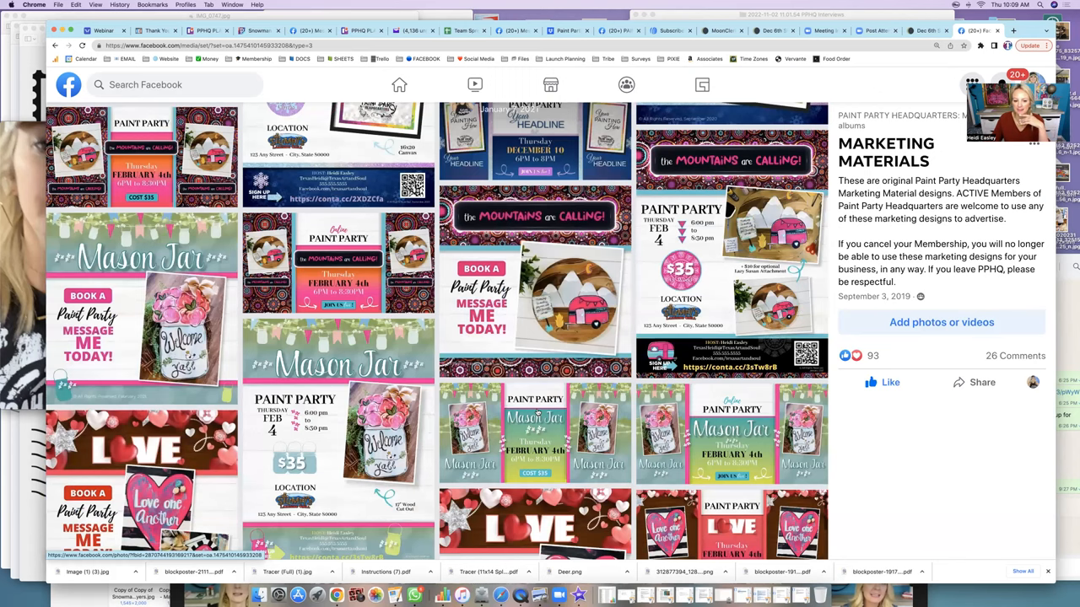
{"action": "scroll", "scroll_direction": "down", "scroll_amount": 3}
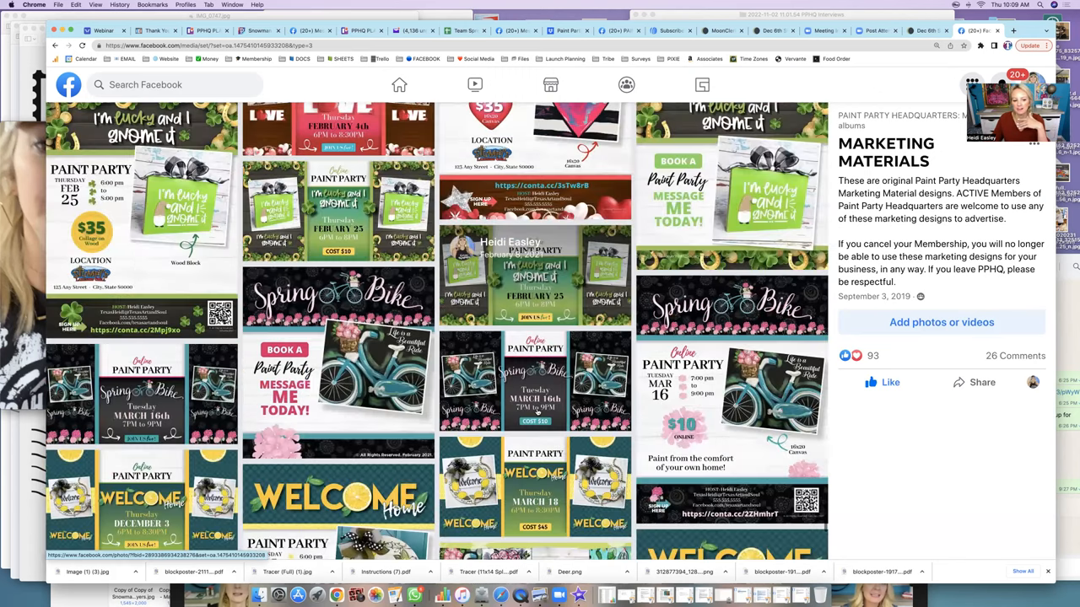
{"action": "scroll", "scroll_direction": "down", "scroll_amount": 3}
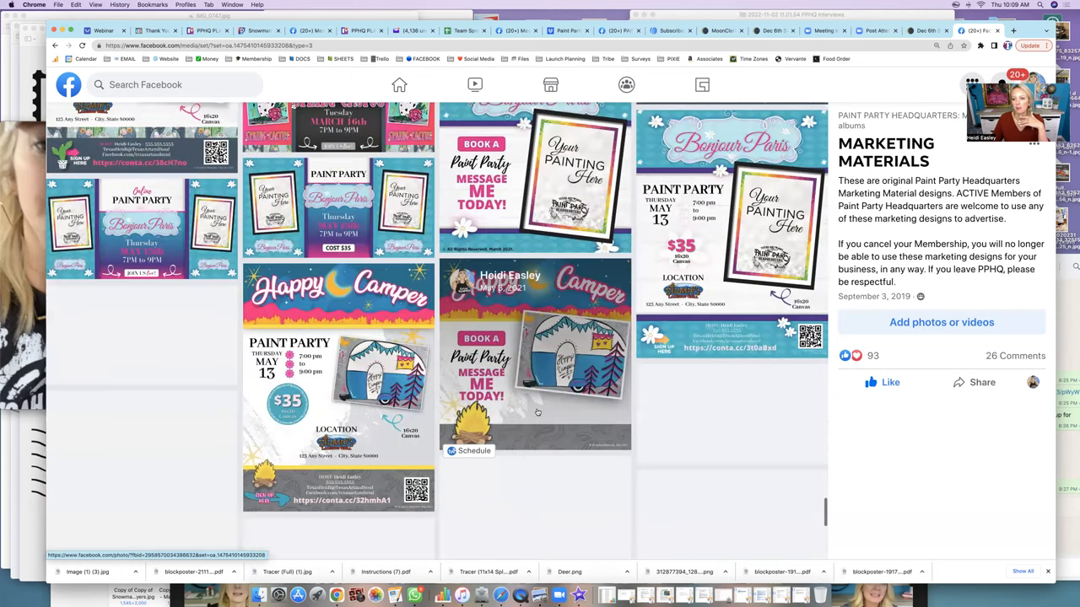
{"action": "scroll", "scroll_direction": "down", "scroll_amount": 3}
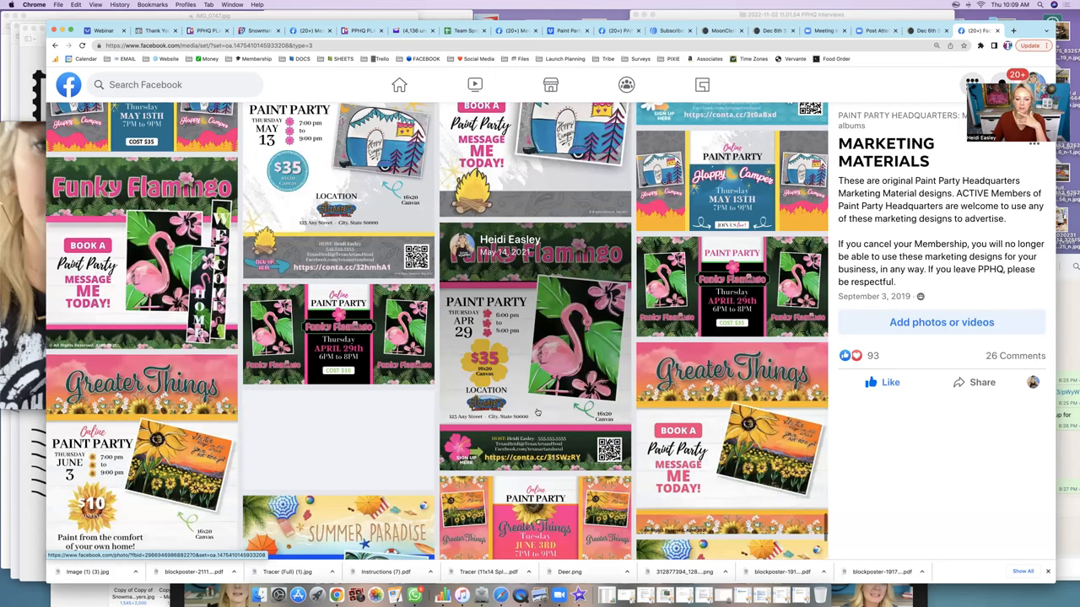
{"action": "scroll", "scroll_direction": "down", "scroll_amount": 3}
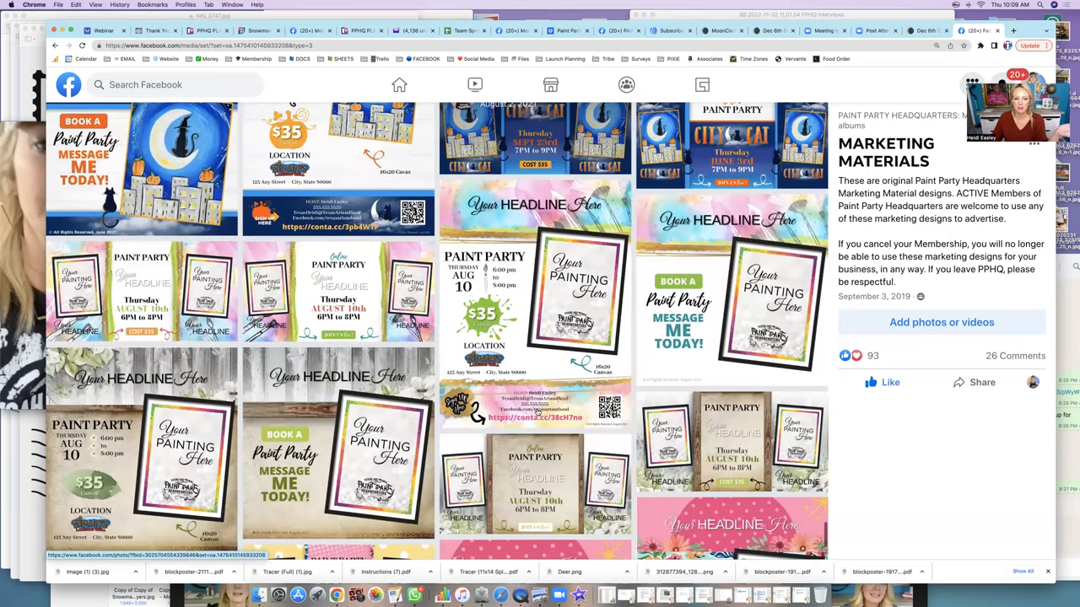
{"action": "scroll", "scroll_direction": "down", "scroll_amount": 3}
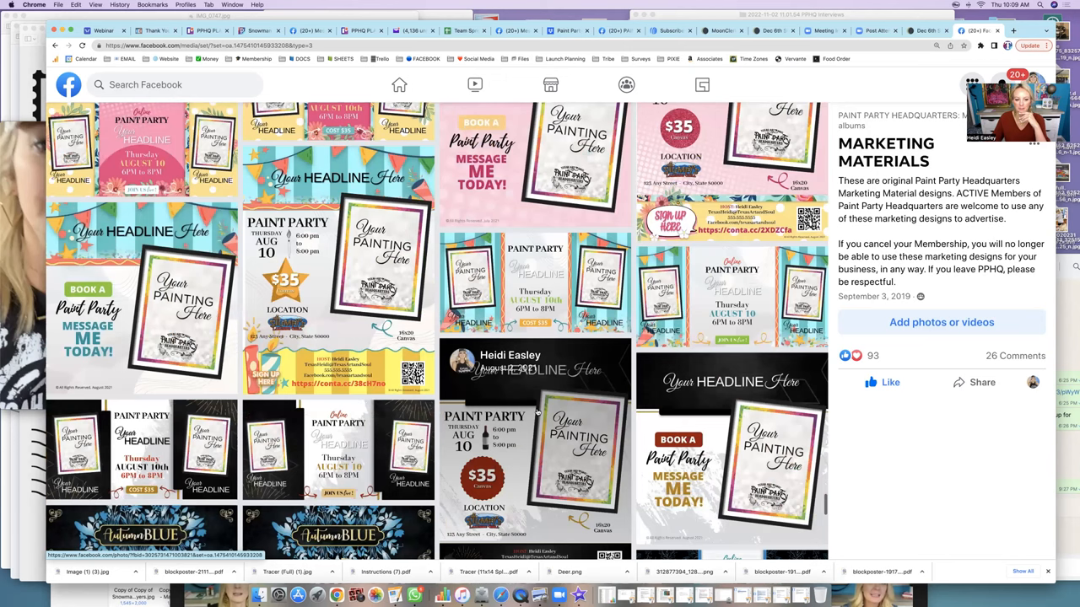
{"action": "scroll", "scroll_direction": "down", "scroll_amount": 3}
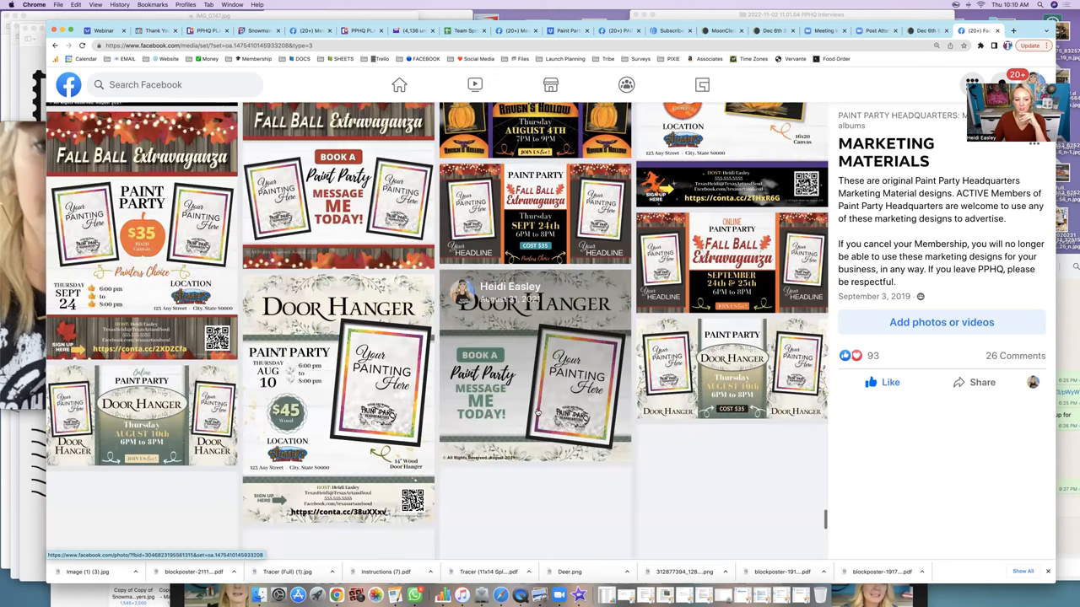
{"action": "scroll", "scroll_direction": "down", "scroll_amount": 3}
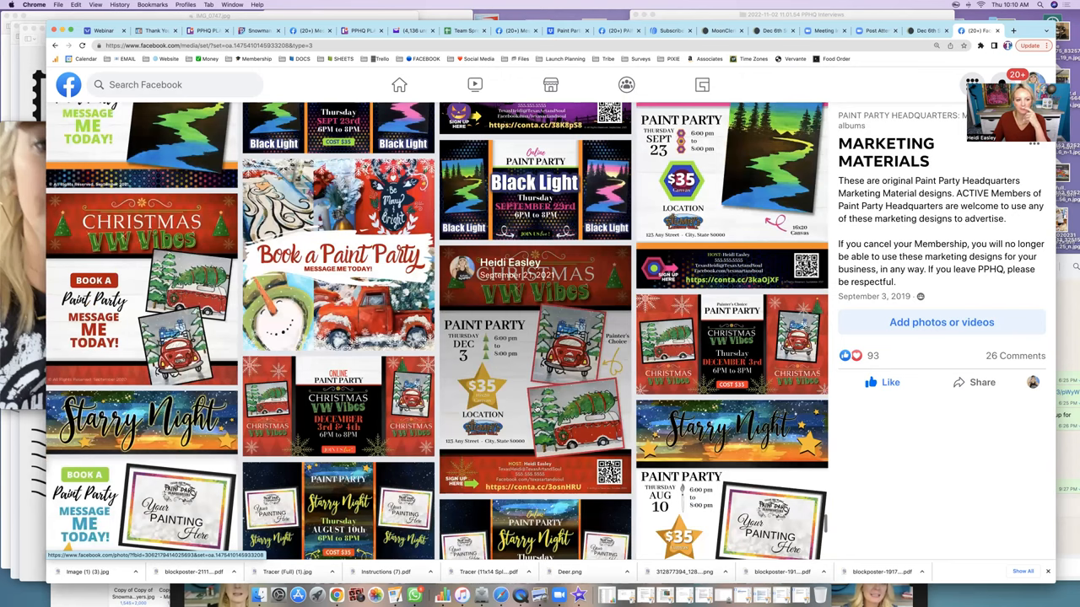
{"action": "scroll", "scroll_direction": "down", "scroll_amount": 3}
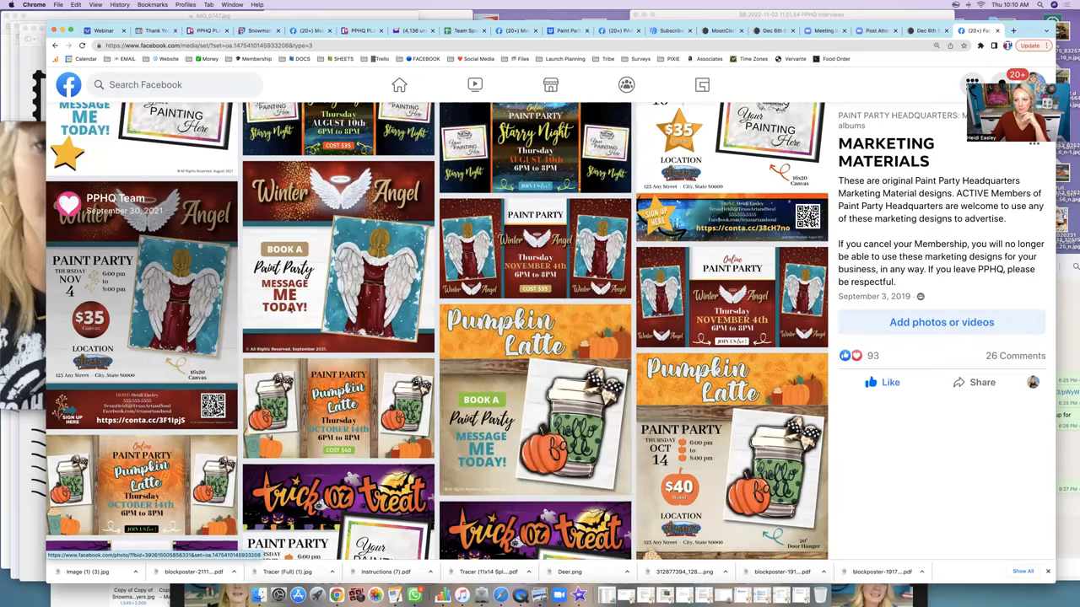
{"action": "left_click", "coordinate": [337, 270]}
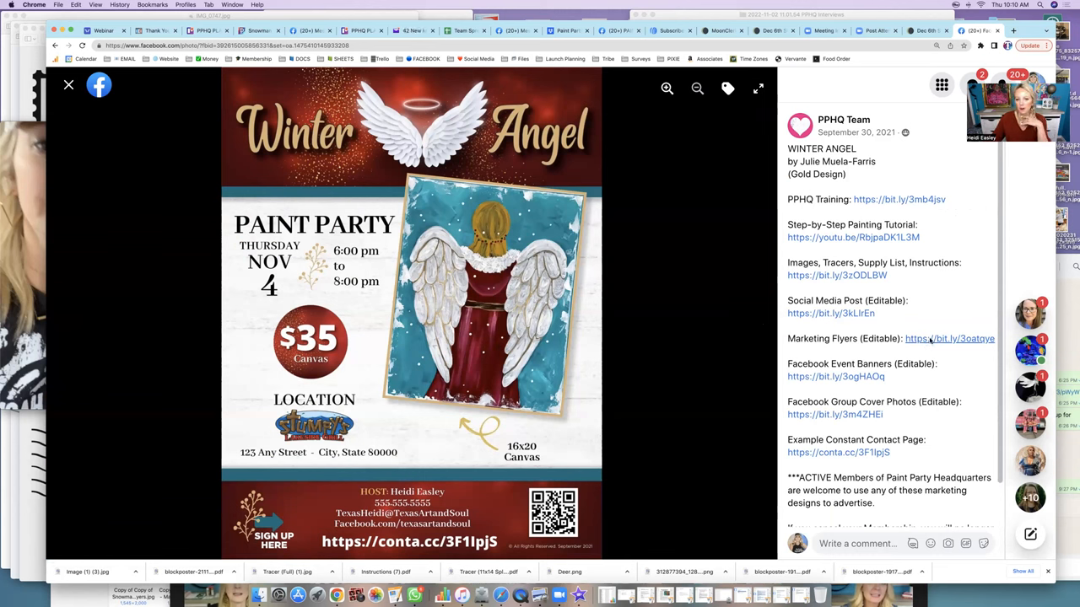
- Follow the Marketing Flyers (Editable) link and use the Winter Angel template as a personal Canva copy
{"action": "left_click", "coordinate": [950, 339]}
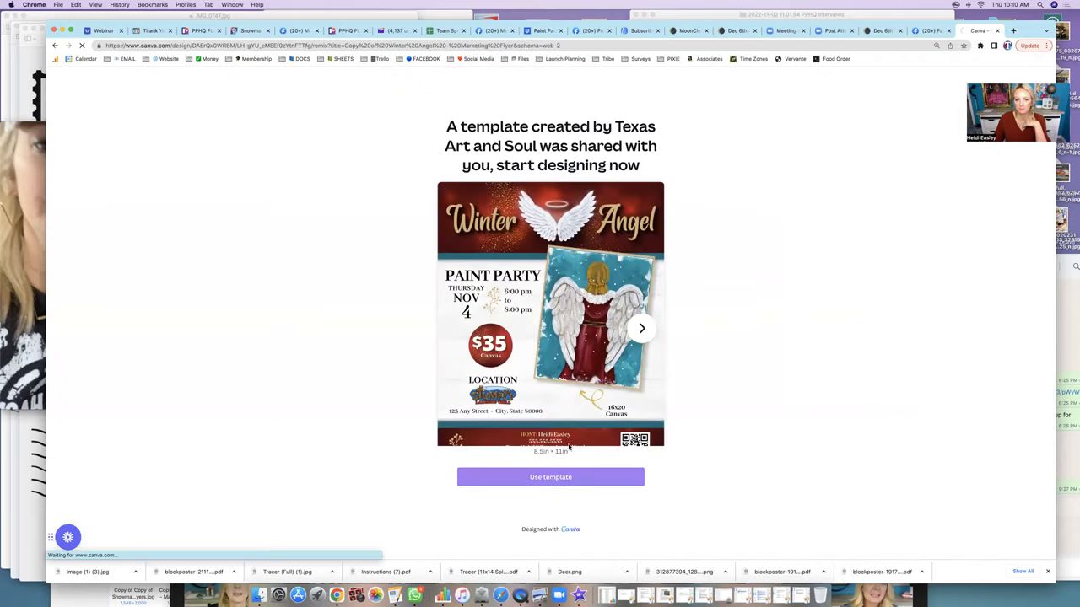
{"action": "left_click", "coordinate": [550, 476]}
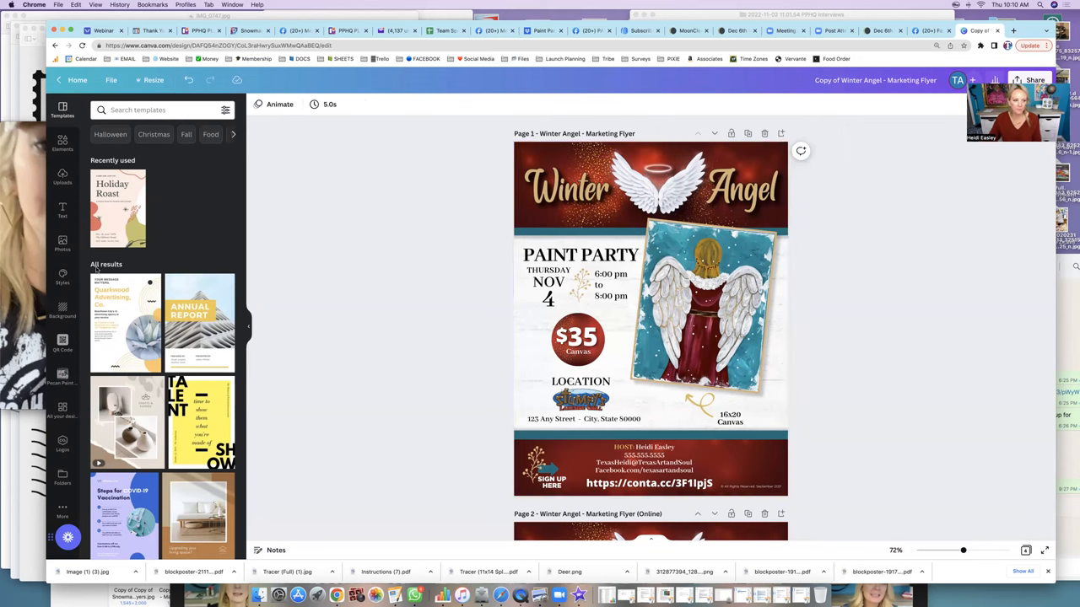
- Generate a QR code from the MoonClerk payment URL with Canva's QR Code app and place it on the flyer
{"action": "left_click", "coordinate": [60, 341]}
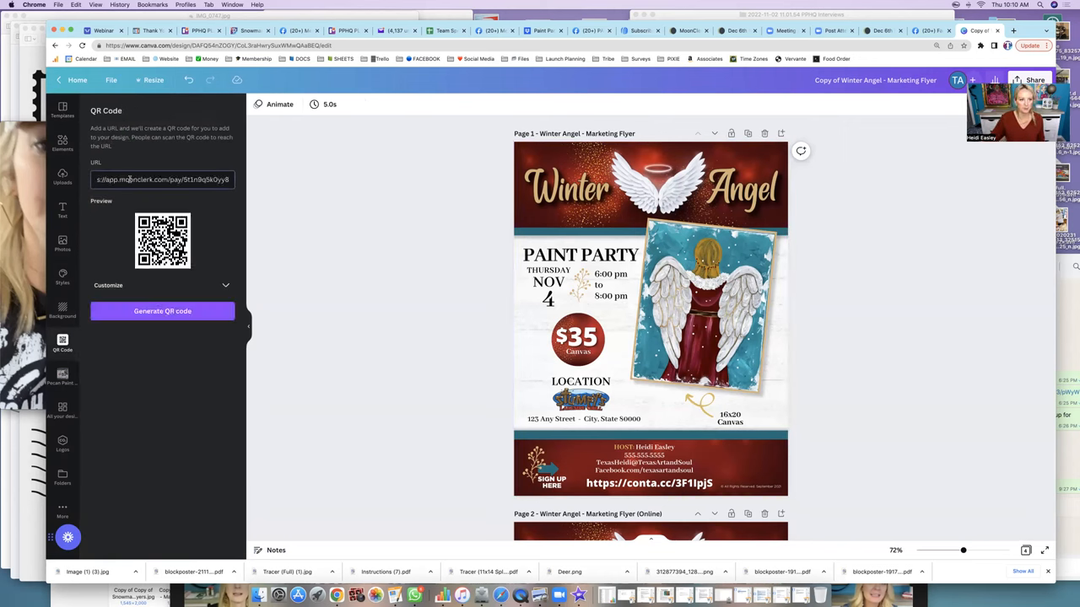
{"action": "left_click", "coordinate": [162, 310]}
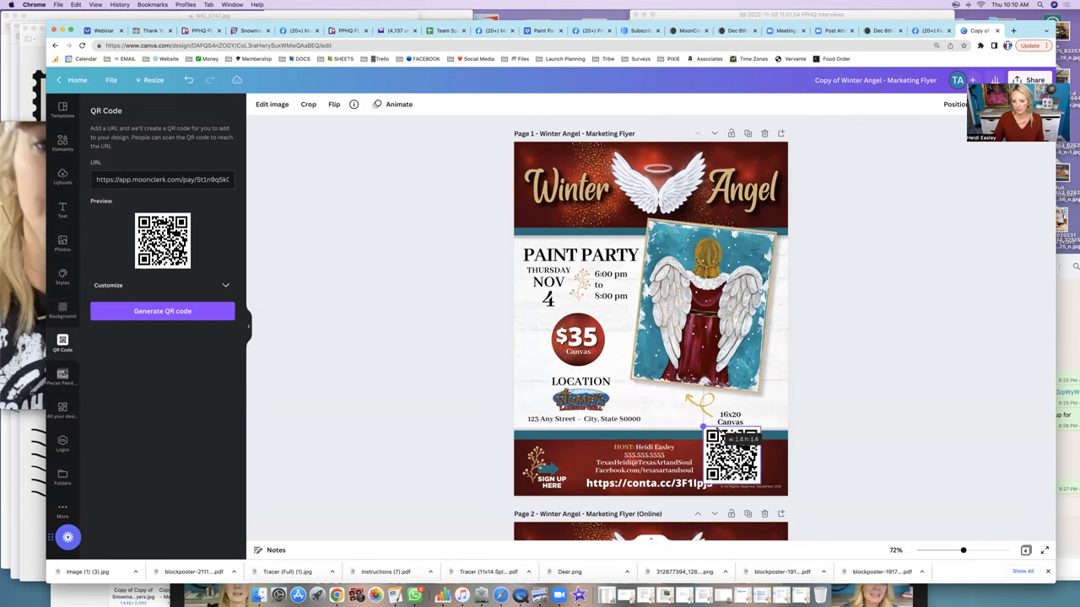
{"action": "left_click", "coordinate": [742, 465]}
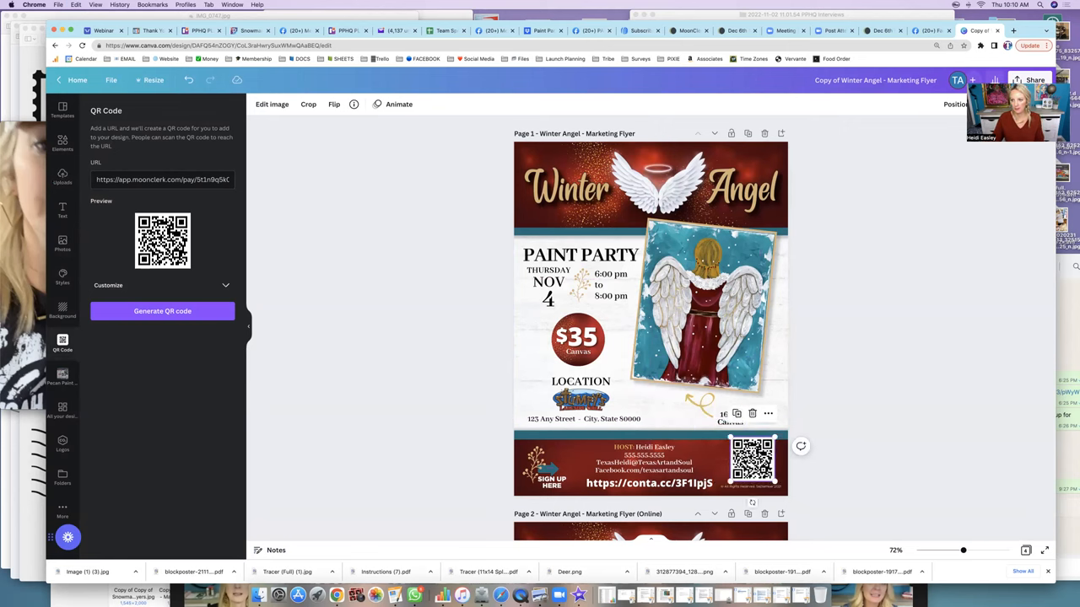